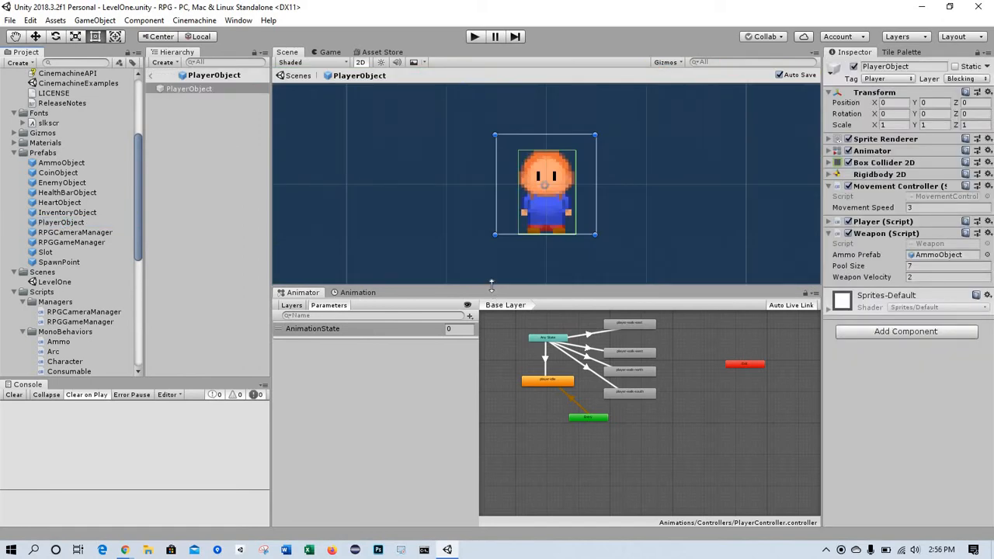
Step: Drag the Animator window's top border upward to give the state graph more room
drag(490, 293, 491, 263)
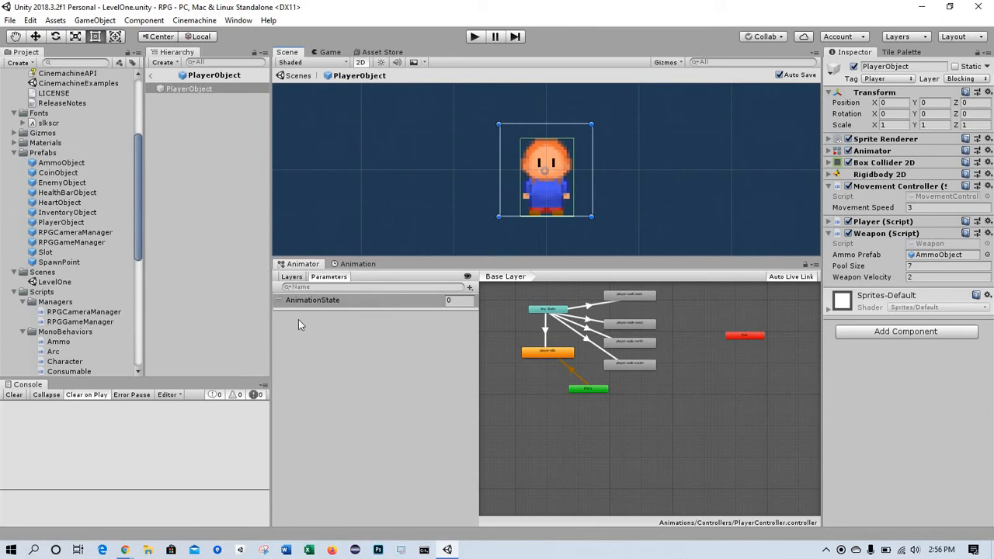
mouse_move(777, 268)
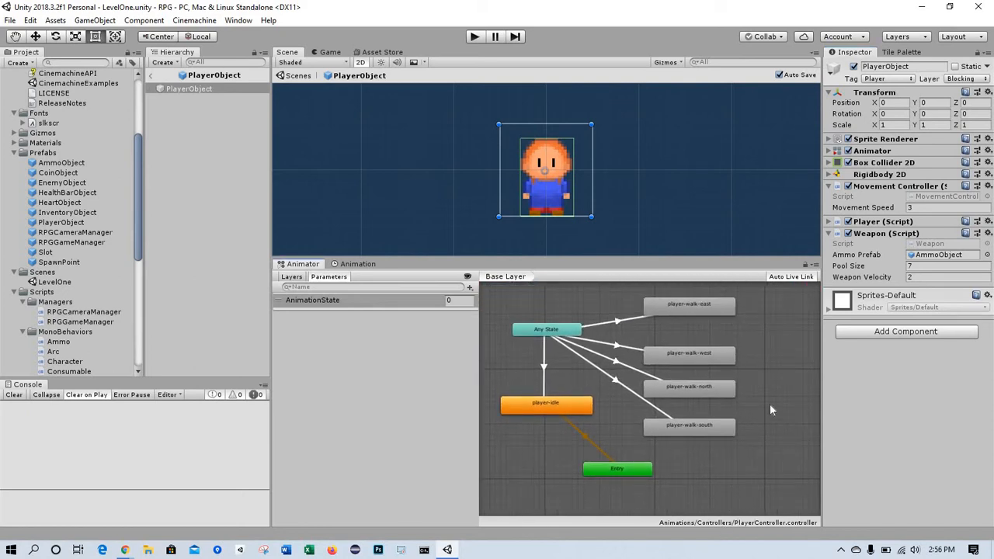
mouse_move(776, 376)
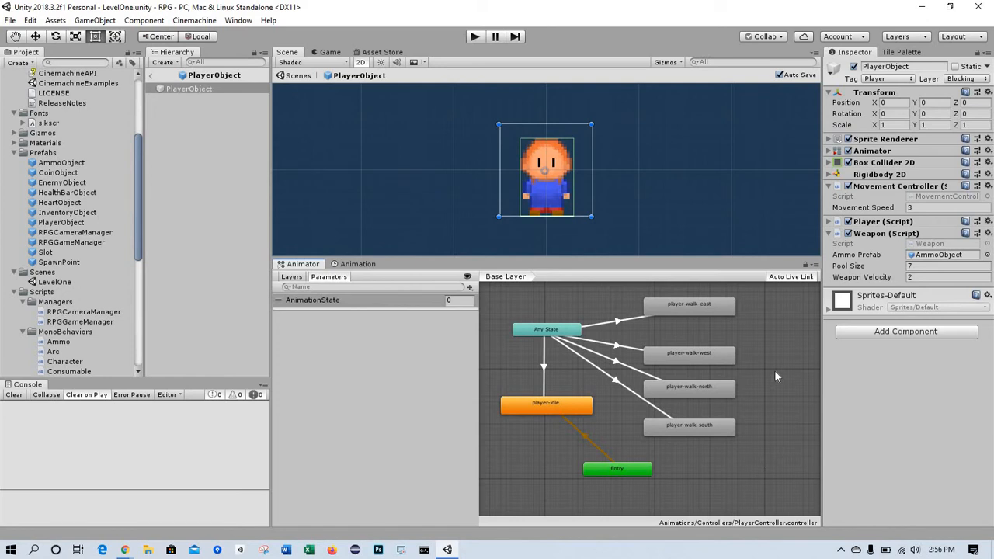
mouse_move(736, 449)
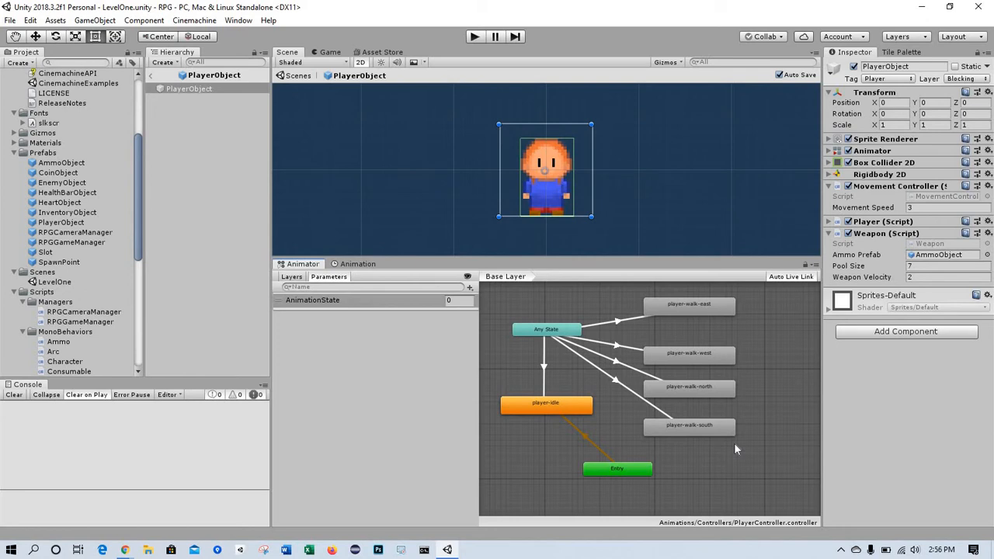
mouse_move(691, 400)
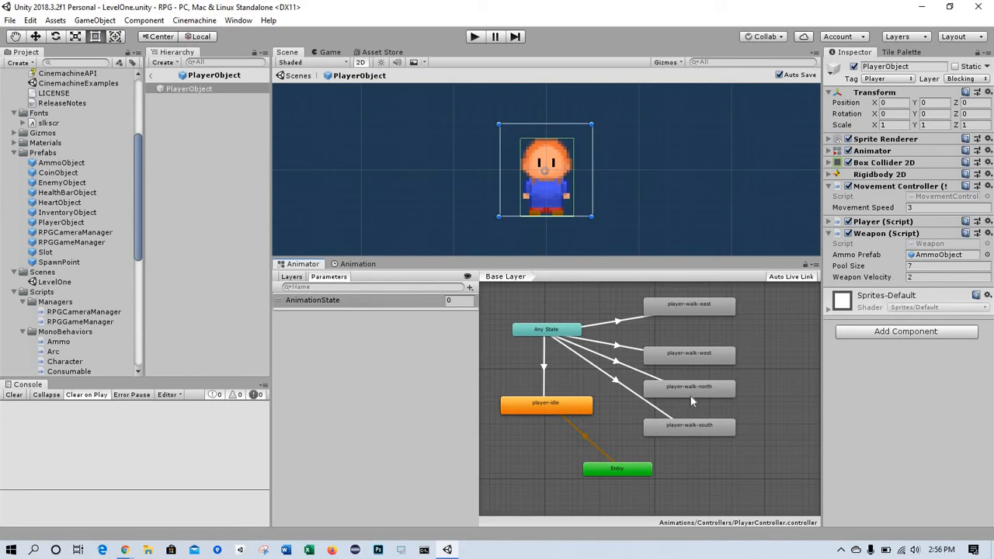
mouse_move(588, 419)
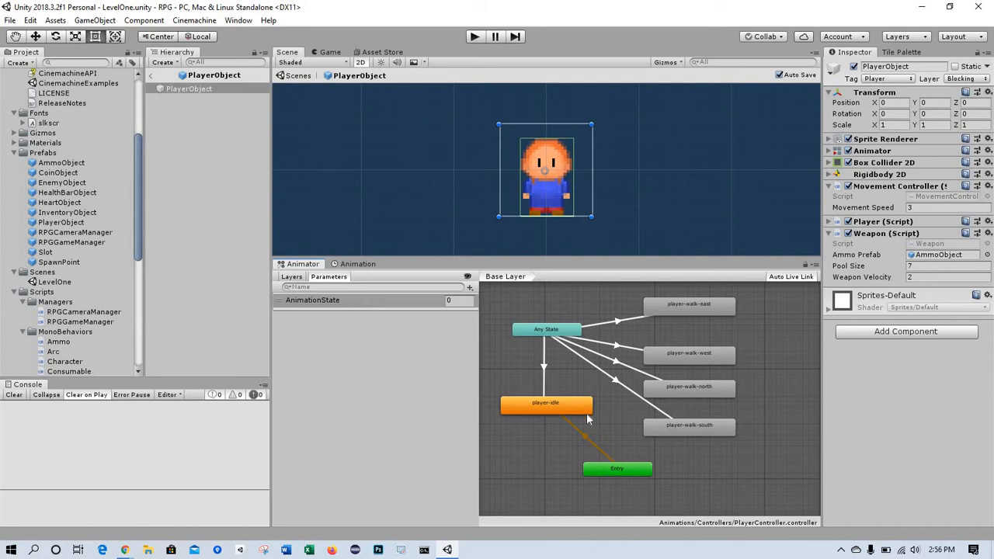
Step: Select and delete the player-walk-east, west, north and south states
click(689, 303)
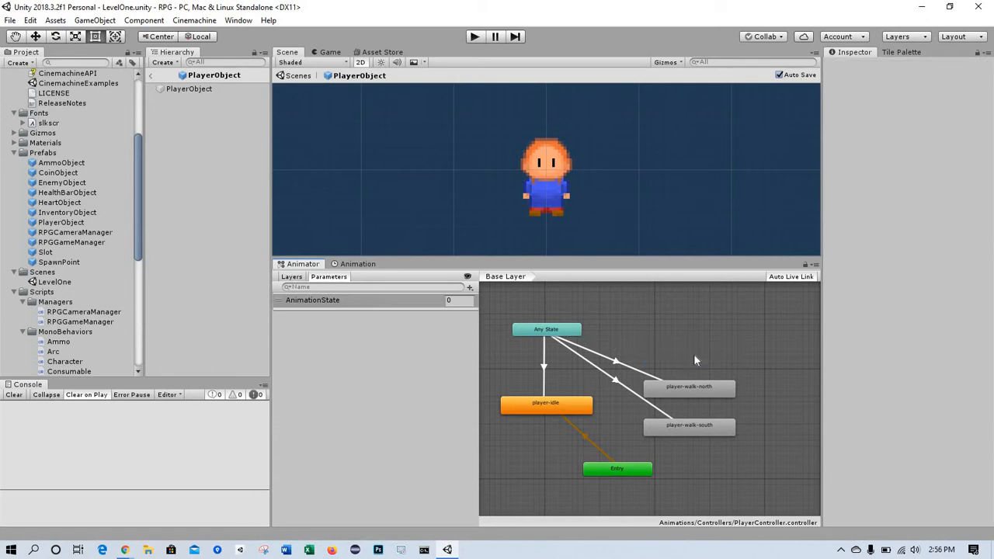
click(689, 386)
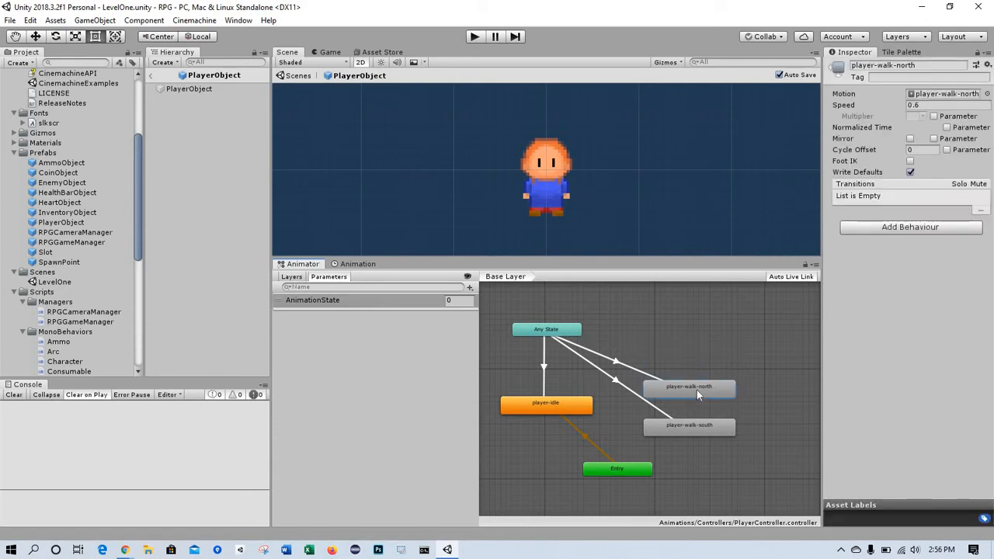
click(688, 425)
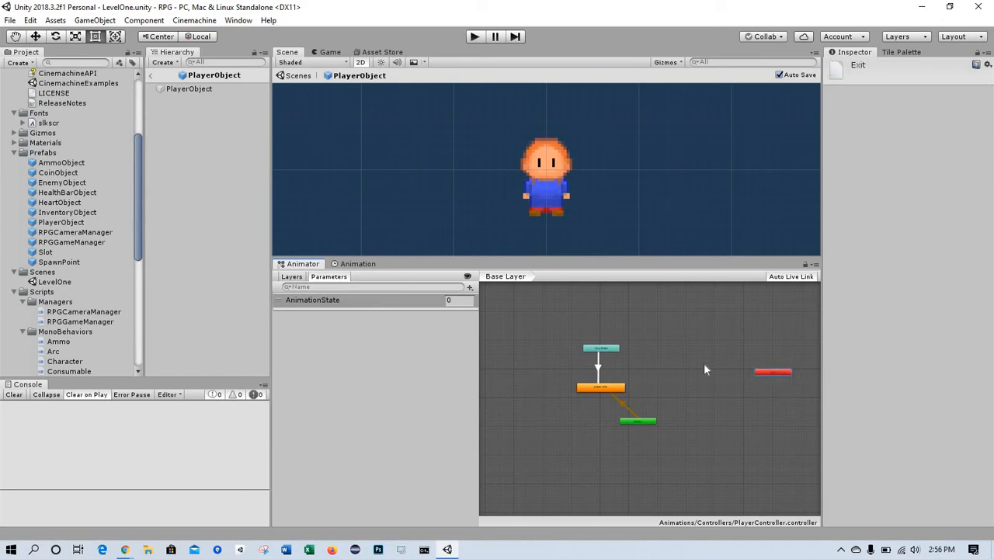
Step: Reposition the Exit node to the left of player-idle
drag(773, 372, 551, 335)
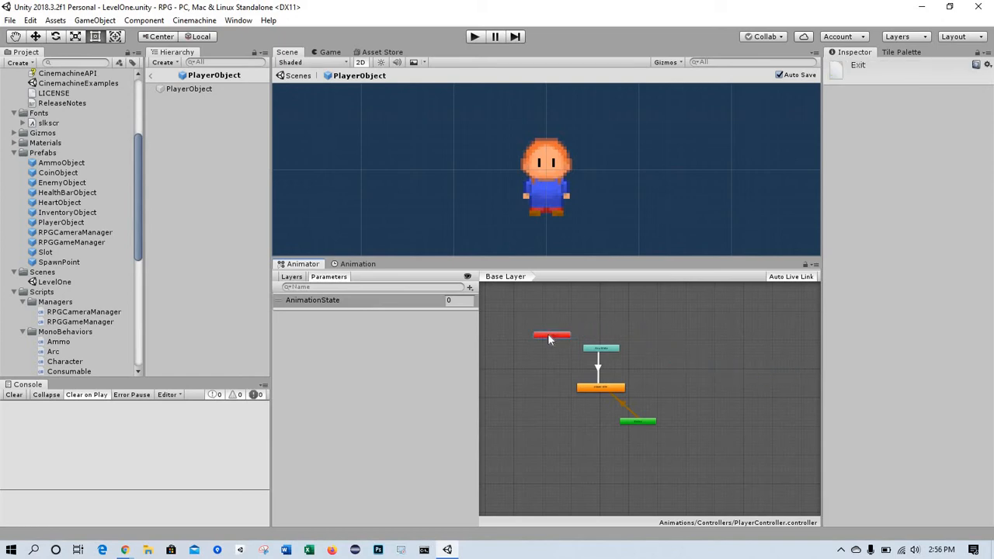
drag(551, 336, 646, 452)
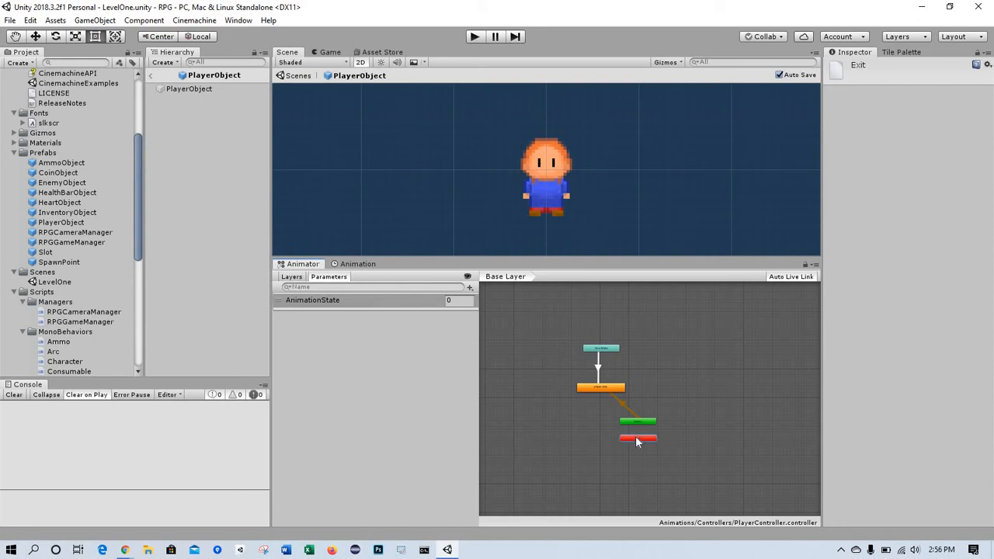
drag(637, 440, 559, 327)
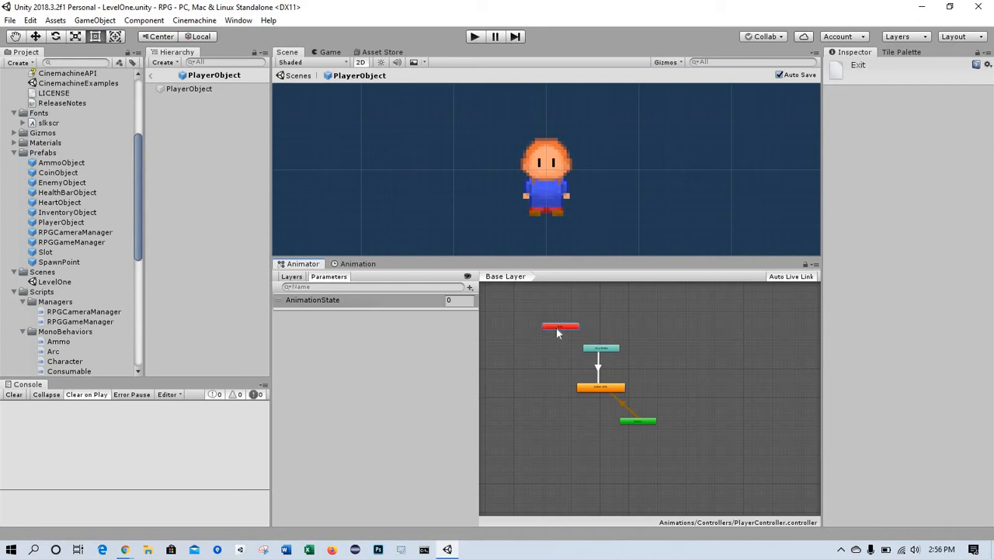
drag(560, 327, 549, 368)
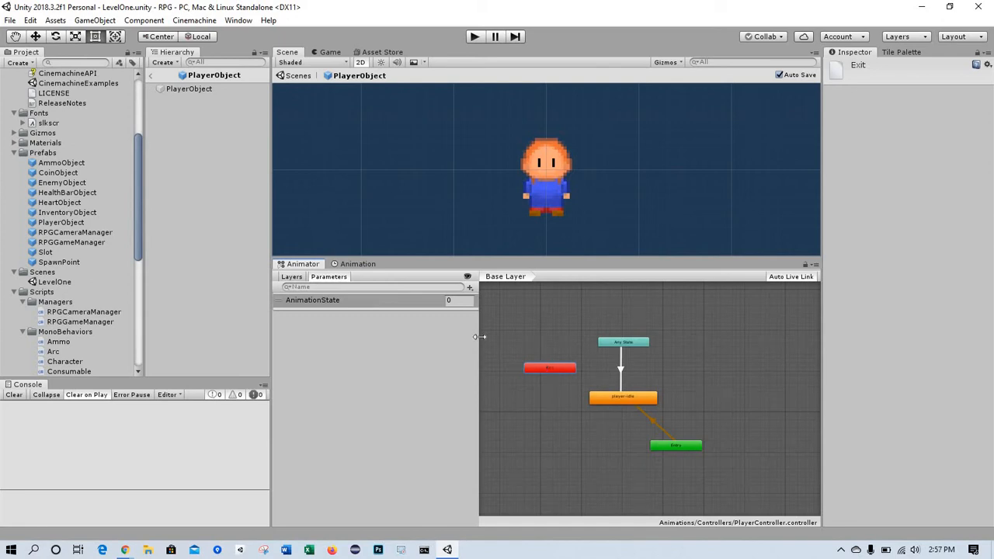
mouse_move(520, 327)
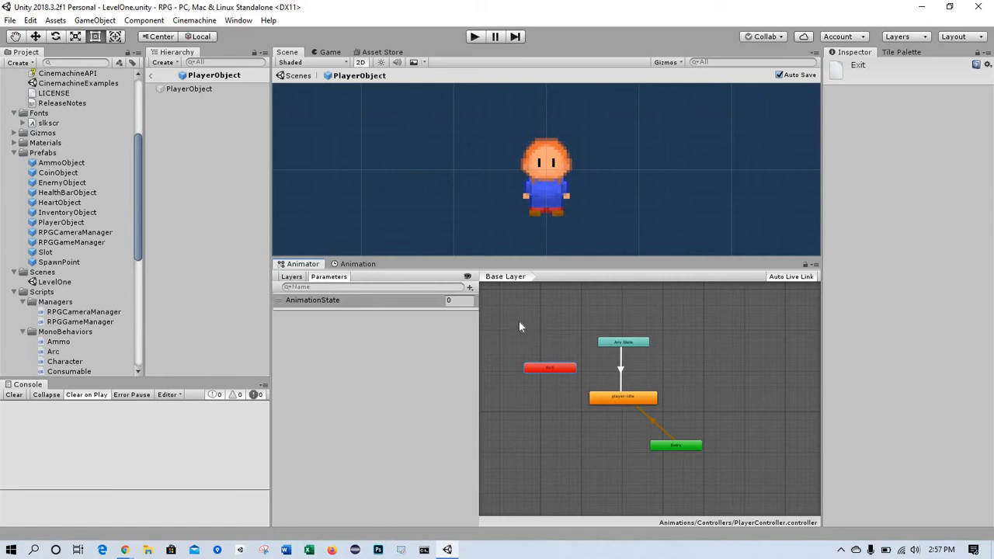
Step: Create a state from a new blend tree and select it for renaming to Walk Tree
right_click(521, 327)
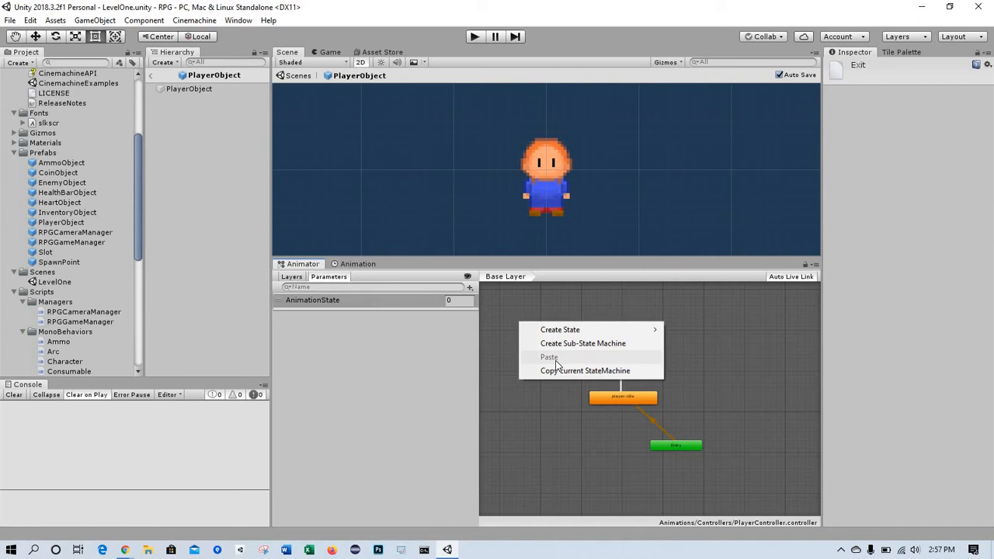
mouse_move(560, 330)
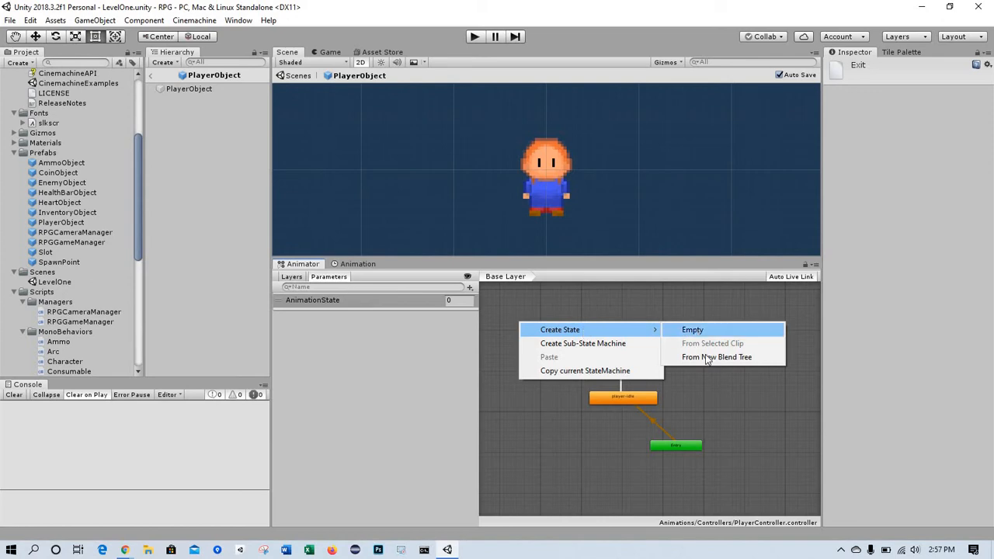
mouse_move(716, 356)
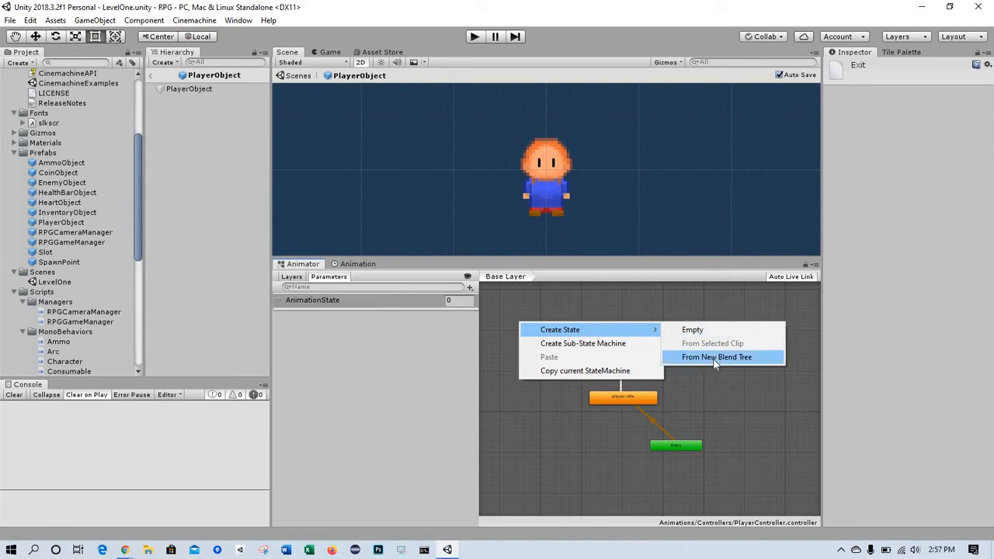
click(716, 356)
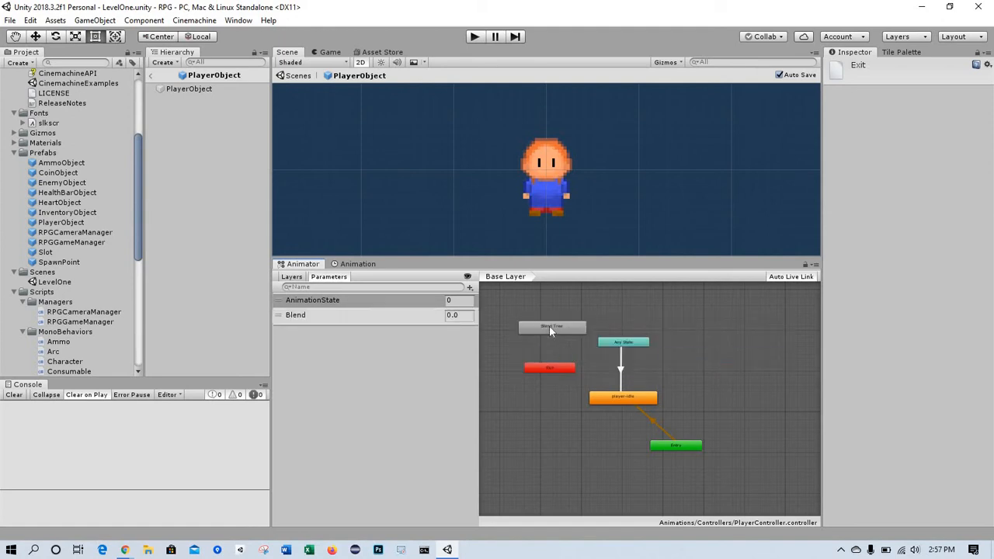
click(551, 327)
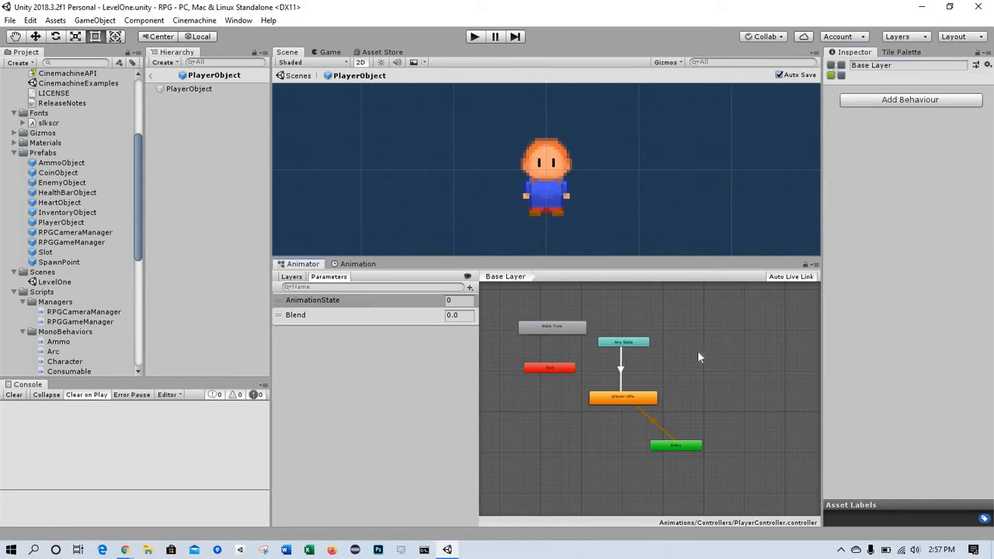
Step: Select the Walk Tree state and double-click it to enter the blend tree
click(552, 327)
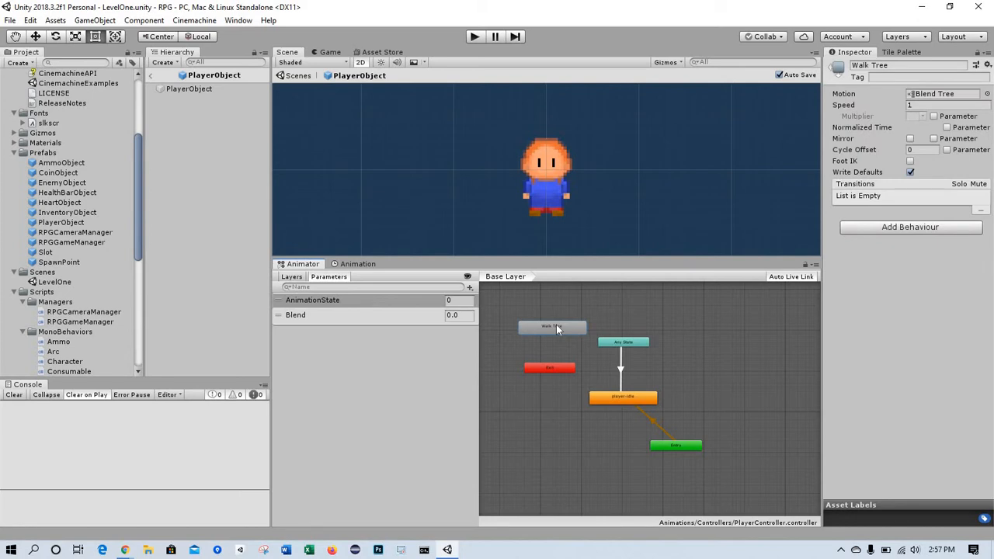
mouse_move(553, 330)
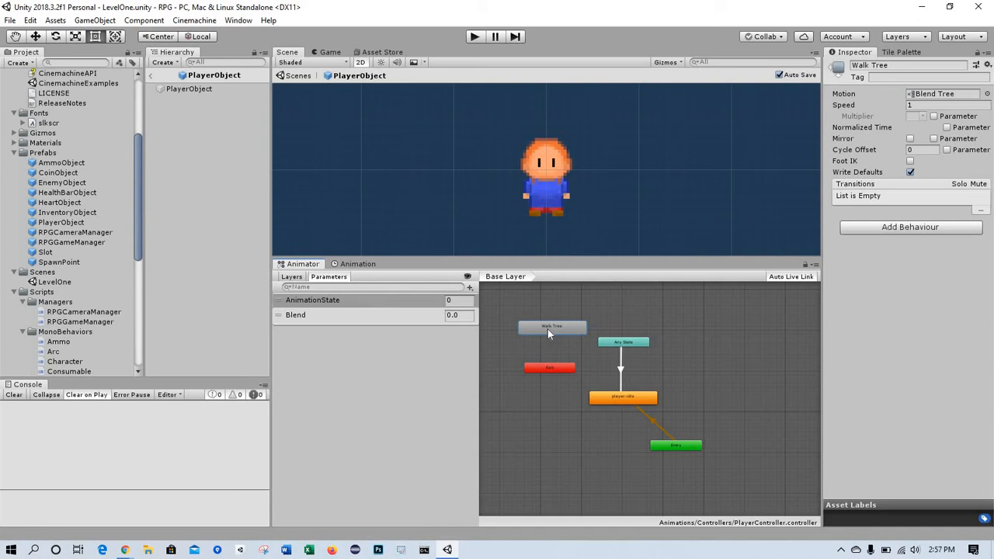
double_click(552, 327)
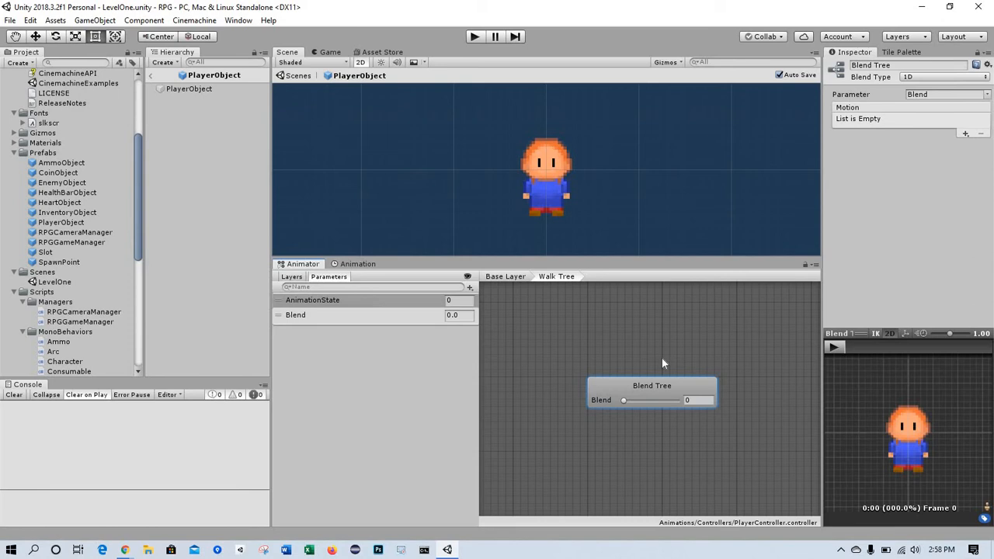
mouse_move(651, 392)
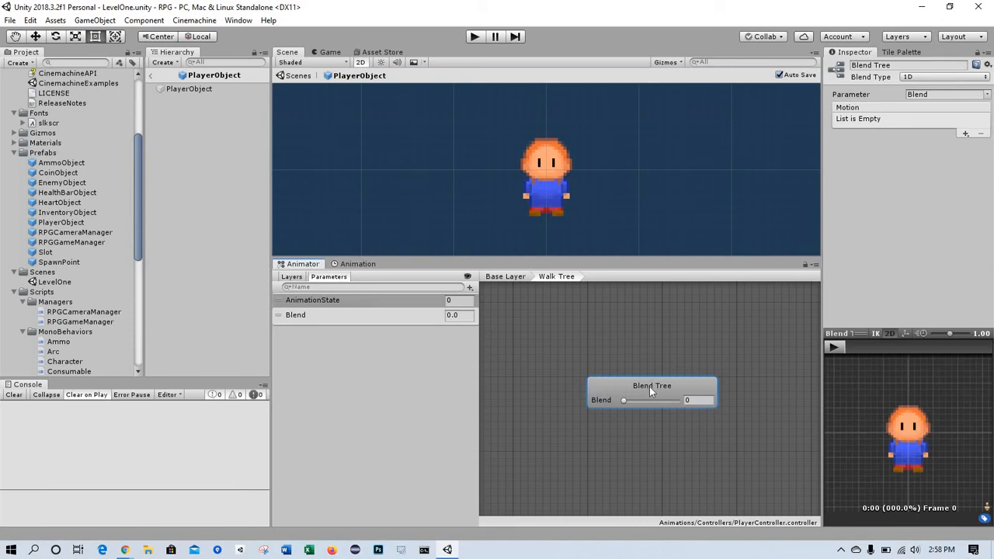
mouse_move(650, 392)
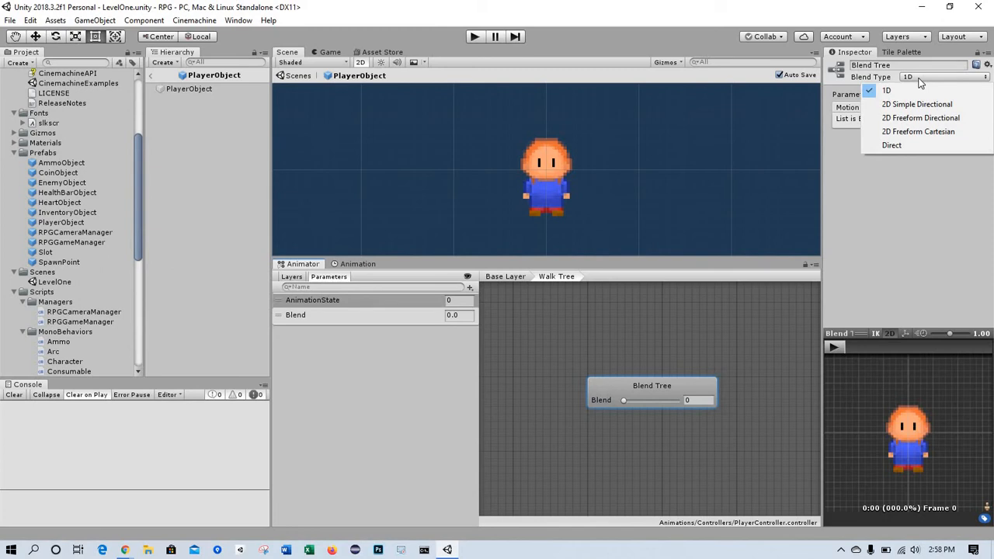
mouse_move(917, 104)
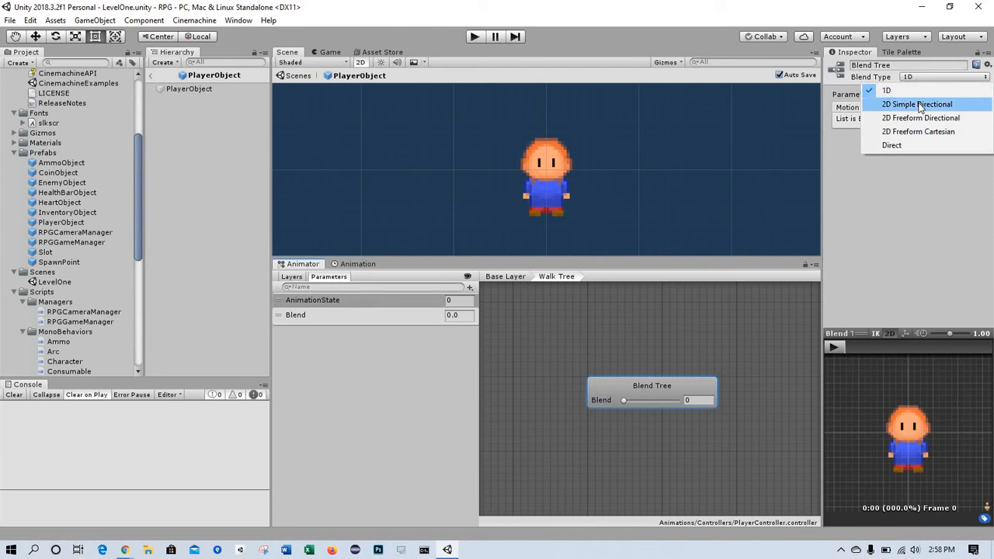
Step: Set Walk Tree's blend type to 2D Simple Directional and add one motion entry
click(917, 103)
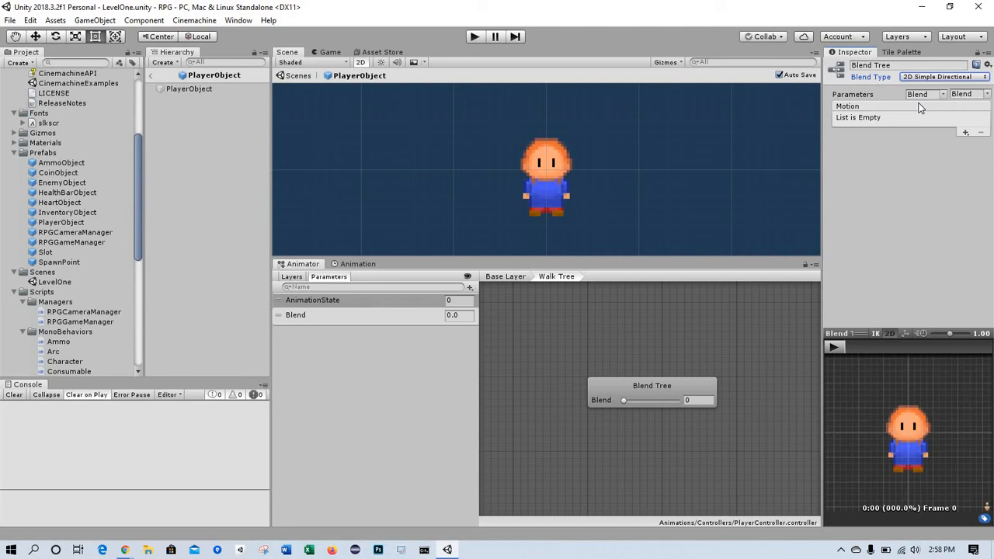
mouse_move(538, 267)
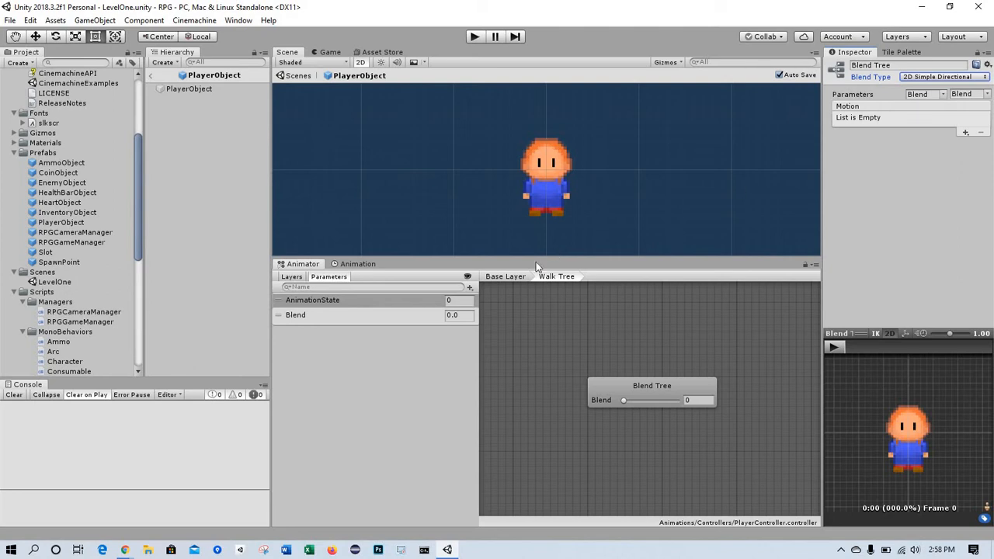
mouse_move(637, 393)
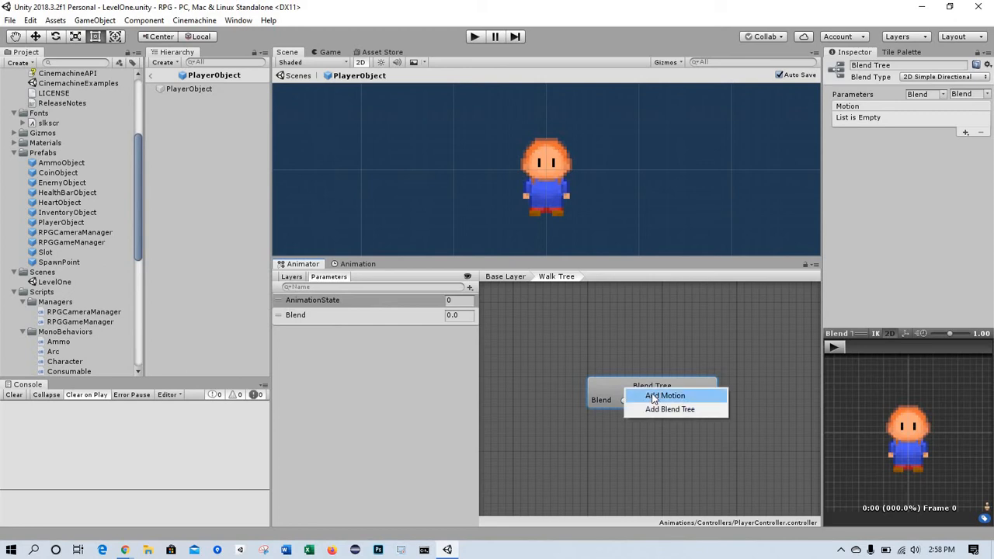
click(664, 395)
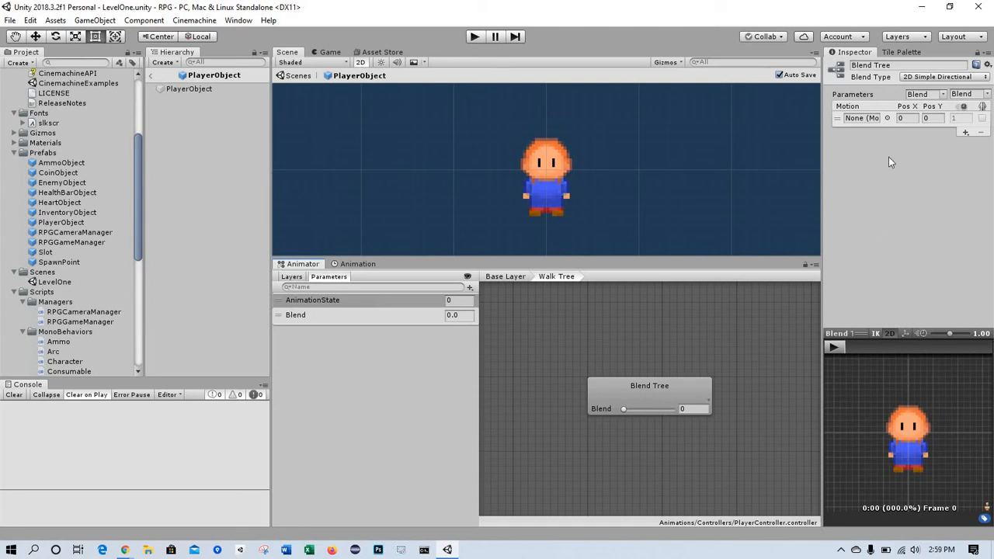
mouse_move(875, 101)
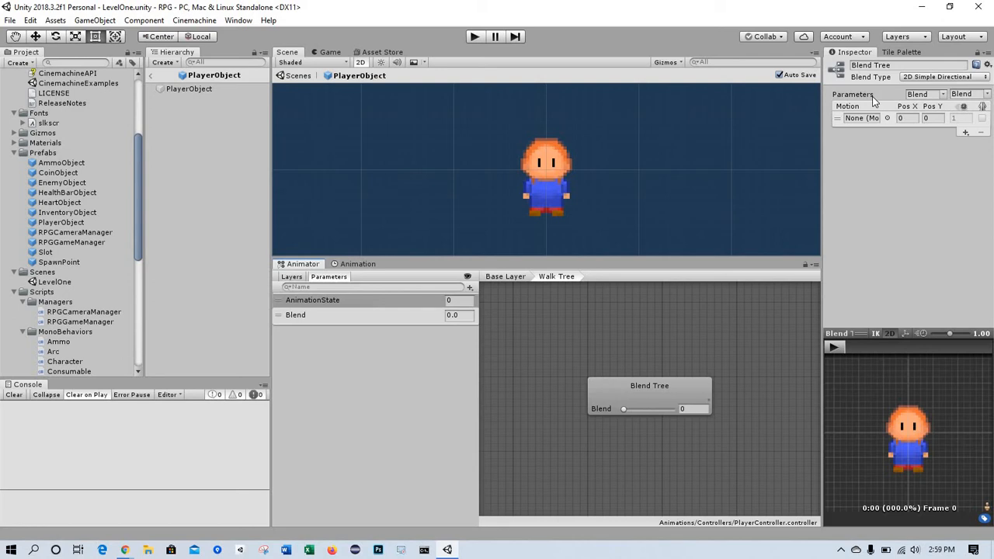
mouse_move(945, 147)
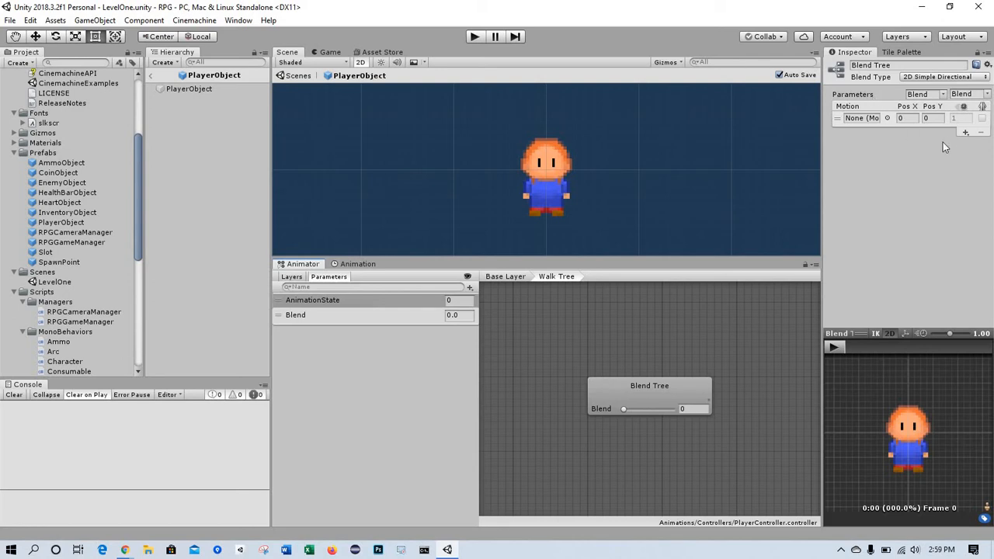
Step: Assign player-walk-east to the first motion entry and add a second motion slot
click(966, 132)
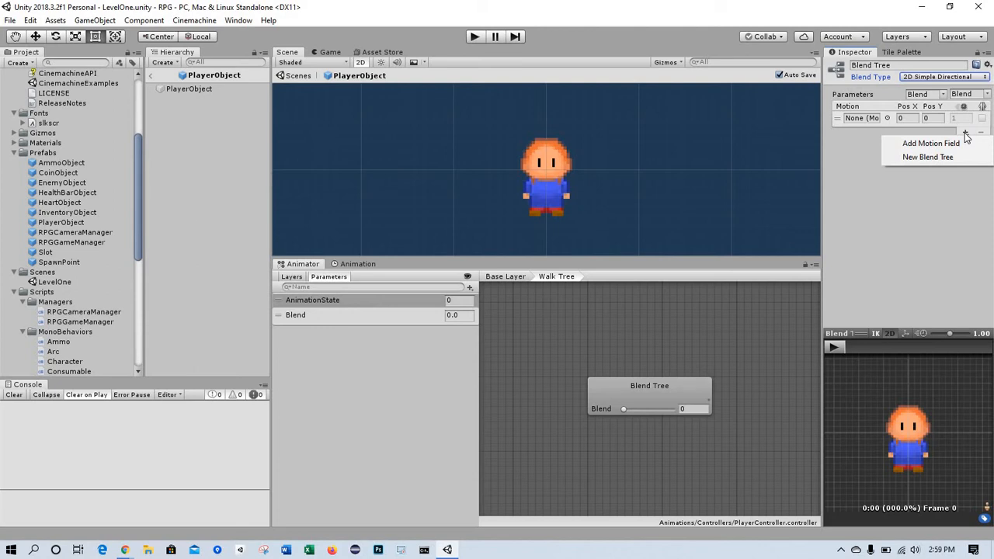
mouse_move(931, 143)
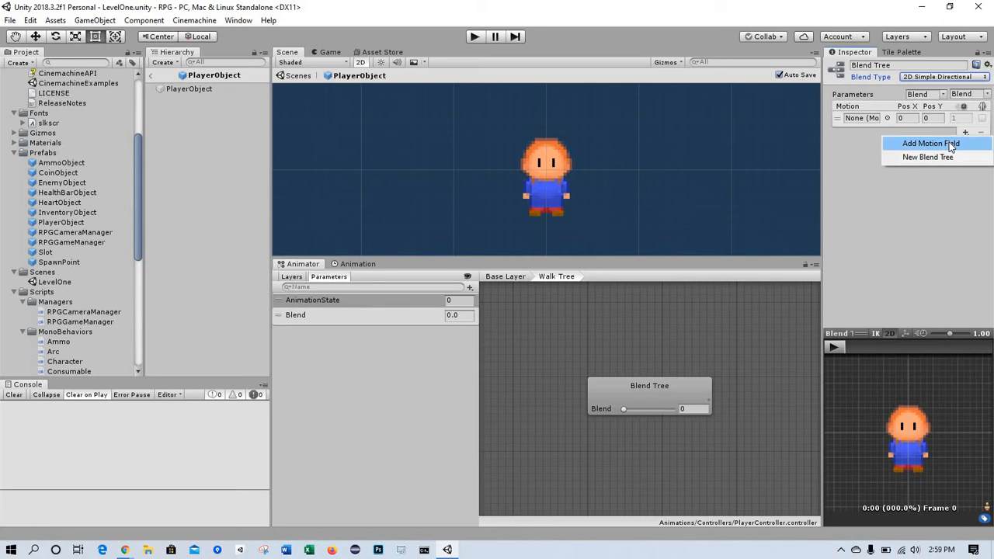
mouse_move(858, 126)
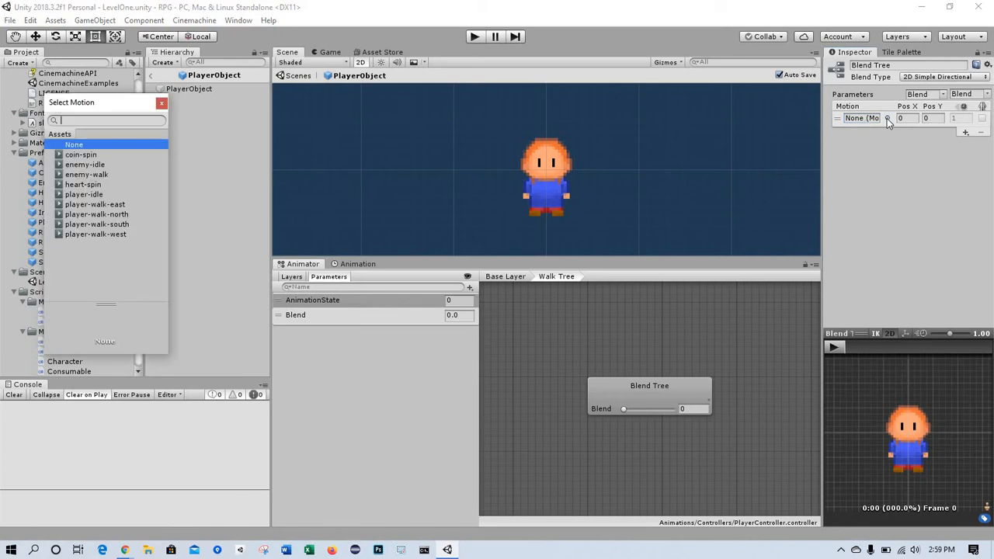
mouse_move(151, 238)
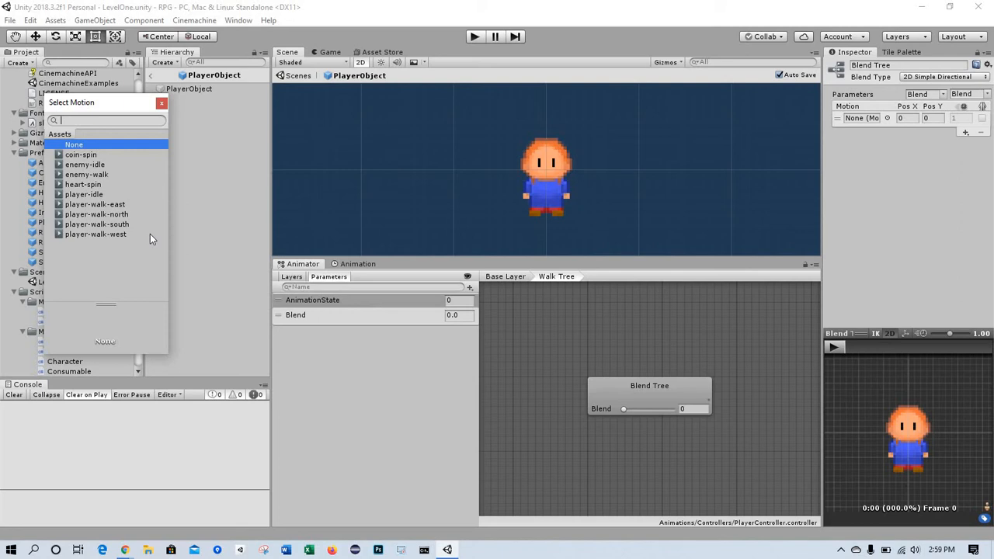
click(94, 204)
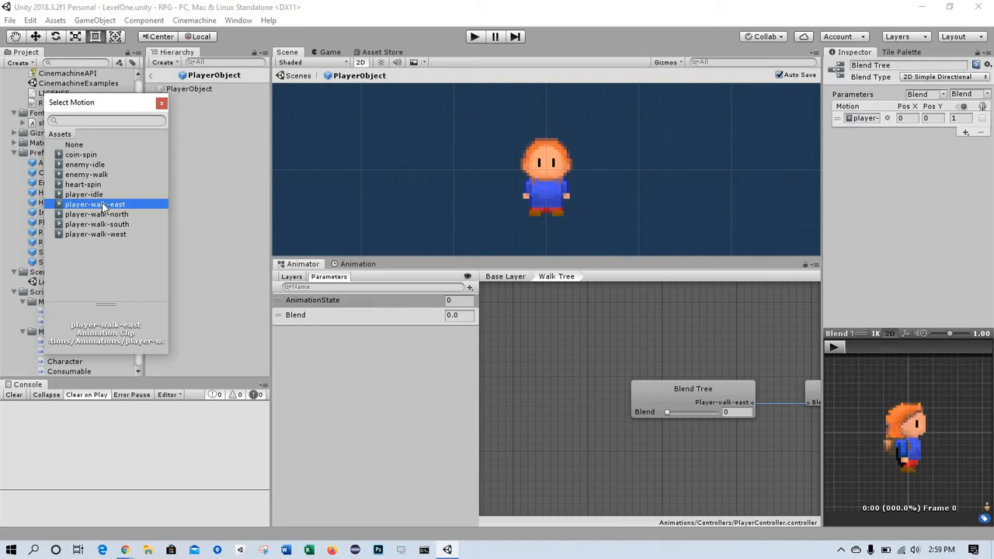
mouse_move(978, 145)
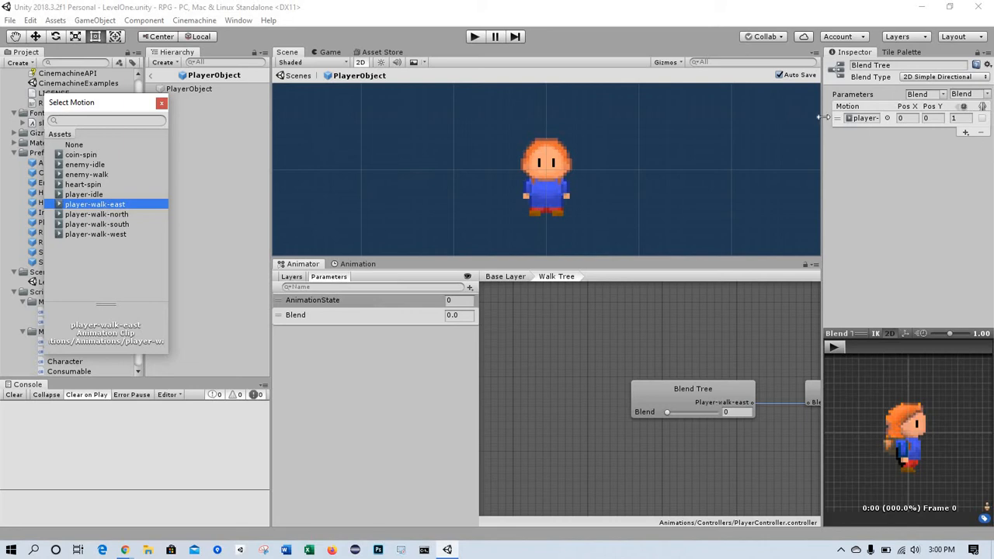
click(95, 204)
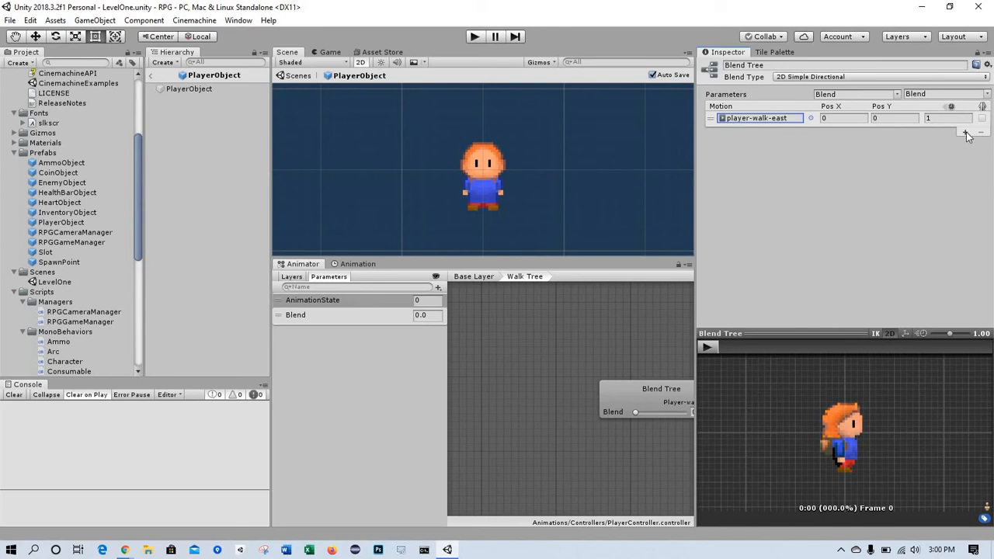
click(965, 132)
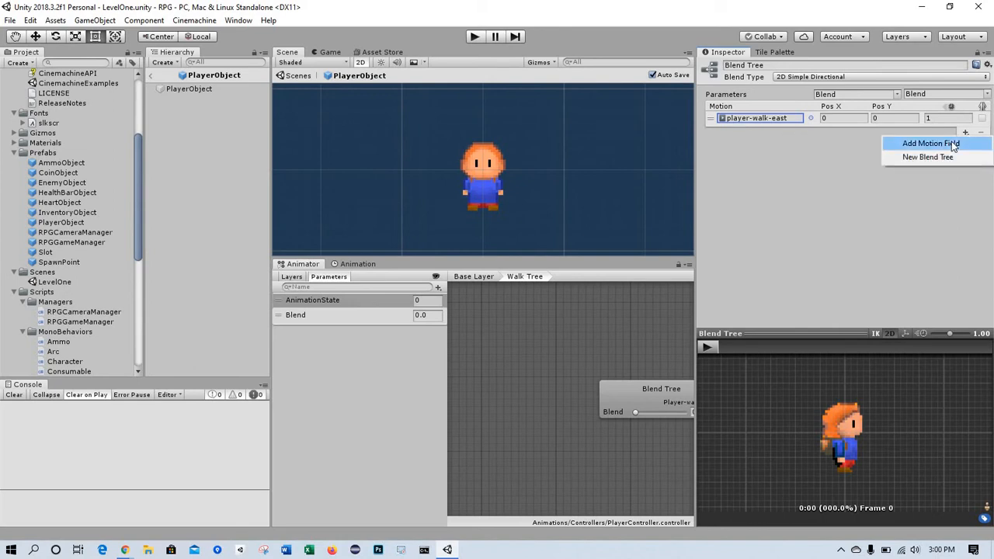
click(931, 143)
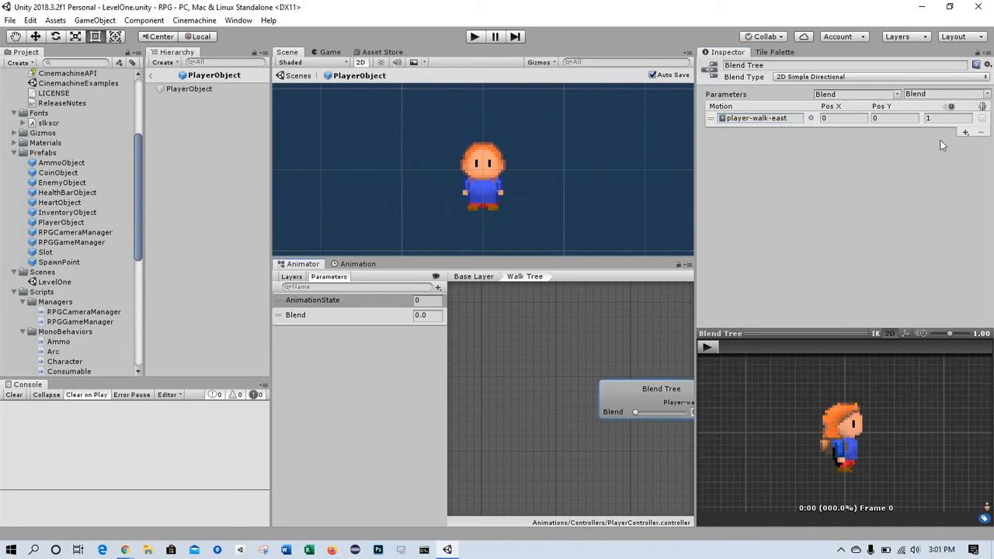
Step: Add three more motion slots holding player-walk-south, player-walk-west and player-walk-north
click(966, 132)
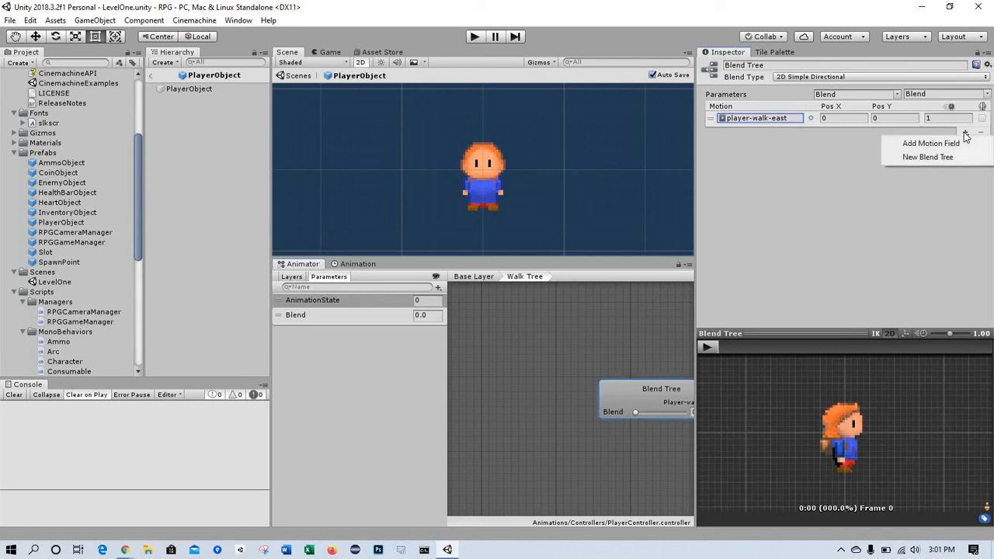
mouse_move(930, 143)
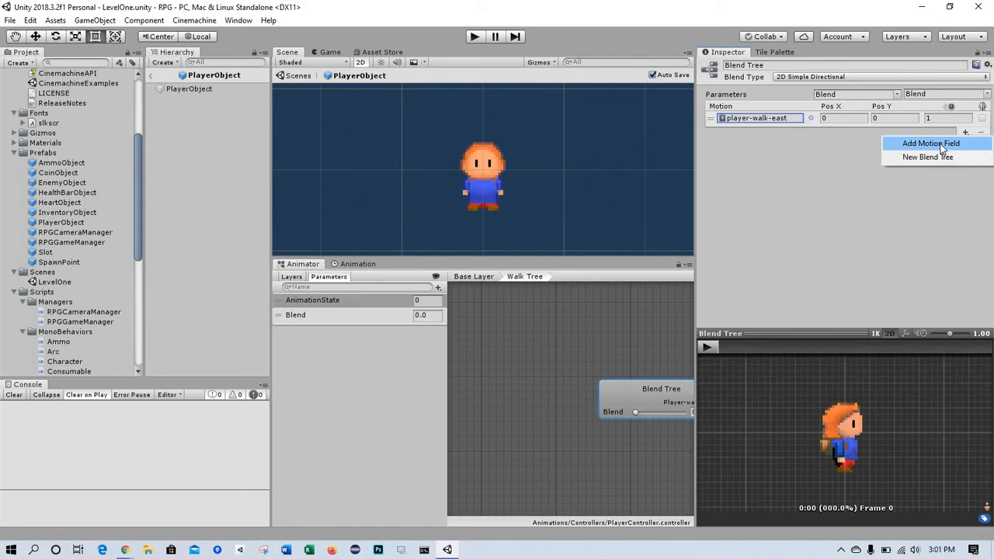
click(930, 143)
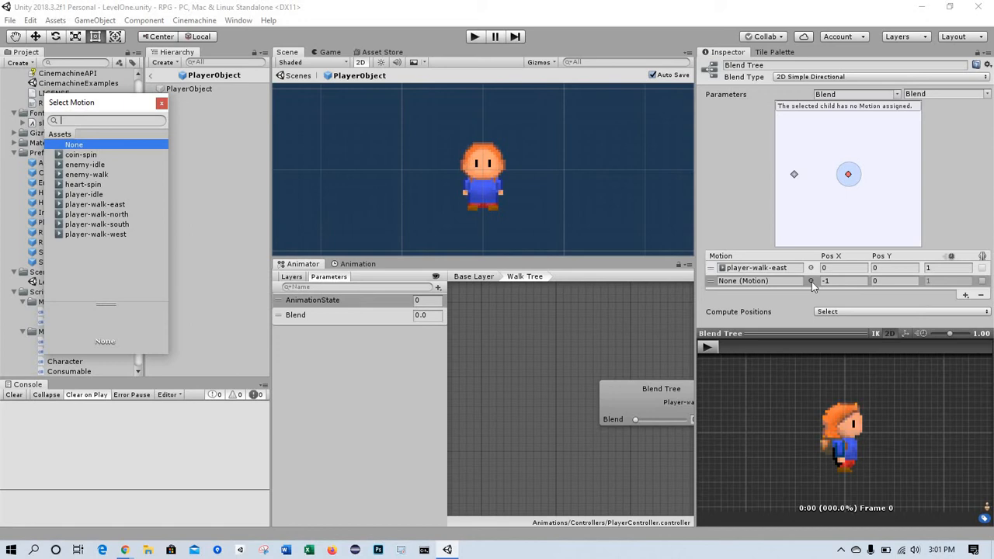
mouse_move(111, 231)
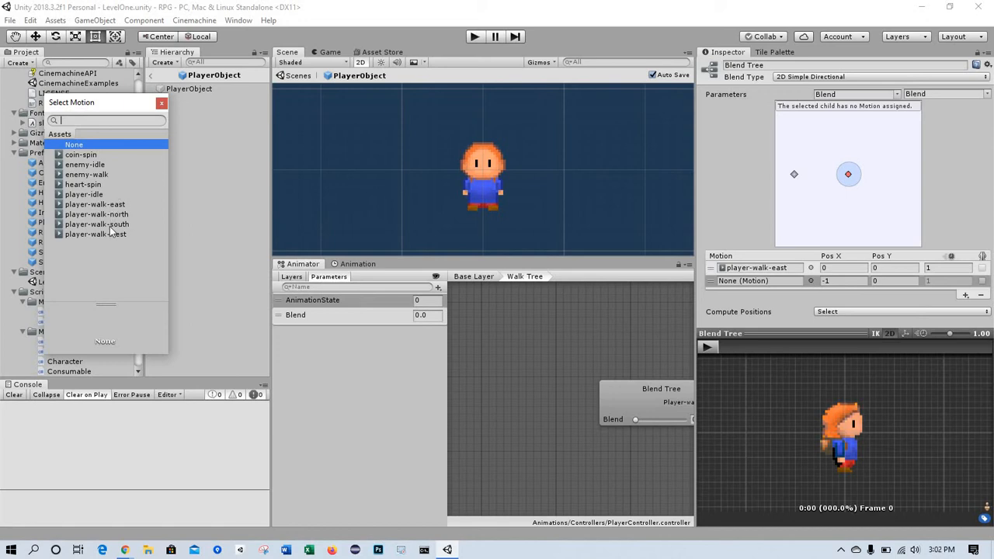
click(97, 224)
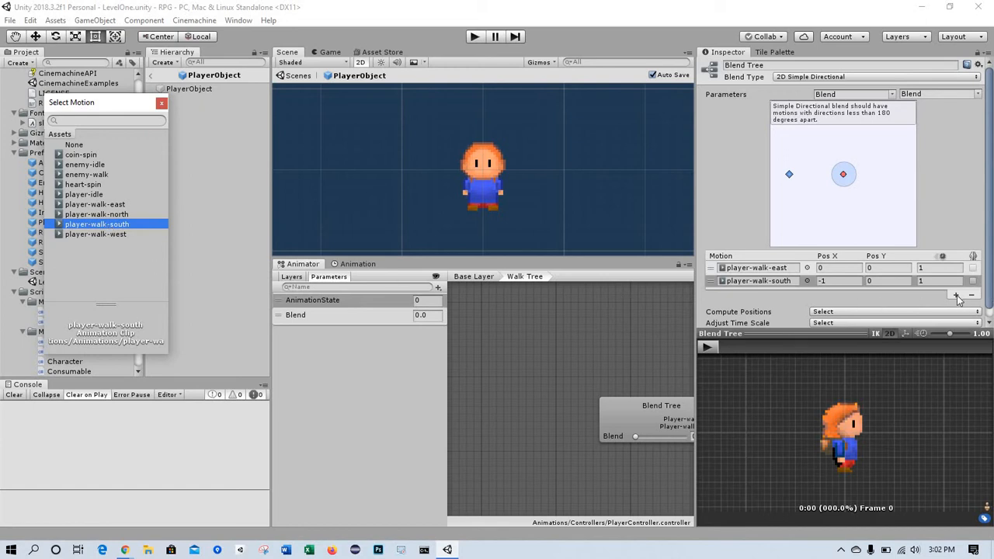
click(956, 295)
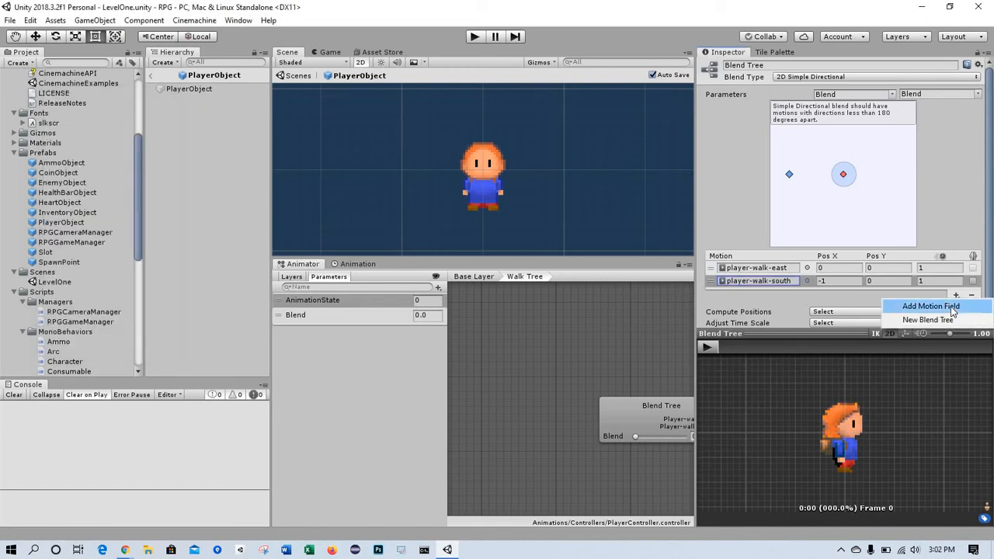
click(930, 306)
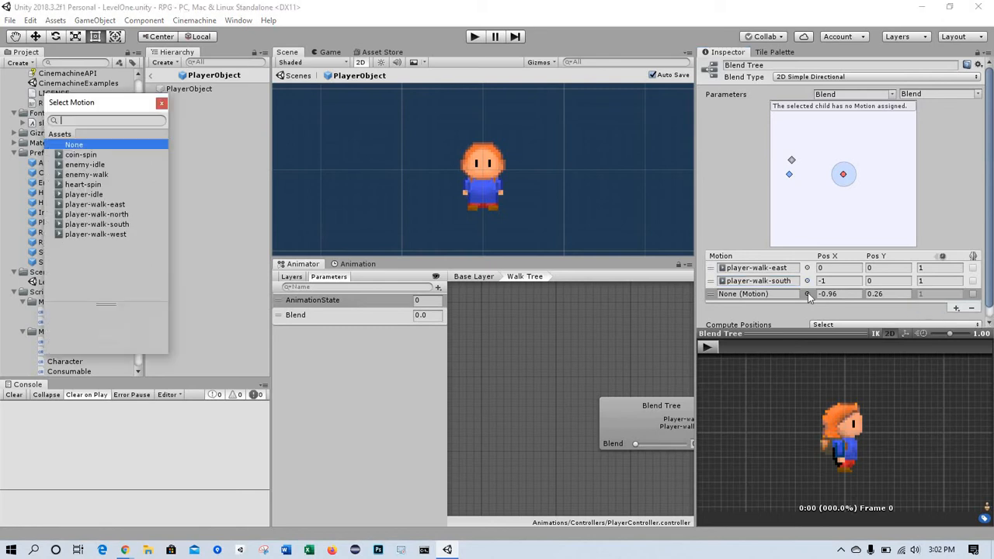
mouse_move(185, 241)
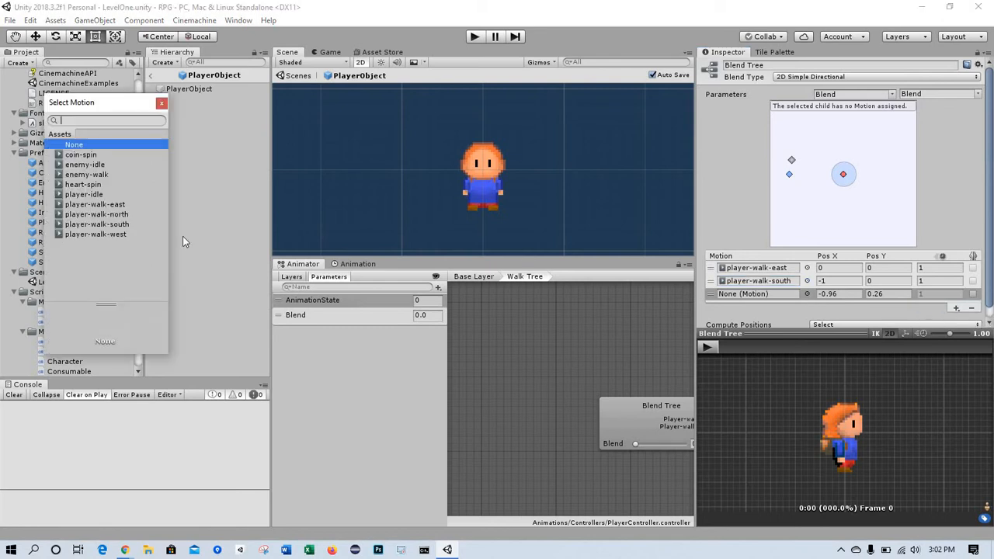
click(95, 233)
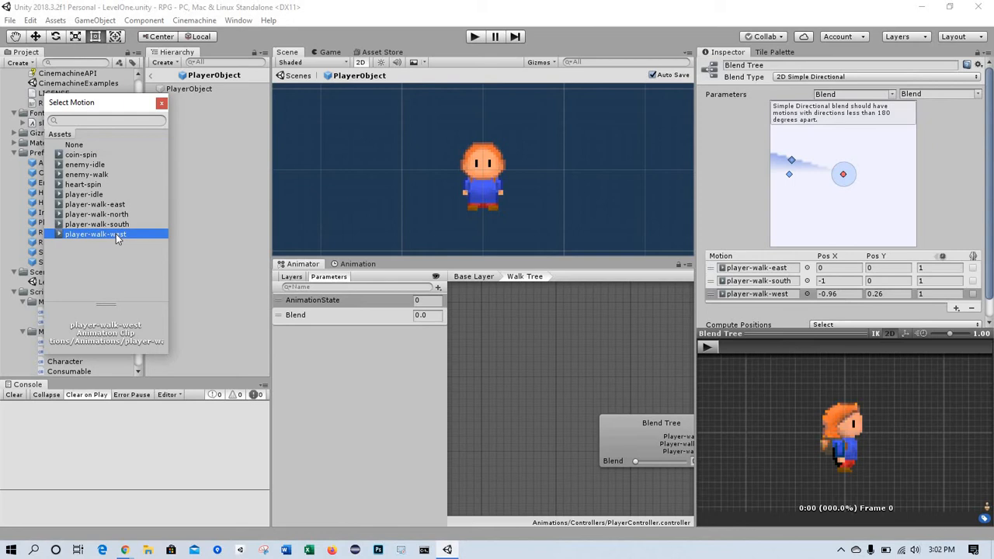
mouse_move(953, 311)
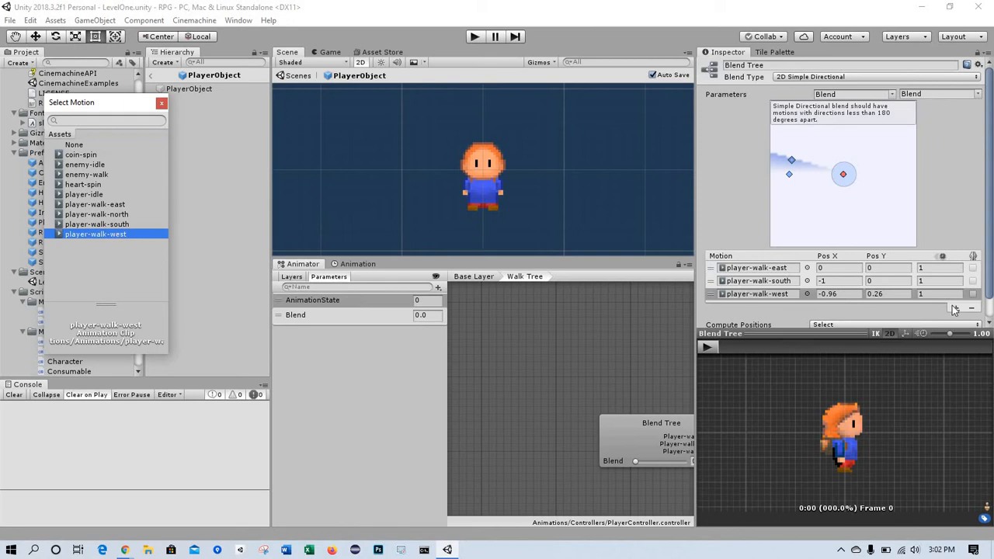
click(957, 308)
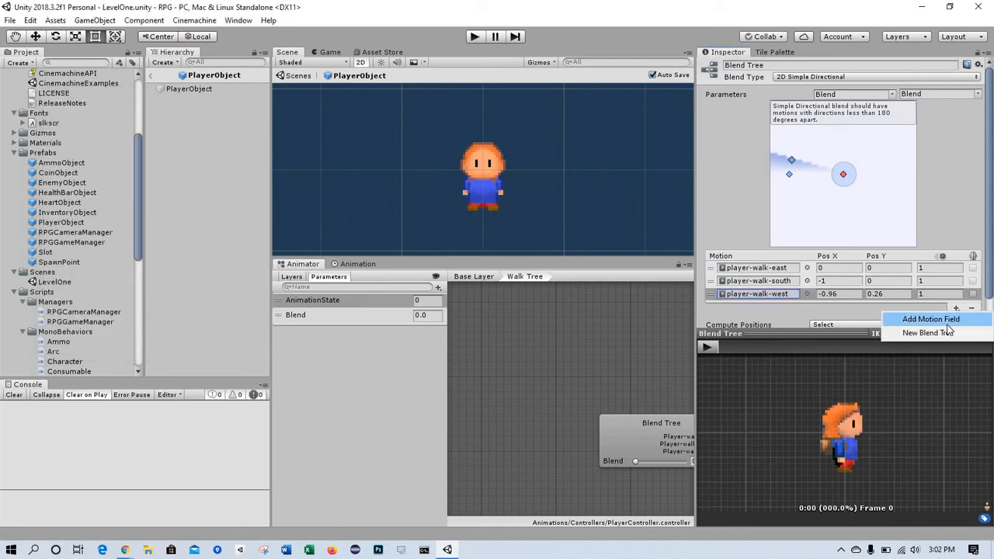
click(930, 318)
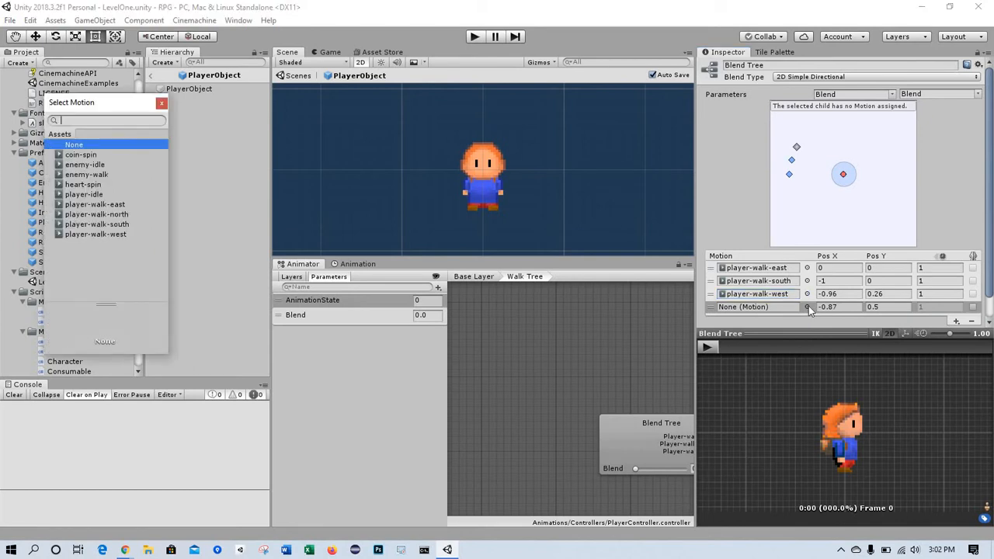
mouse_move(92, 217)
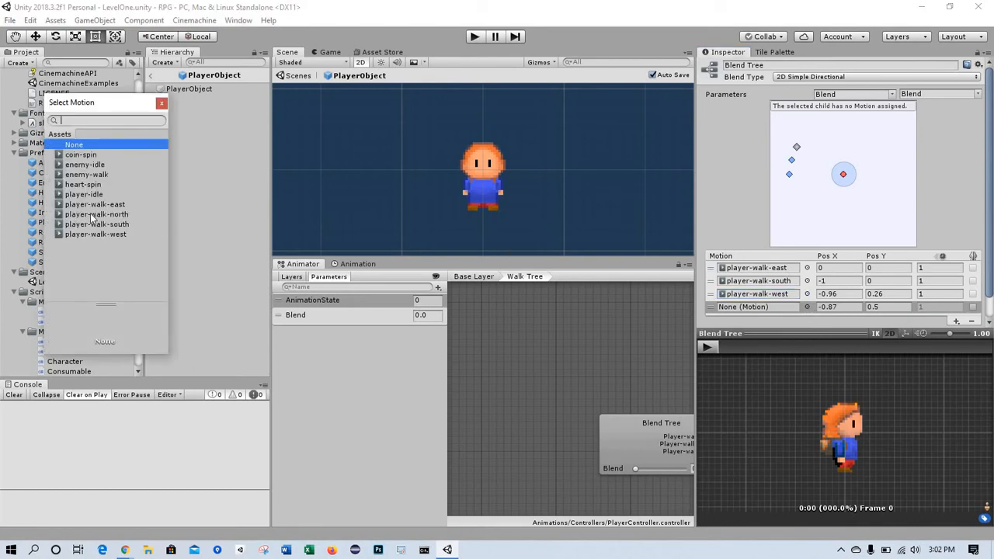
click(97, 214)
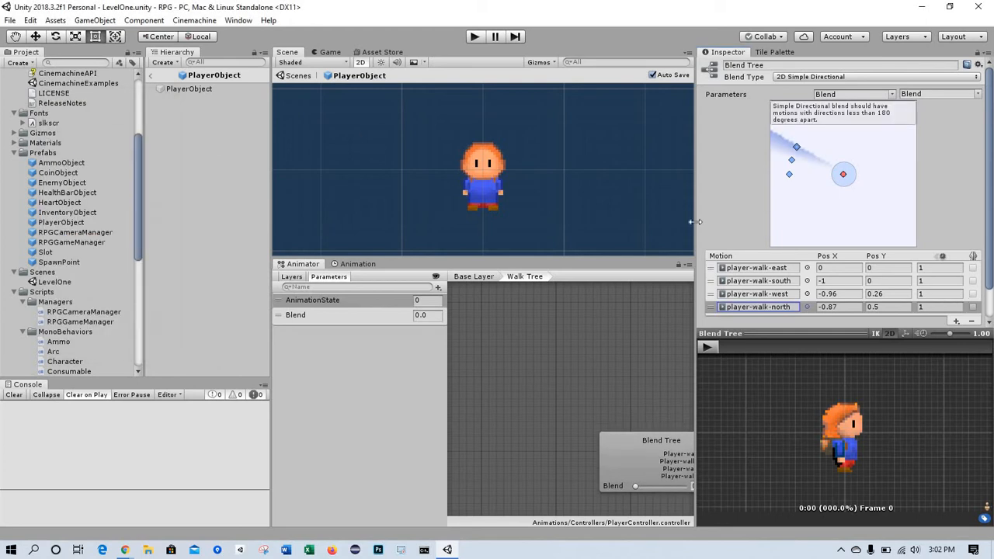
scroll(down, 3)
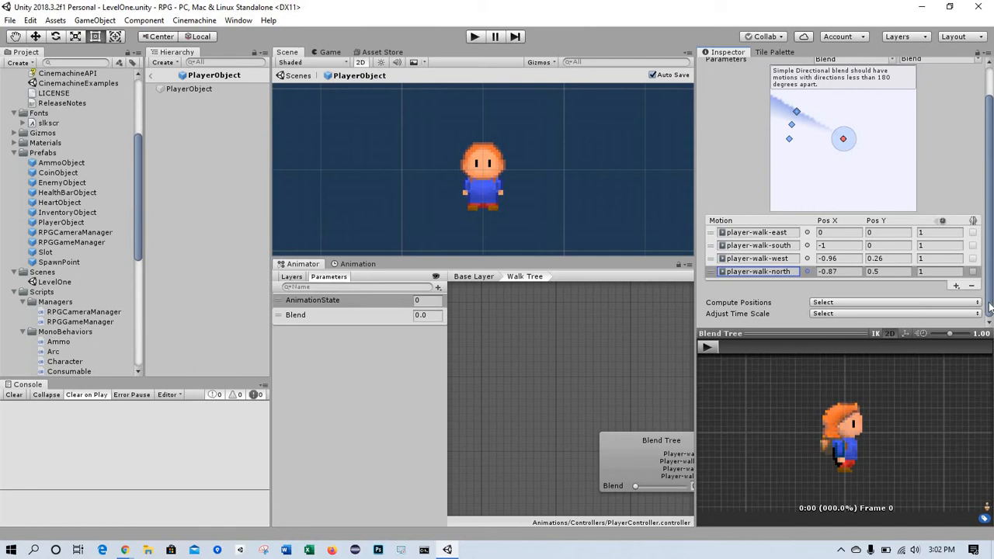
mouse_move(915, 161)
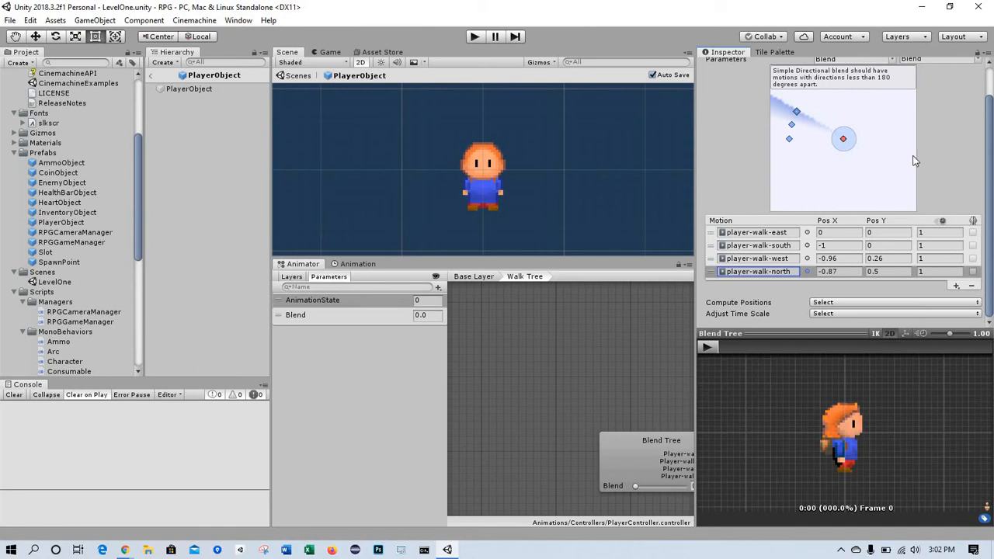
mouse_move(720, 296)
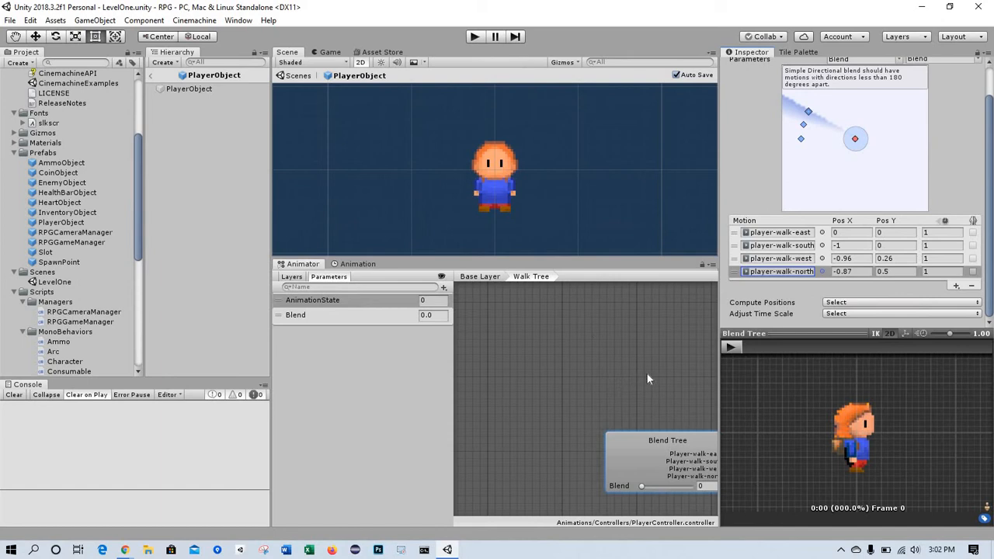
mouse_move(618, 326)
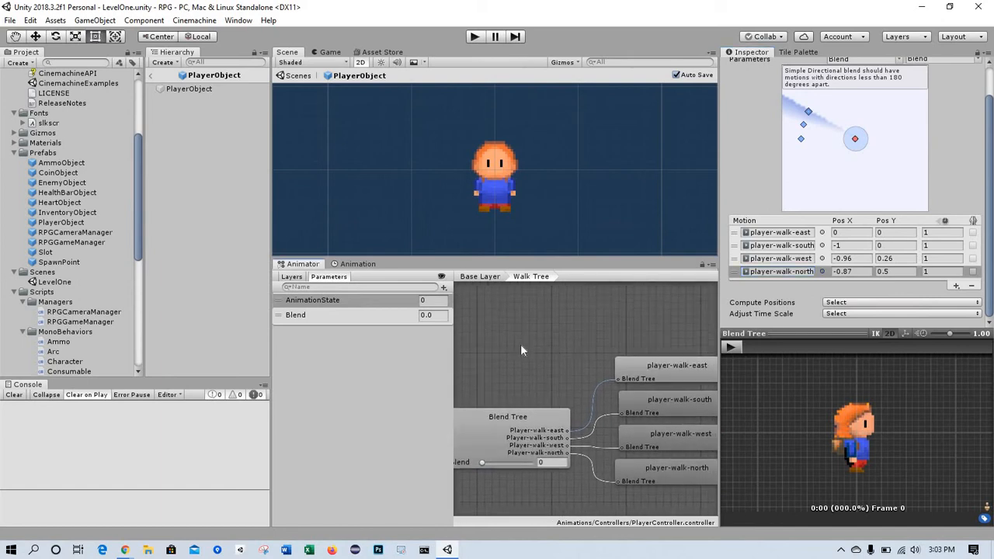
mouse_move(534, 431)
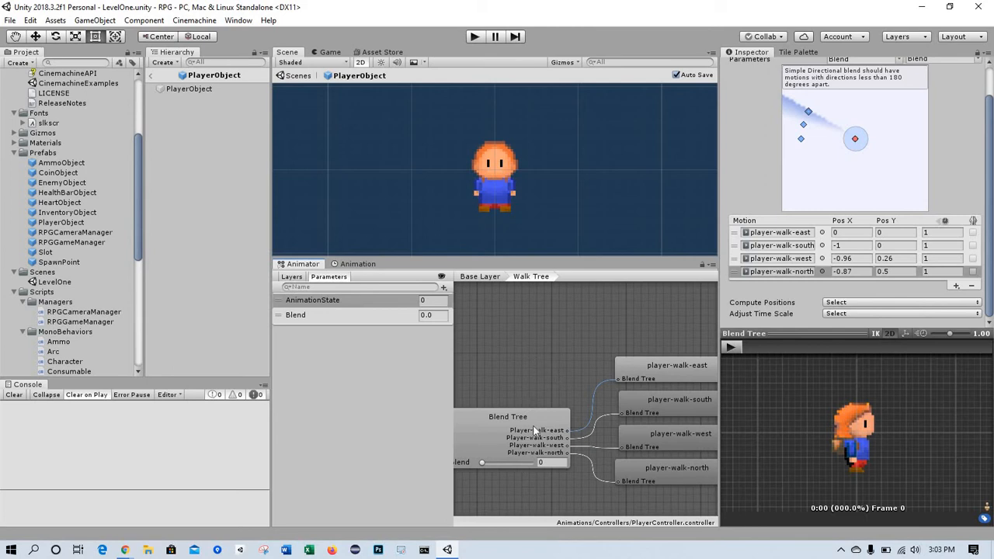
mouse_move(513, 380)
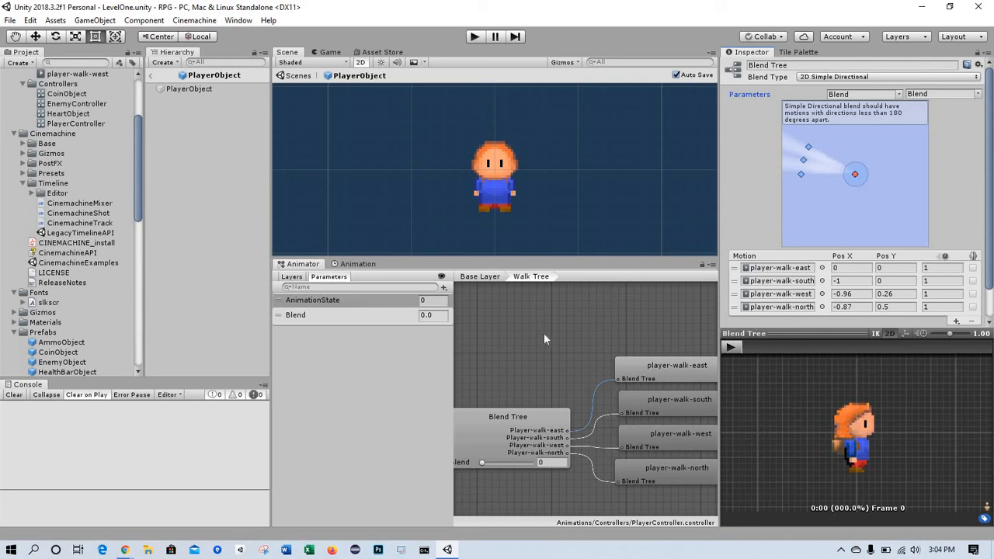
mouse_move(482, 279)
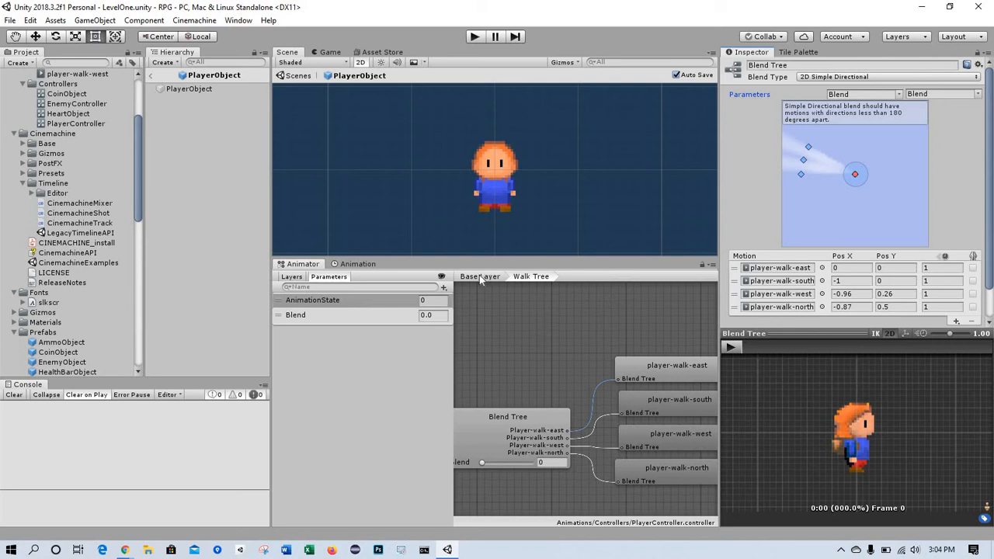
Step: Return to Base Layer and delete the AnimationState parameter, confirming despite its transition
click(469, 277)
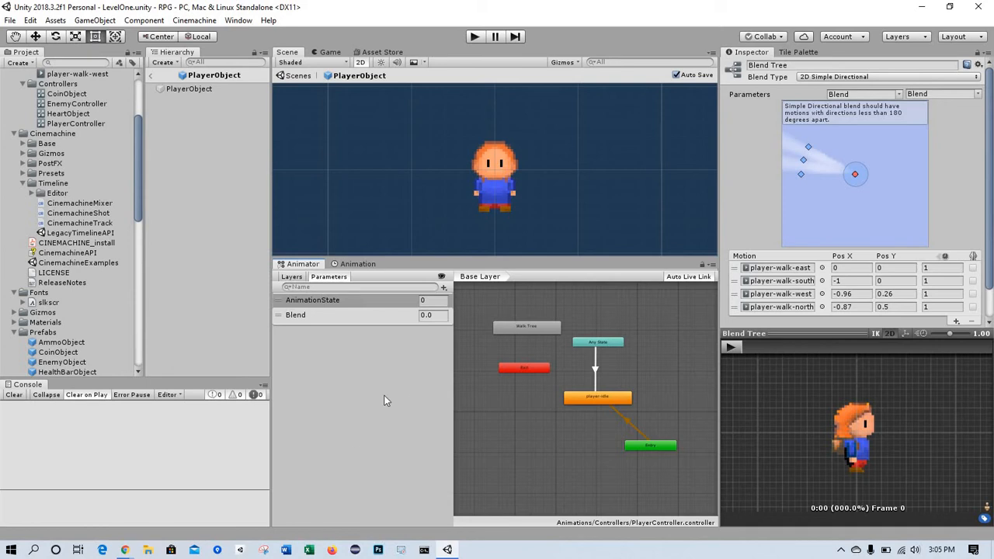
mouse_move(336, 358)
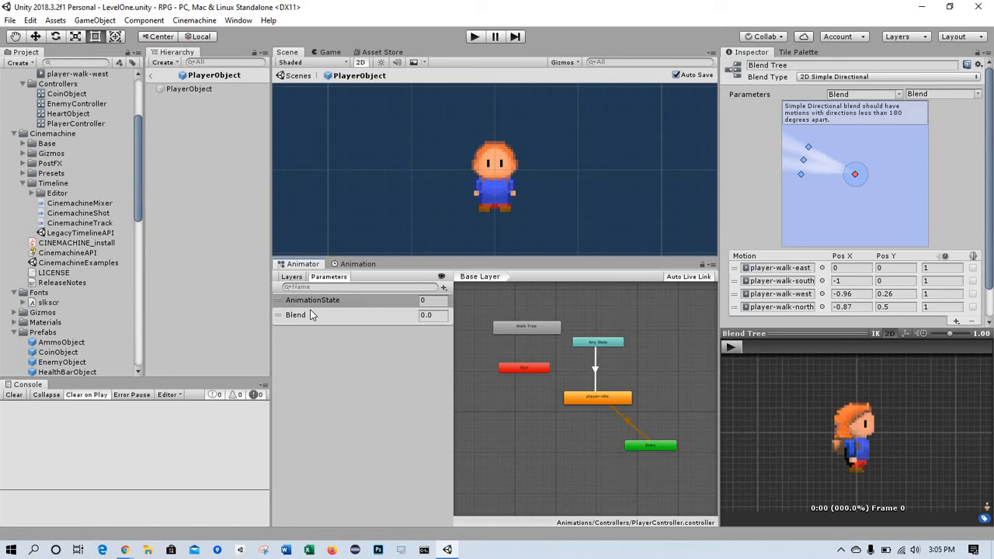
mouse_move(310, 310)
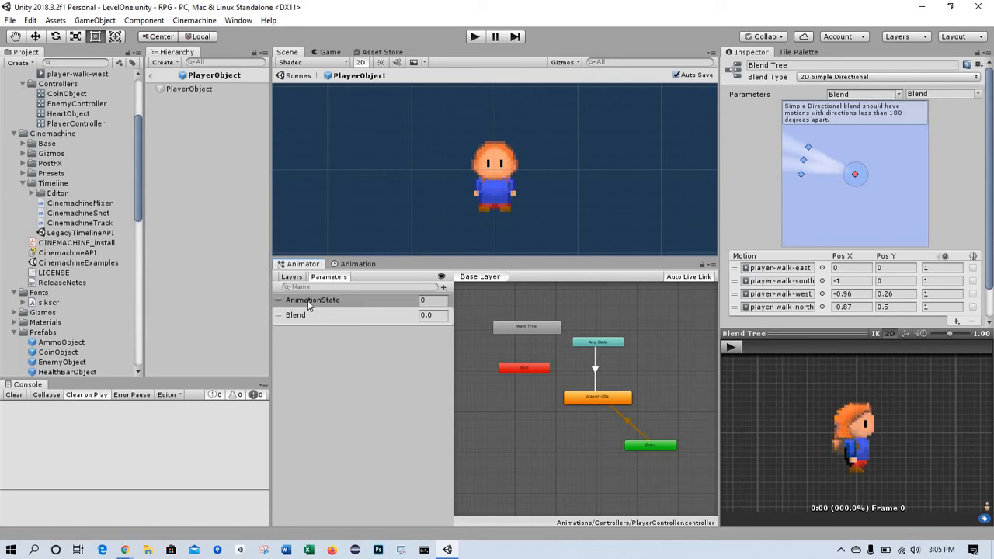
click(312, 299)
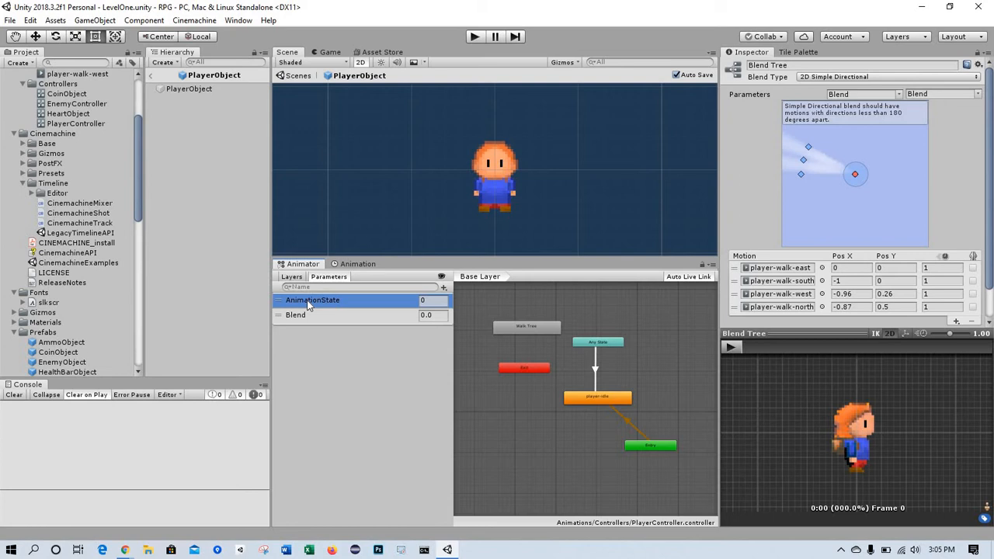
right_click(312, 299)
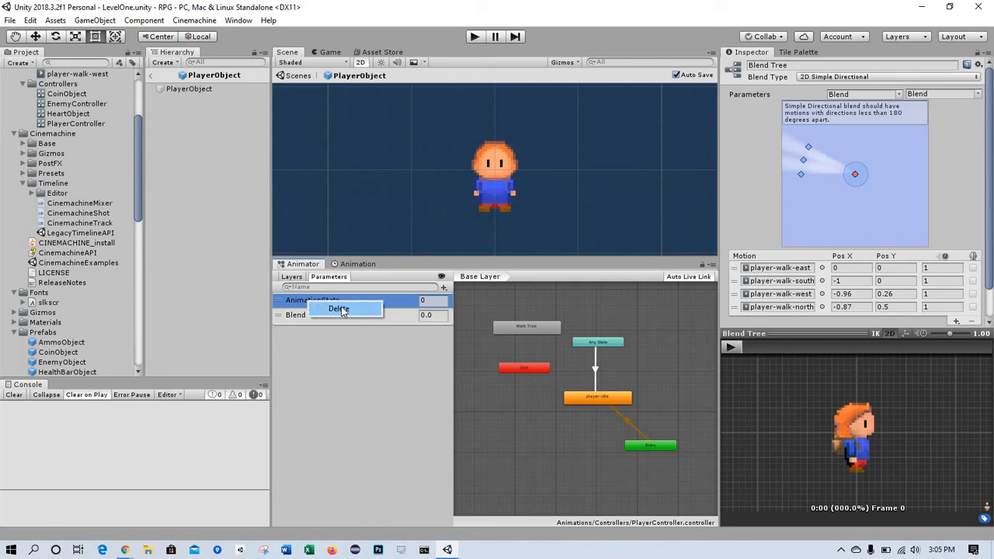
click(339, 308)
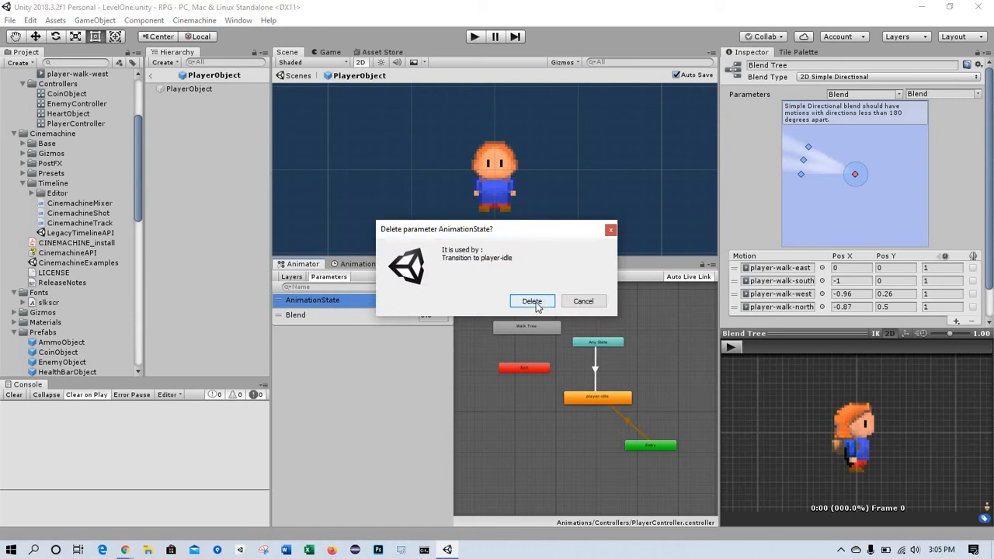
click(532, 301)
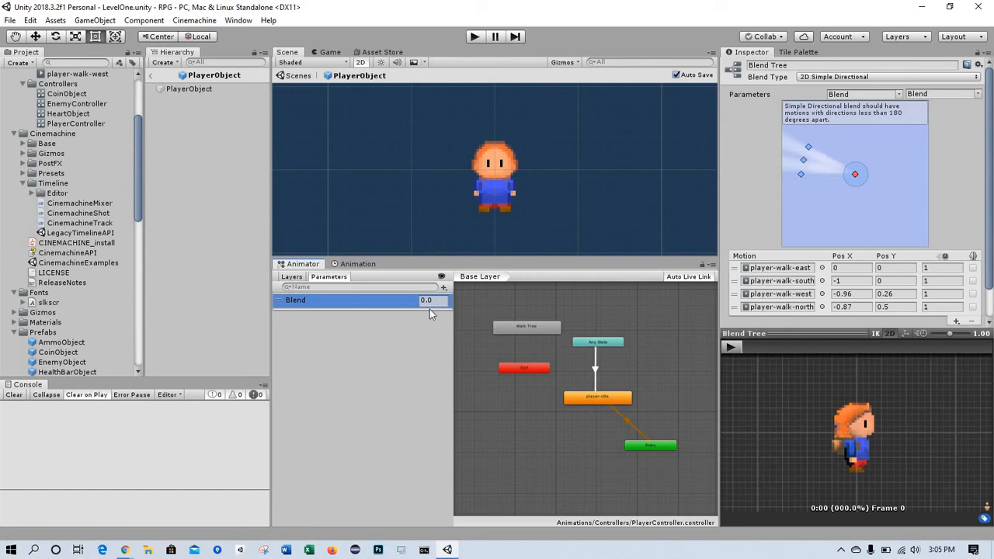
mouse_move(444, 287)
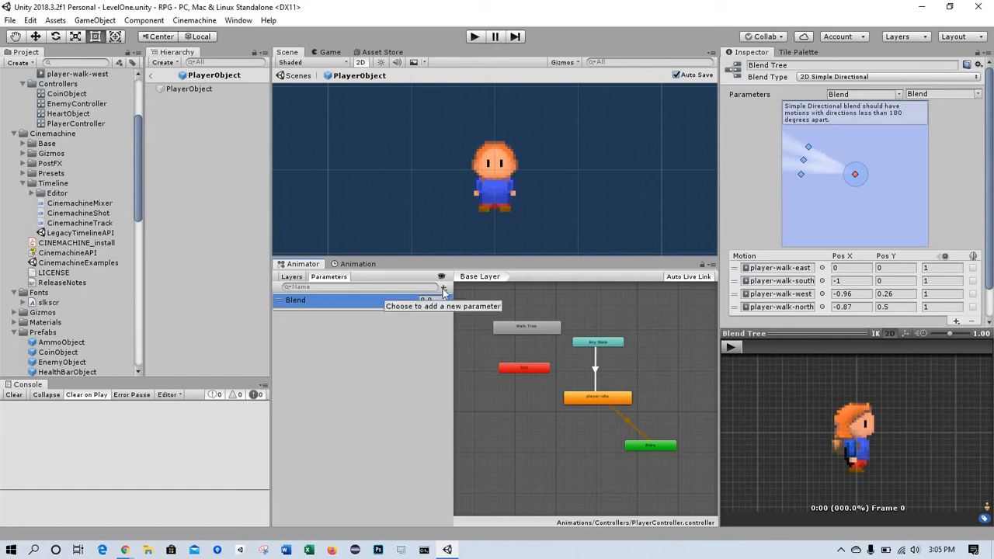
Step: Add a Bool parameter named isWalking
click(443, 287)
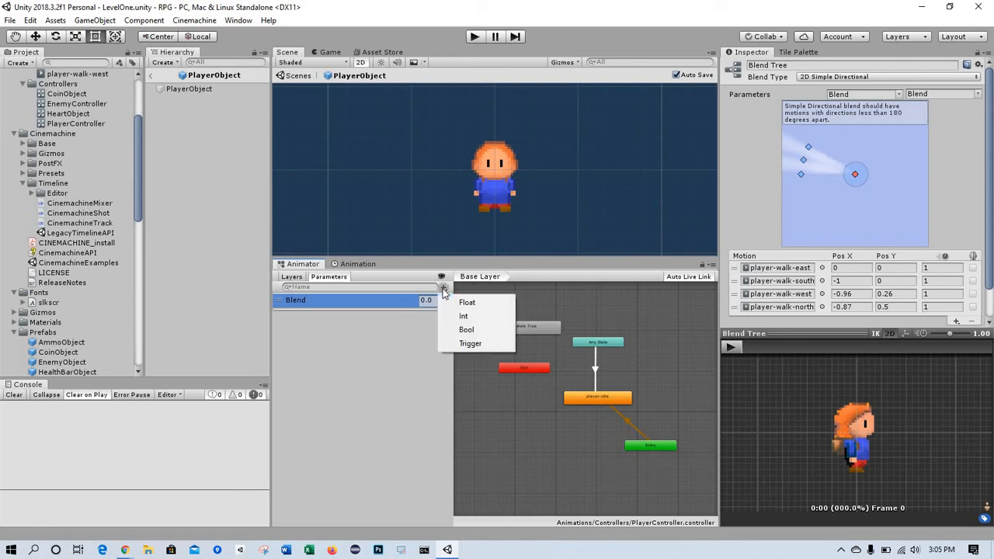
mouse_move(466, 329)
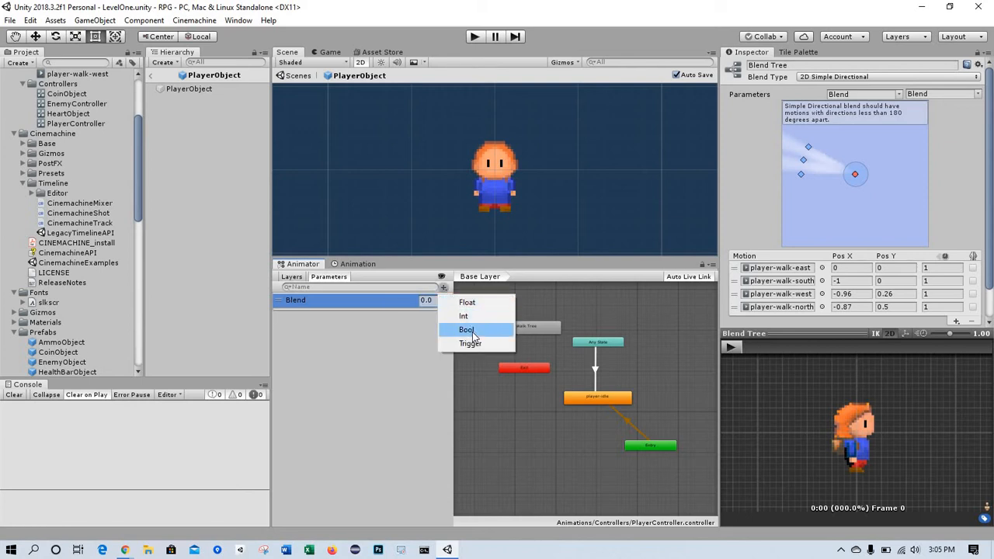
click(466, 329)
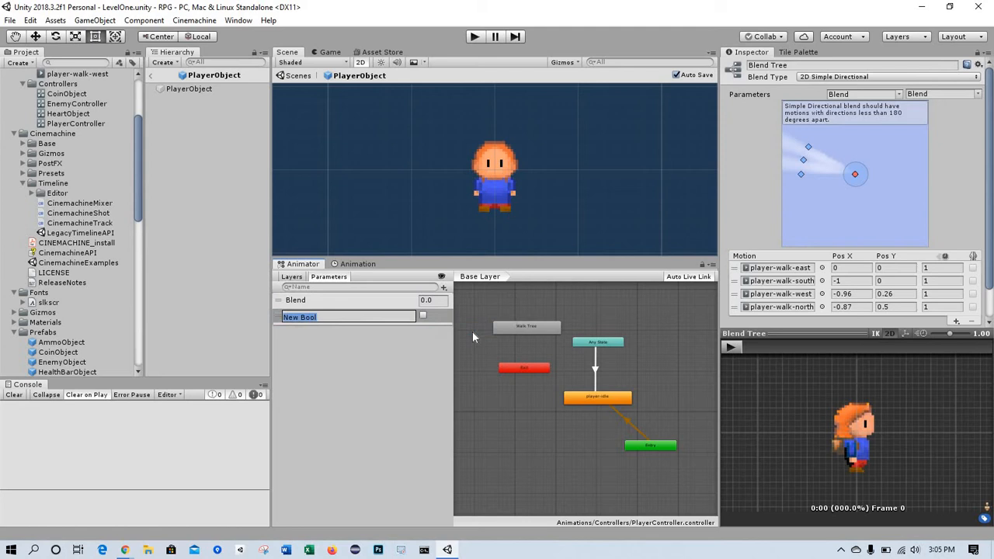
text(is)
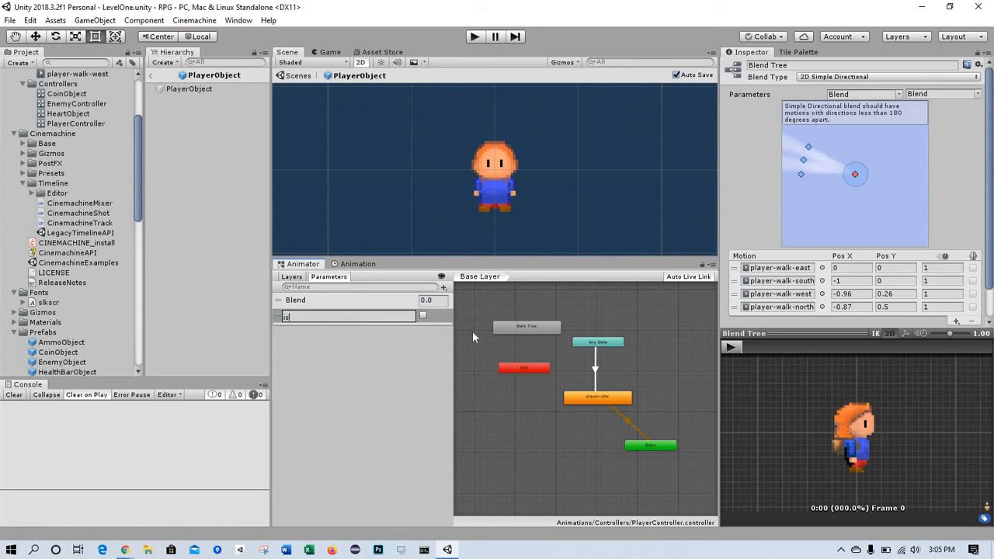
text(isWalking)
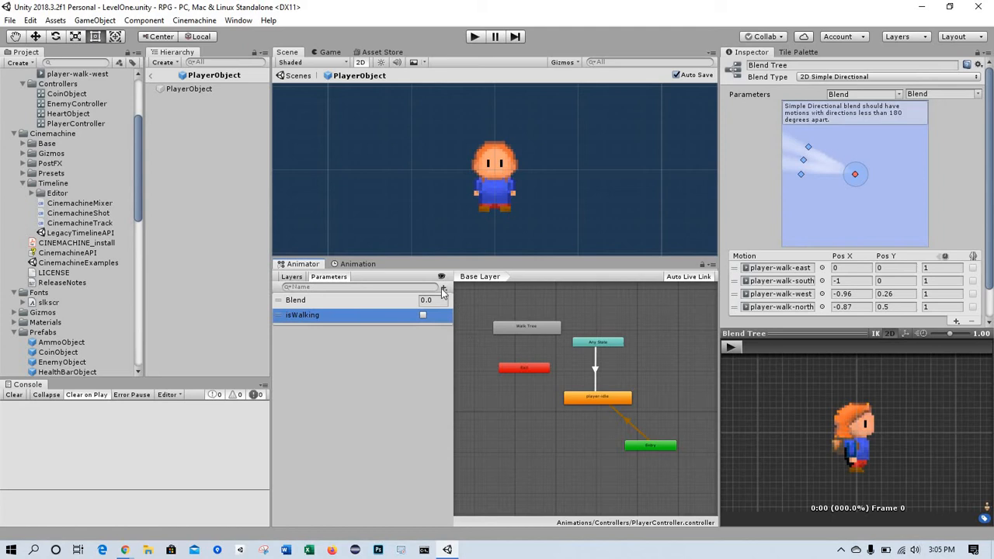
Step: Add two Float parameters named xDir and yDir
click(443, 288)
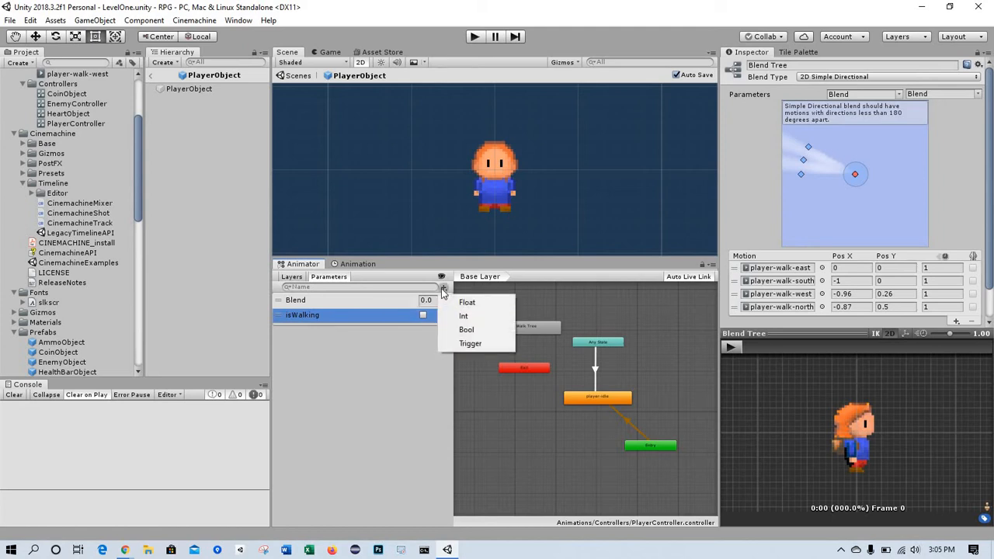
click(467, 302)
text(x)
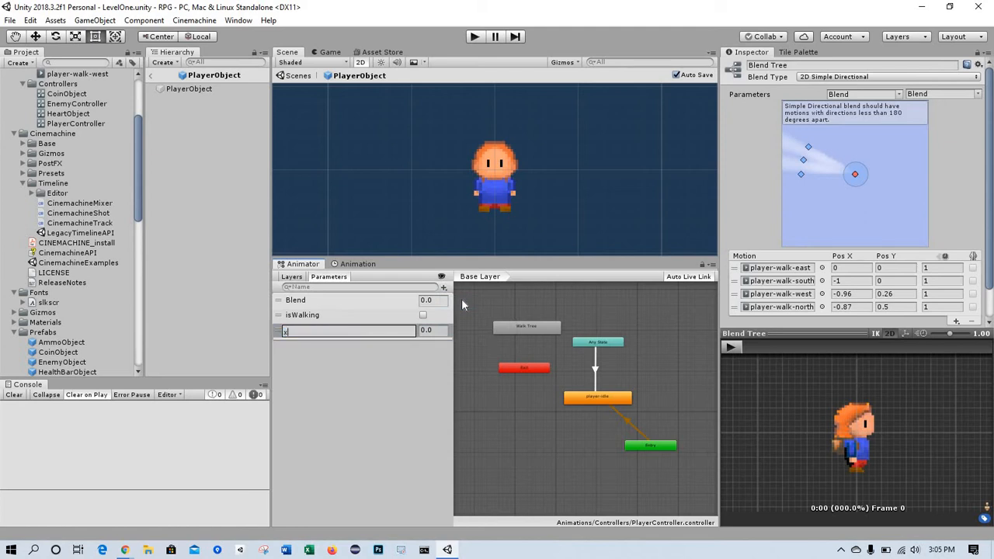
text(Dir)
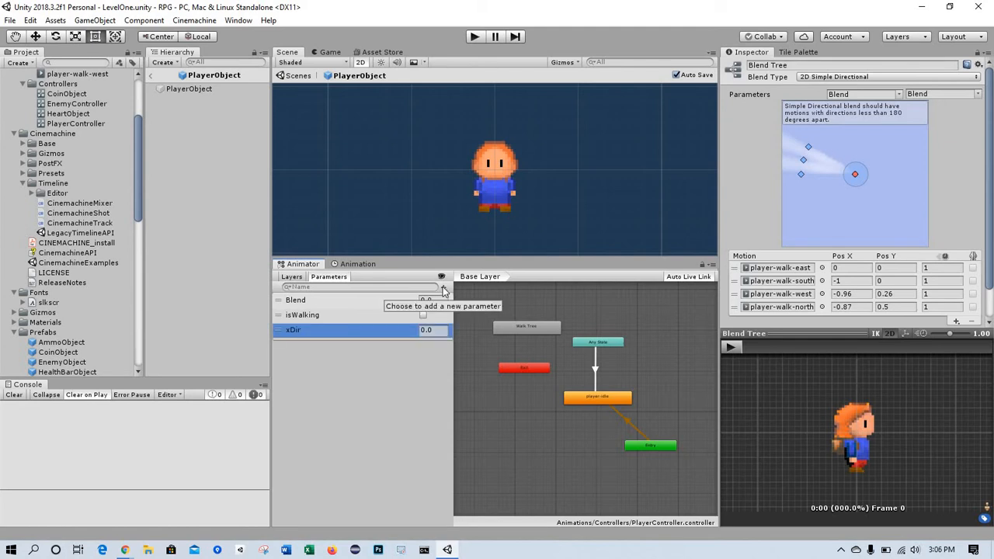
click(443, 287)
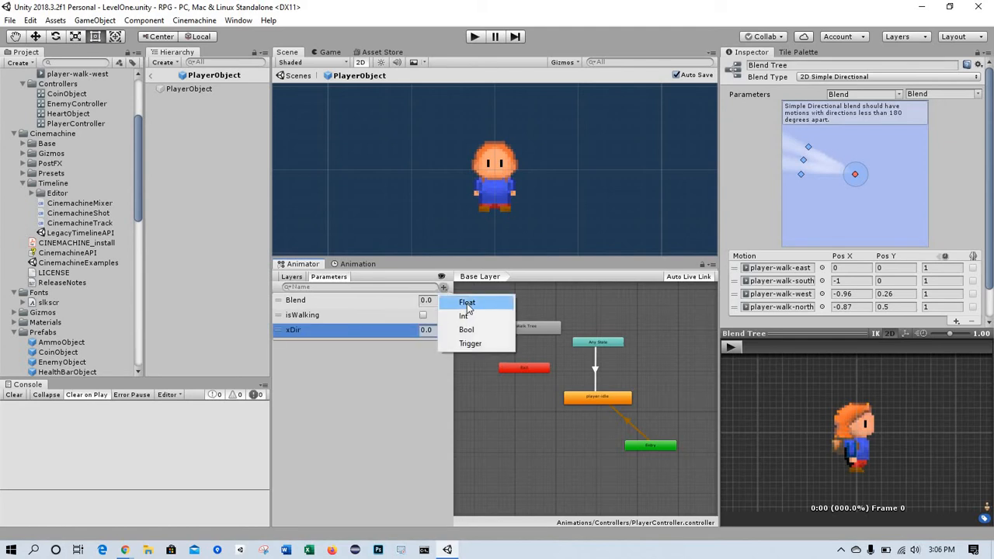
click(466, 302)
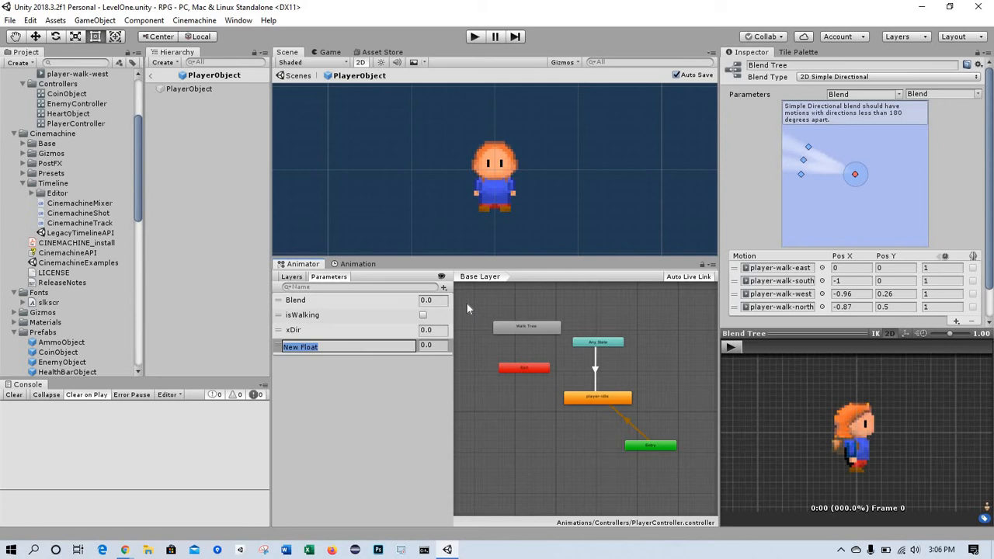
text(yDir)
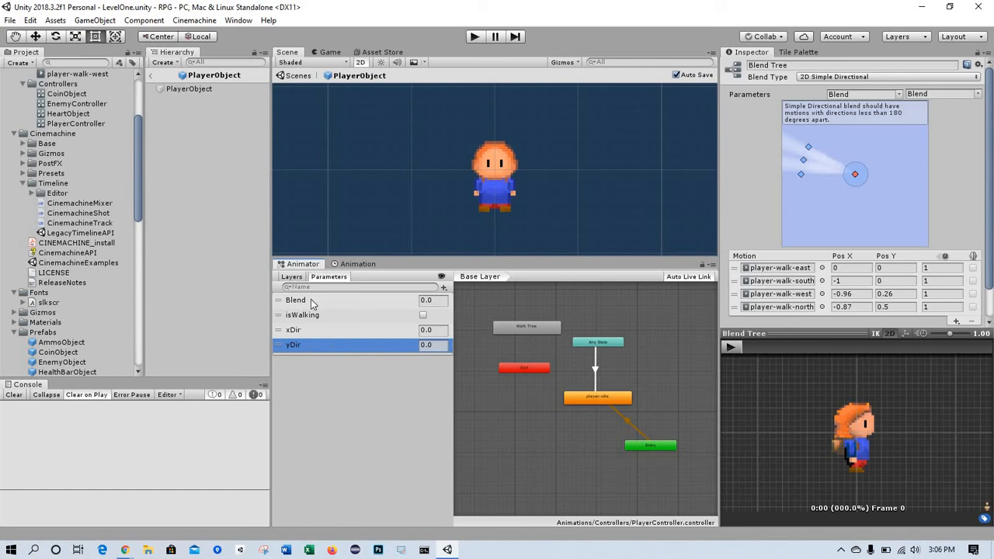
Step: Delete the Blend parameter via its context menu and confirm, then select Walk Tree
double_click(296, 301)
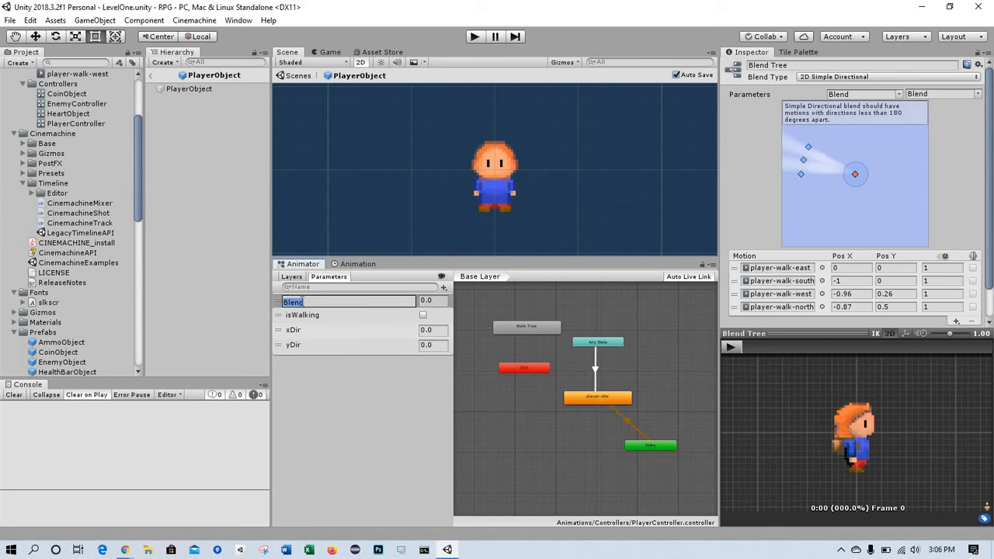
click(480, 277)
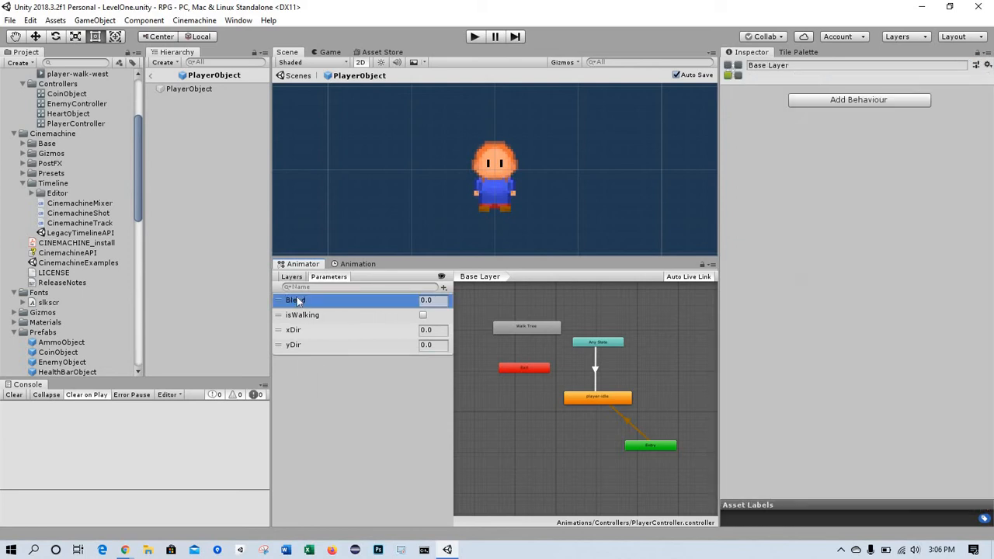
right_click(296, 301)
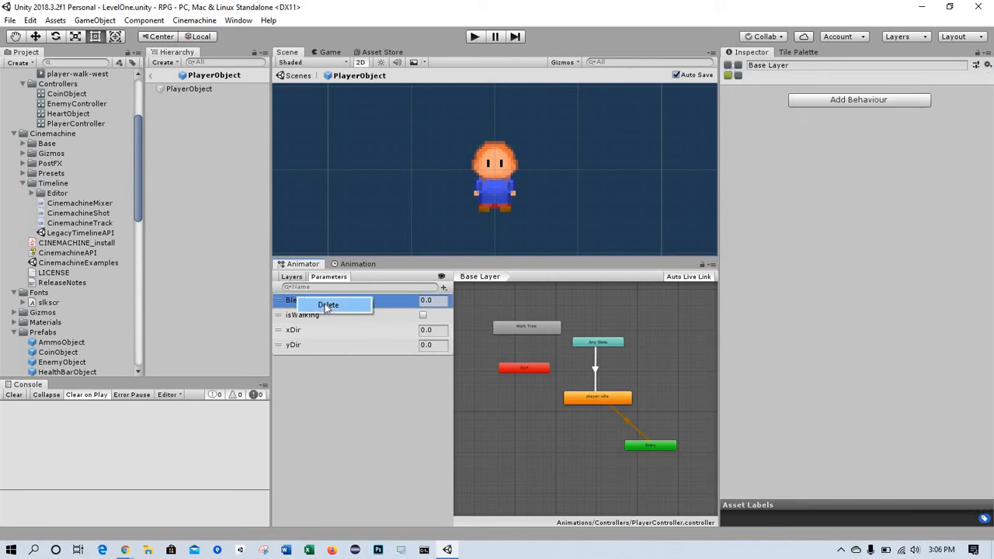
click(328, 304)
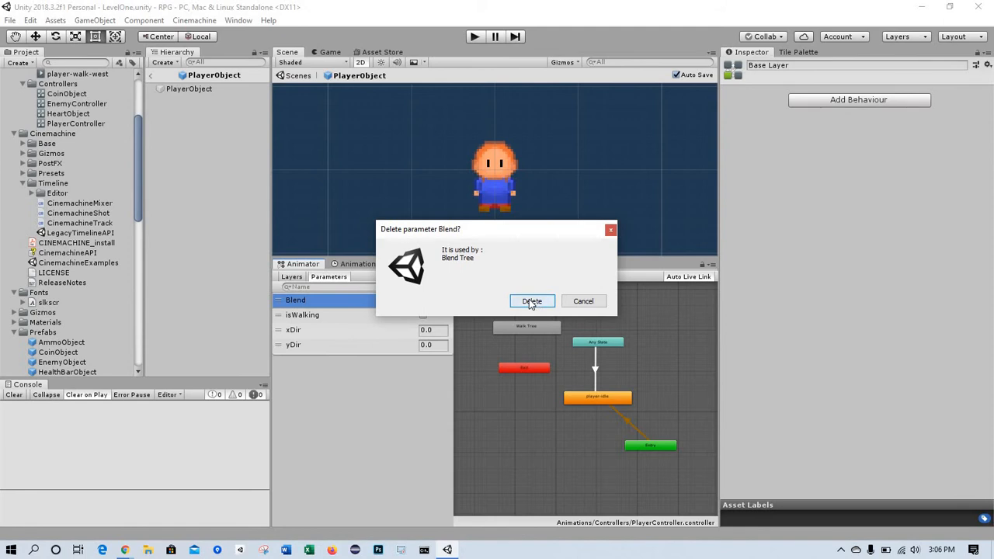
click(532, 301)
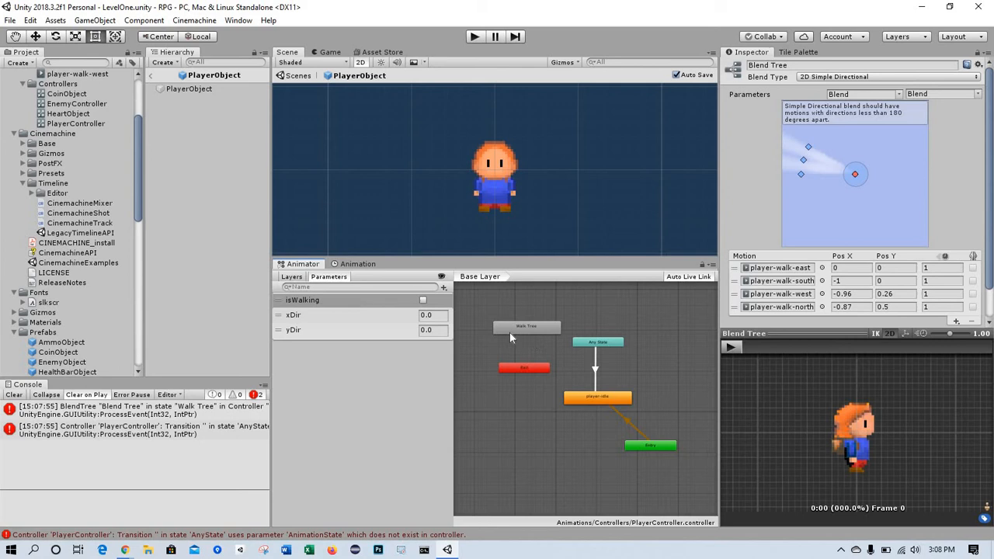
click(526, 326)
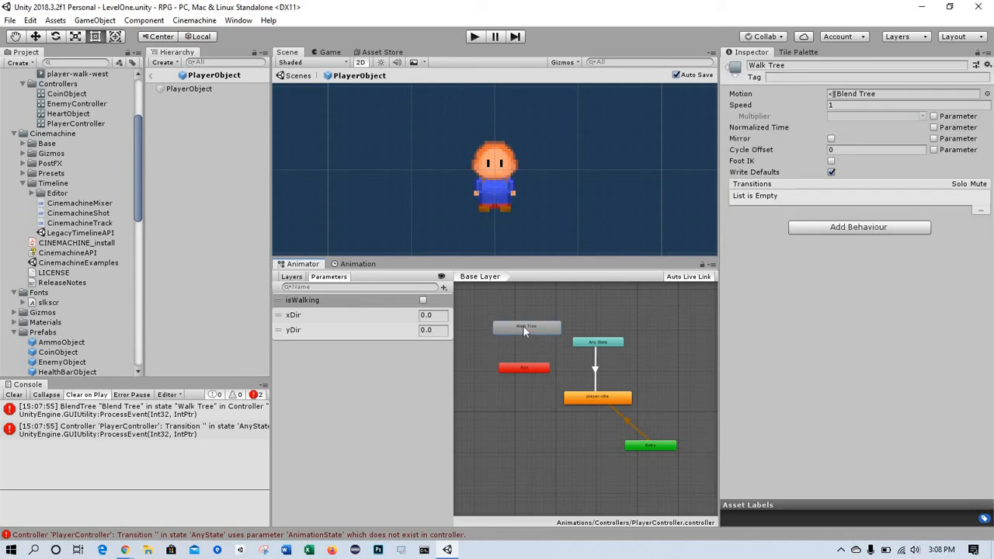
Step: Switch the Walk Tree blend tree's parameters from Blend to xDir (horizontal) and yDir (vertical)
double_click(527, 327)
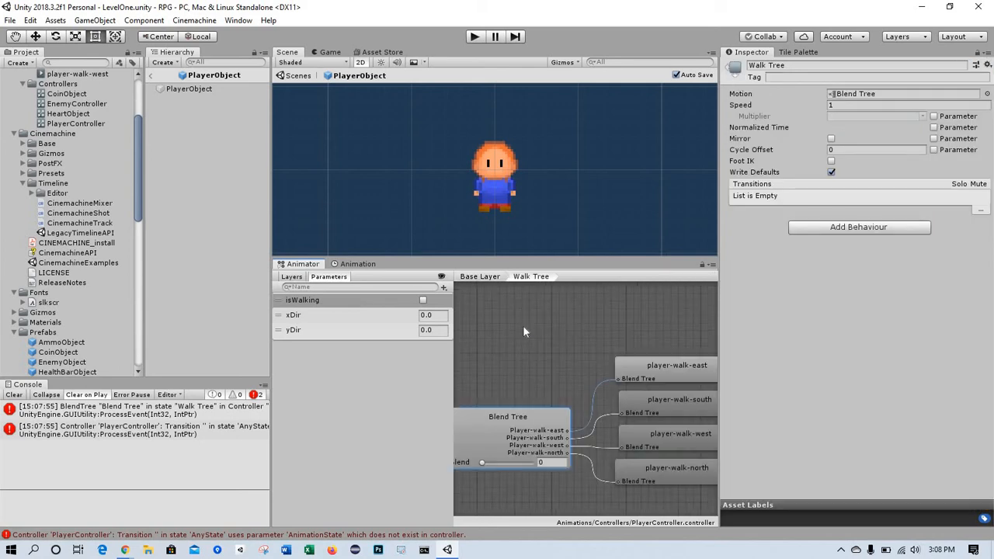
click(507, 417)
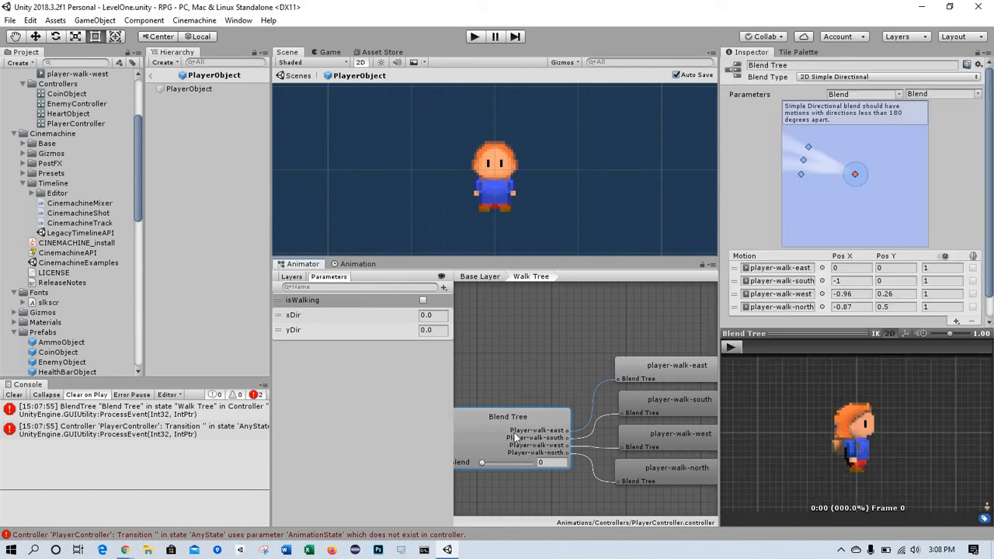
mouse_move(534, 370)
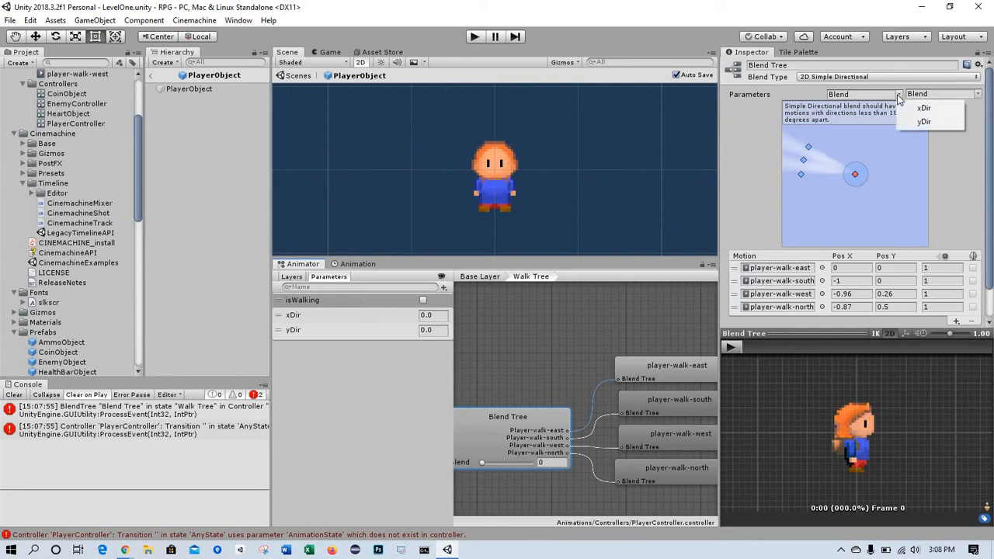
click(923, 107)
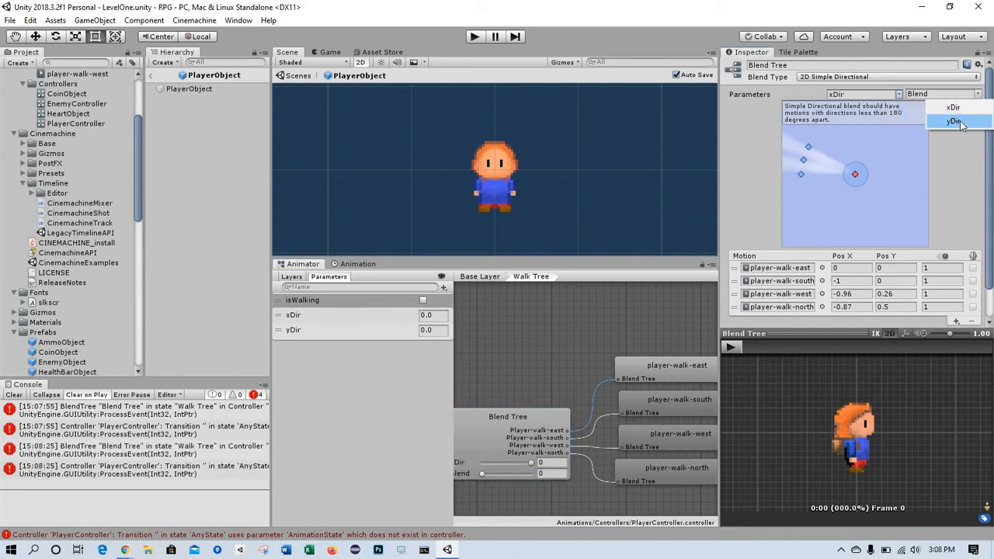
click(961, 121)
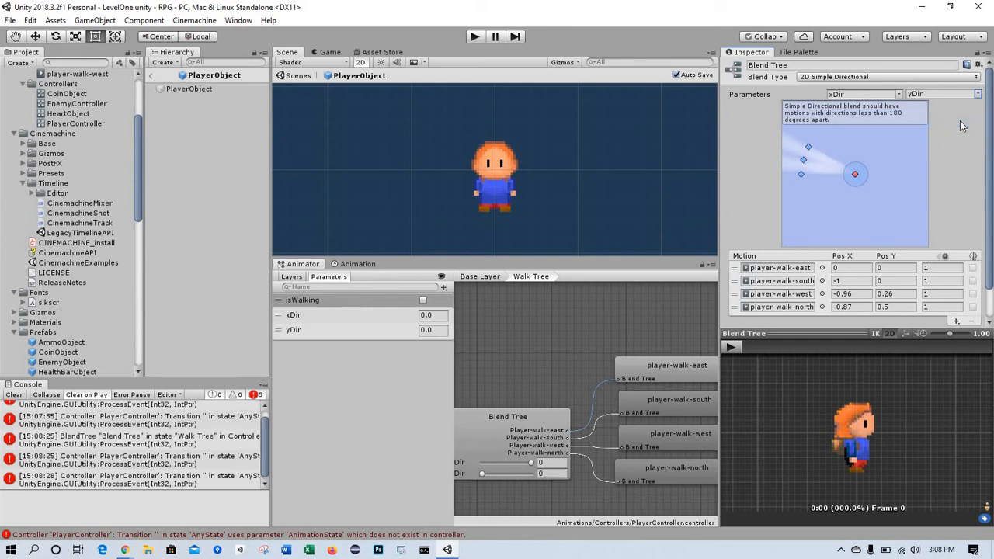
mouse_move(858, 243)
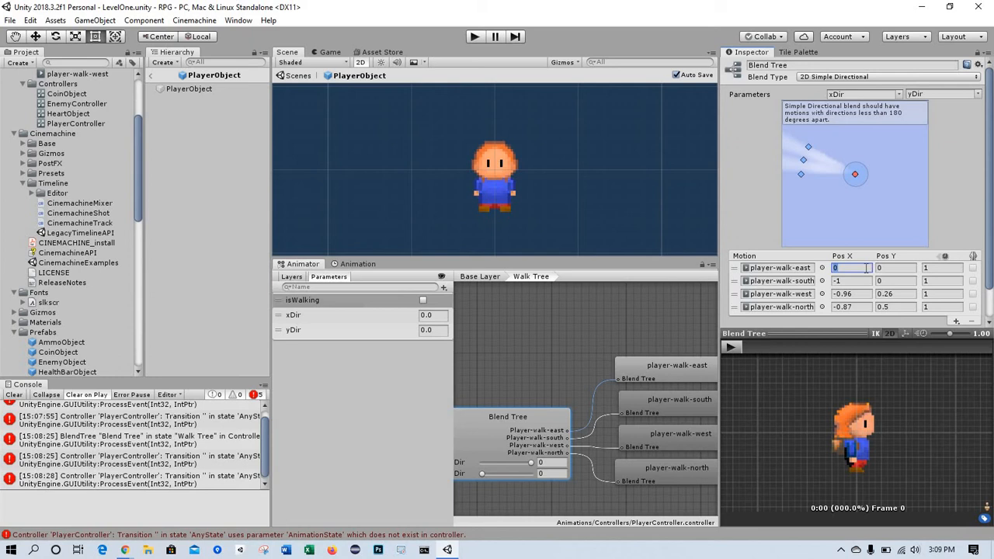
Step: Give the walk motions positions east (1,0), south (0,-1), west (-1,0) and north (0,1)
text(1)
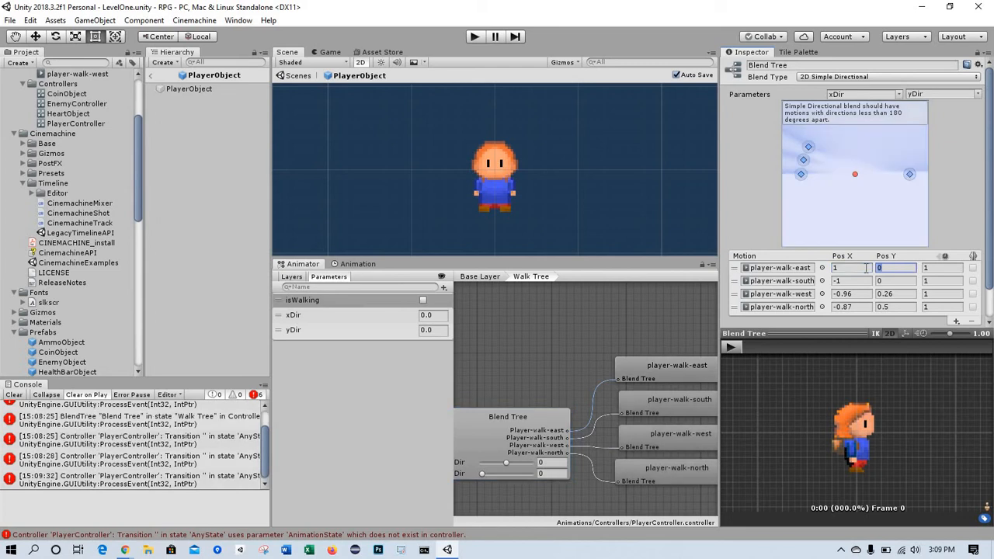
click(942, 267)
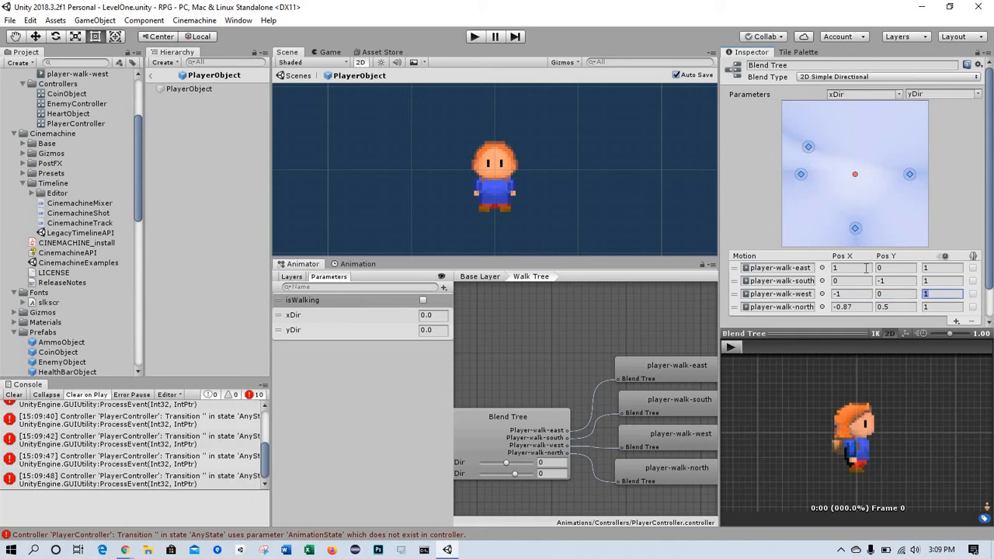
click(776, 306)
text(1)
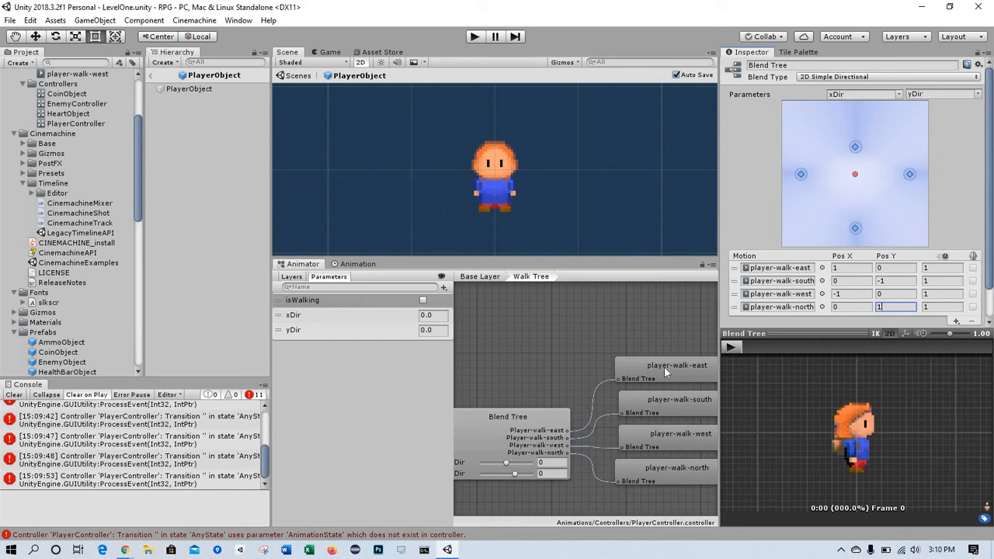
Step: Inspect the player-walk-east, -south and -west motion clips in the blend tree graph
click(676, 365)
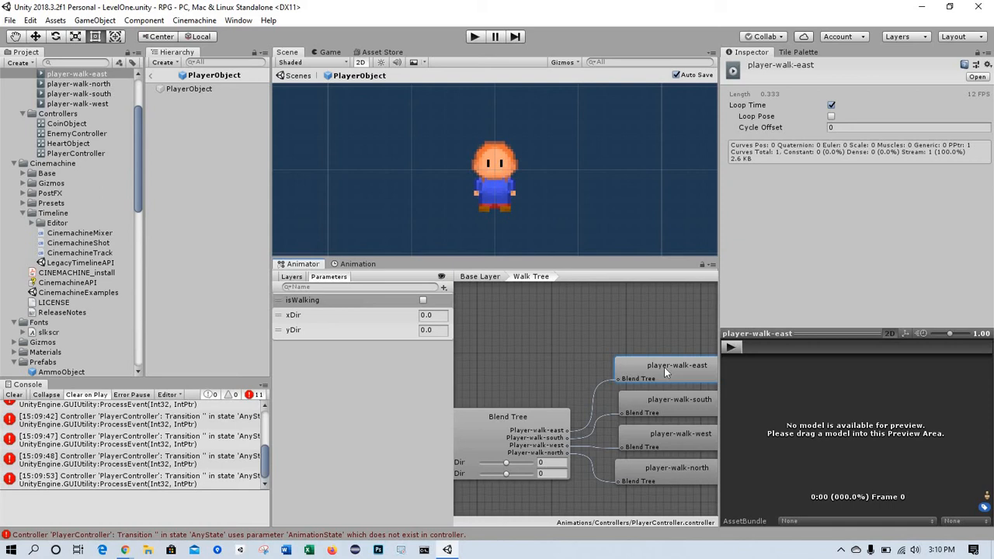
mouse_move(681, 373)
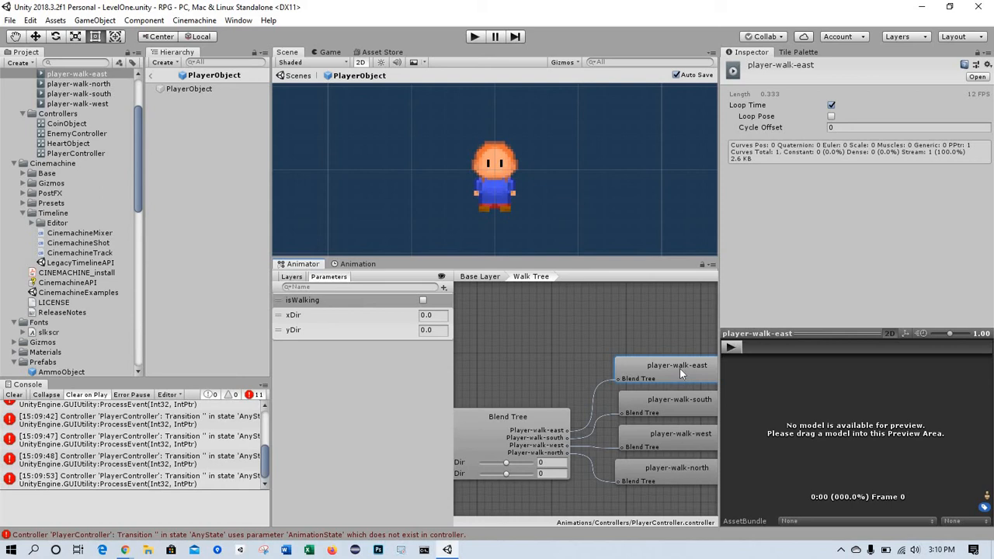
click(676, 400)
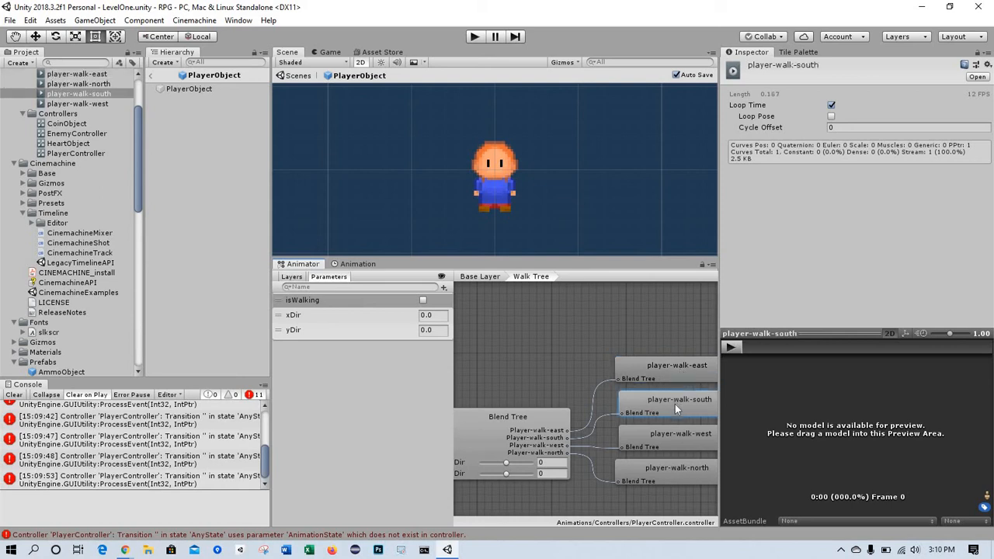
mouse_move(678, 442)
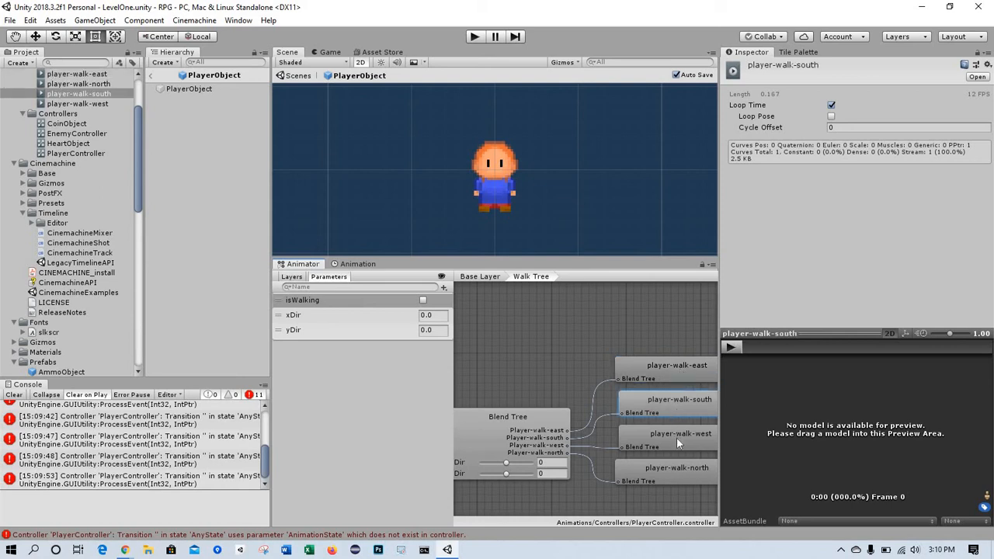
click(675, 468)
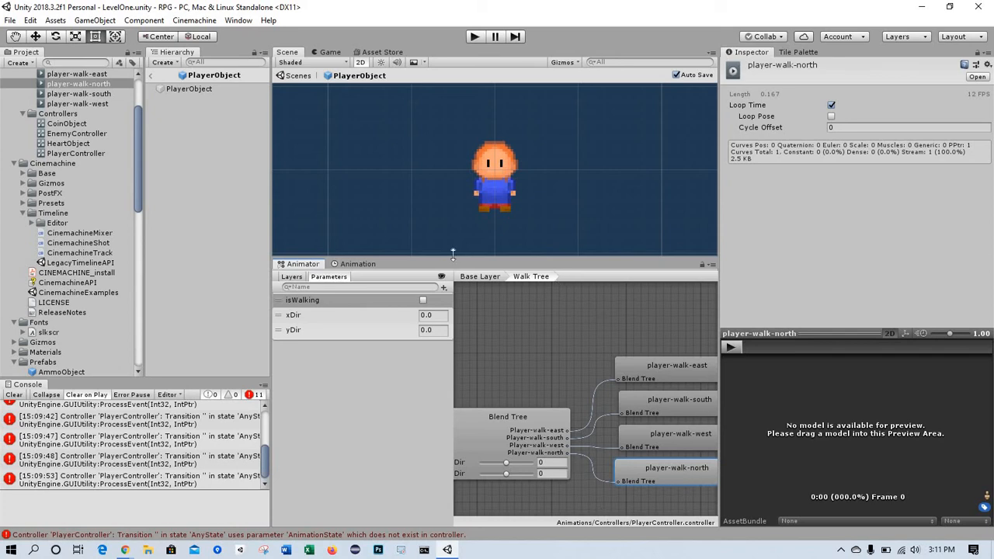
mouse_move(530, 348)
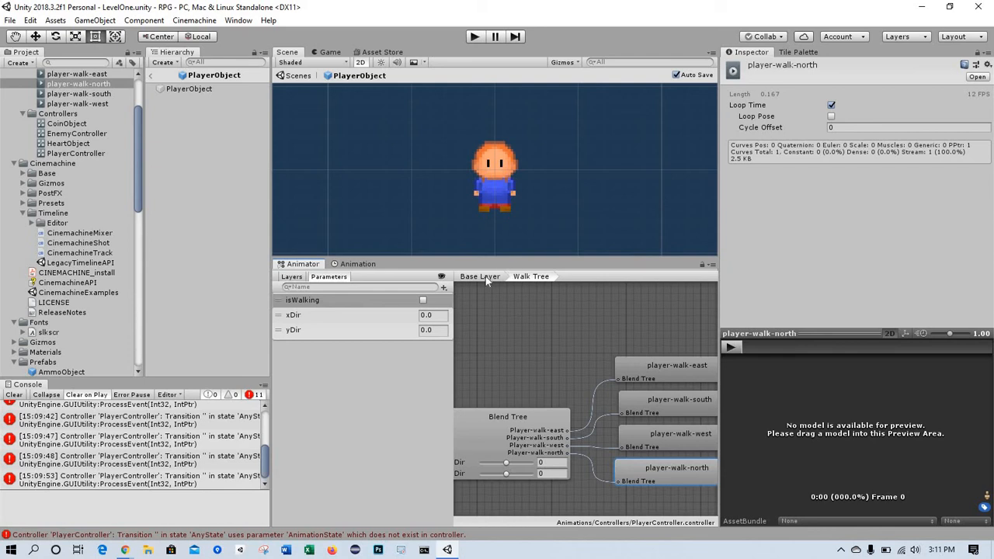
Step: Back in Base Layer, move Walk Tree right of player-idle and add an idle-to-Walk Tree transition
click(479, 276)
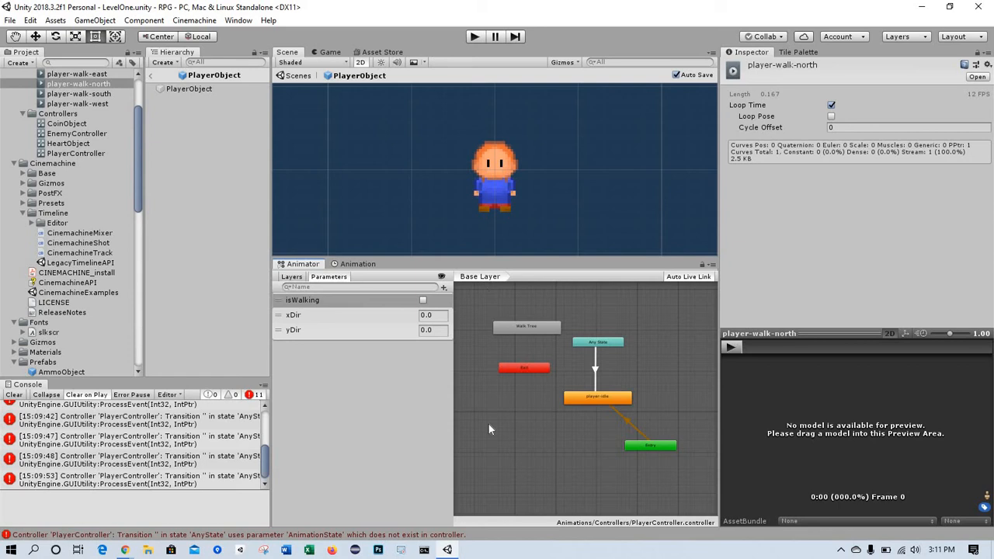
mouse_move(522, 327)
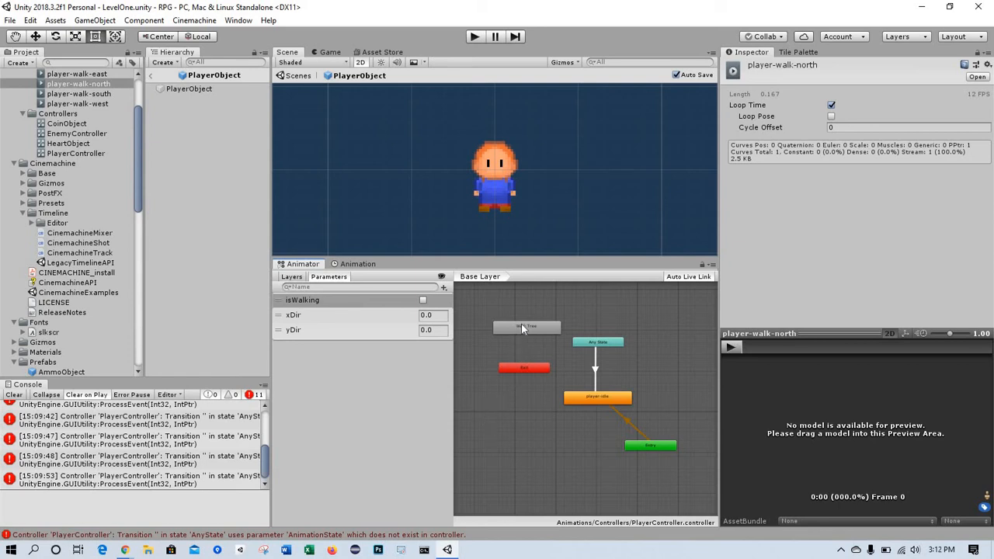
click(570, 446)
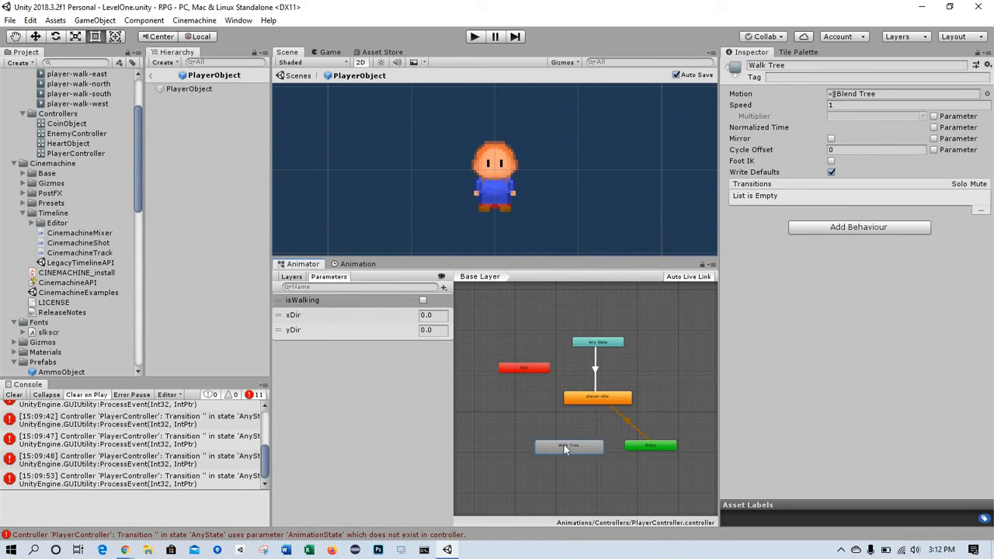
mouse_move(539, 418)
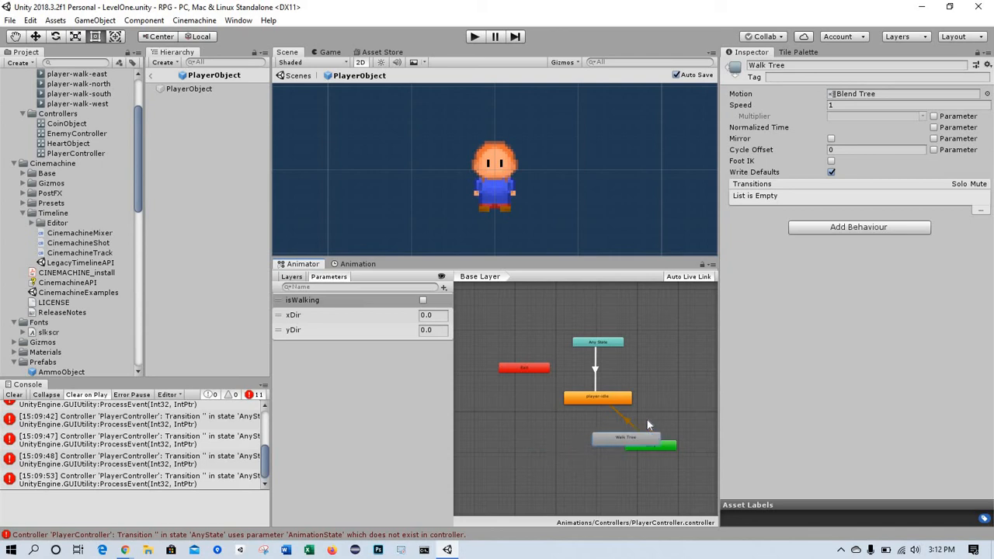
drag(625, 437, 674, 398)
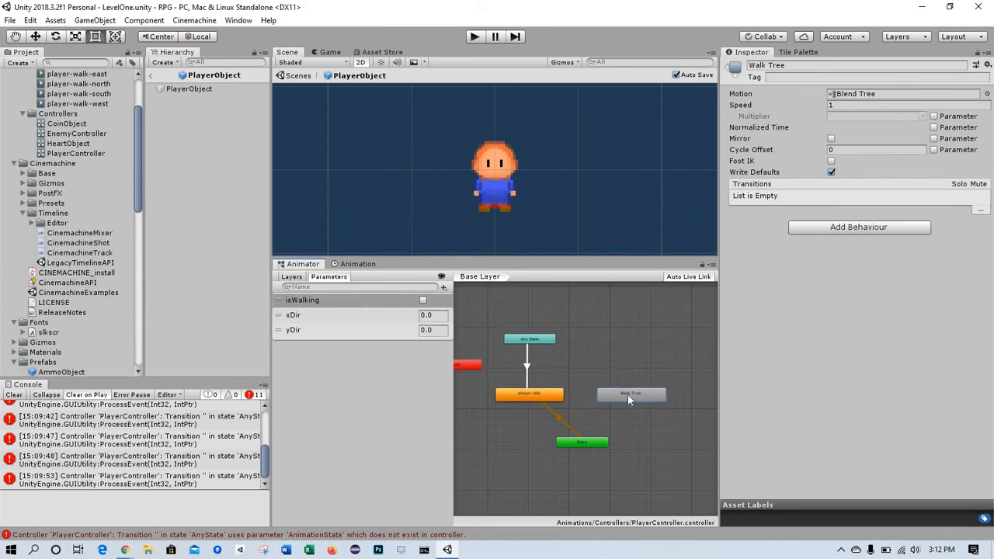
click(529, 395)
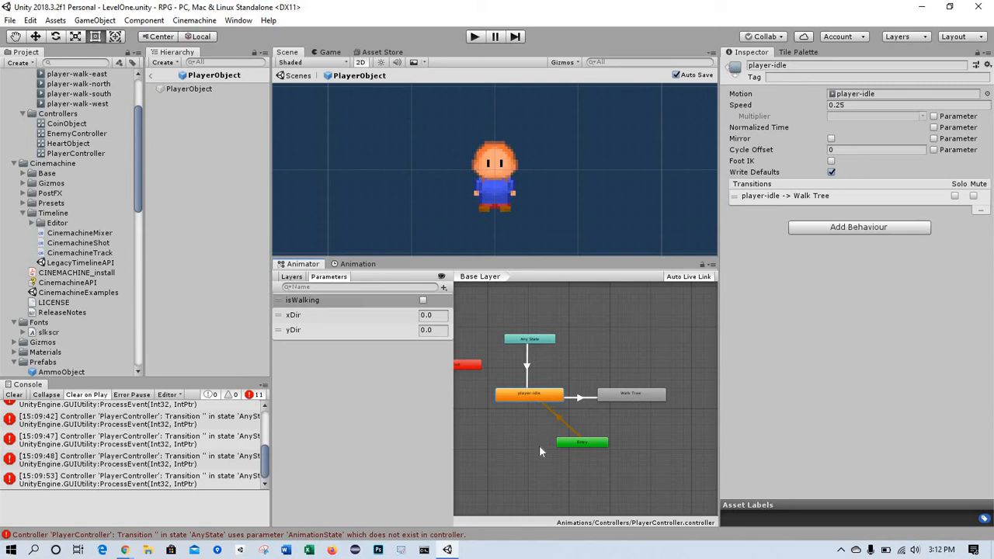
Step: Disable Has Exit Time and Fixed Duration on the idle-to-Walk Tree transition, keeping isWalking true
click(578, 397)
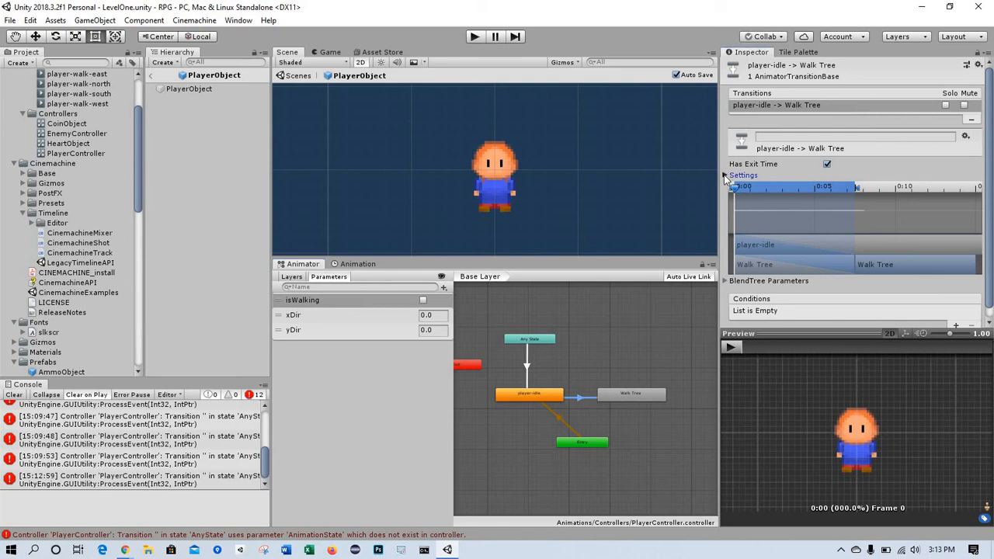
click(726, 175)
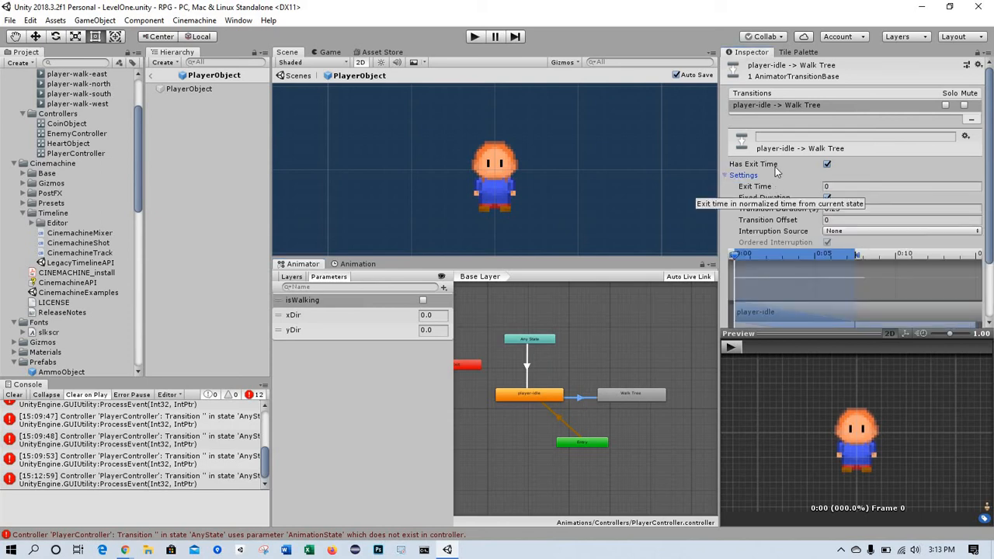
mouse_move(775, 170)
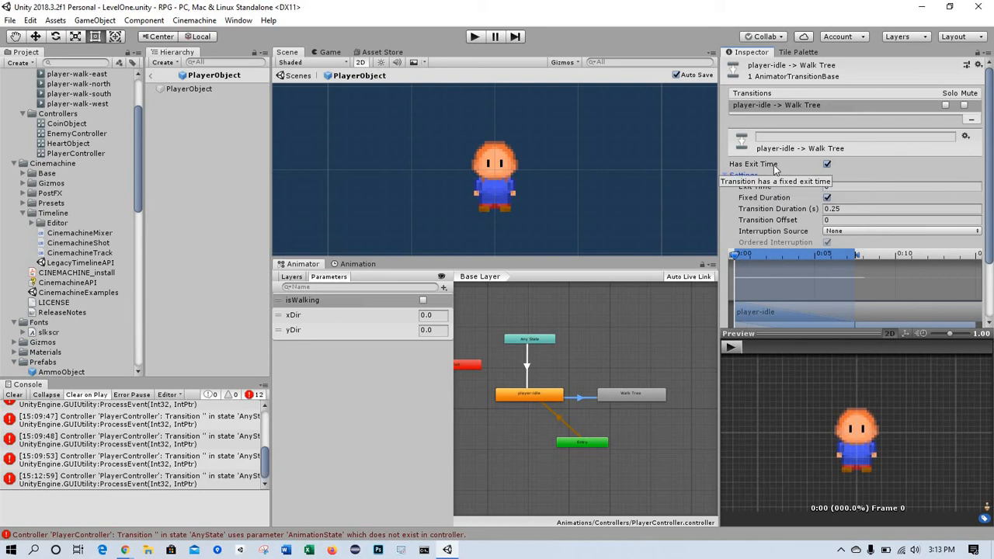
click(827, 164)
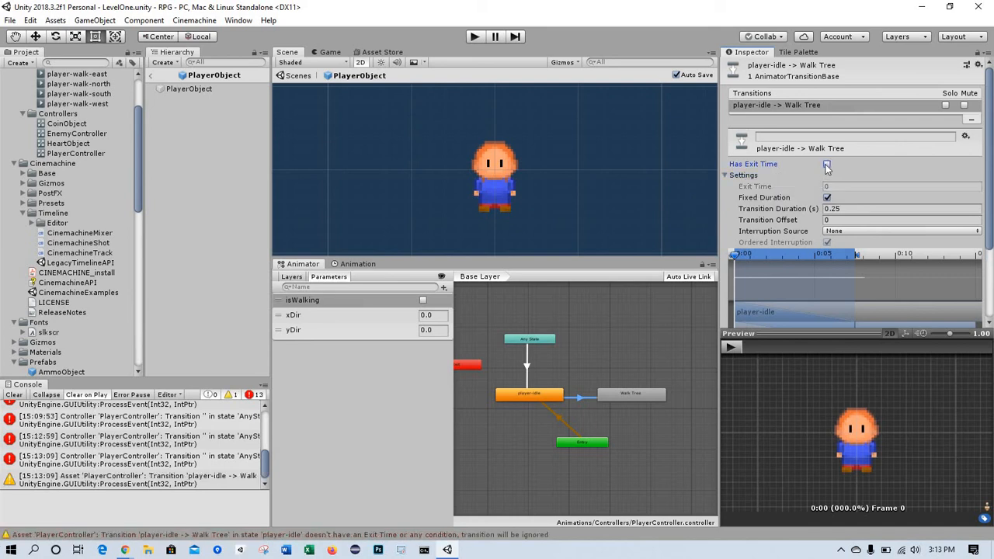
click(827, 164)
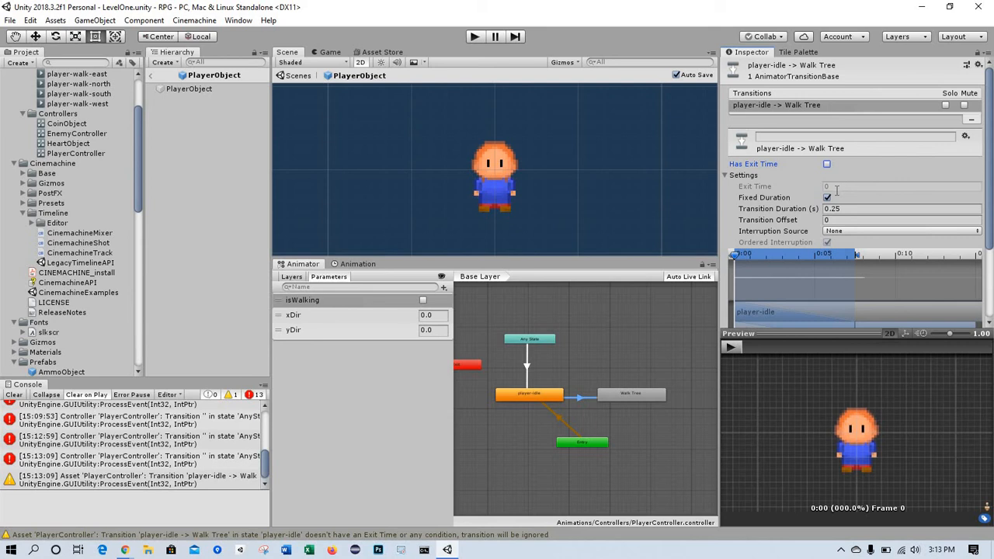
click(827, 198)
text(0)
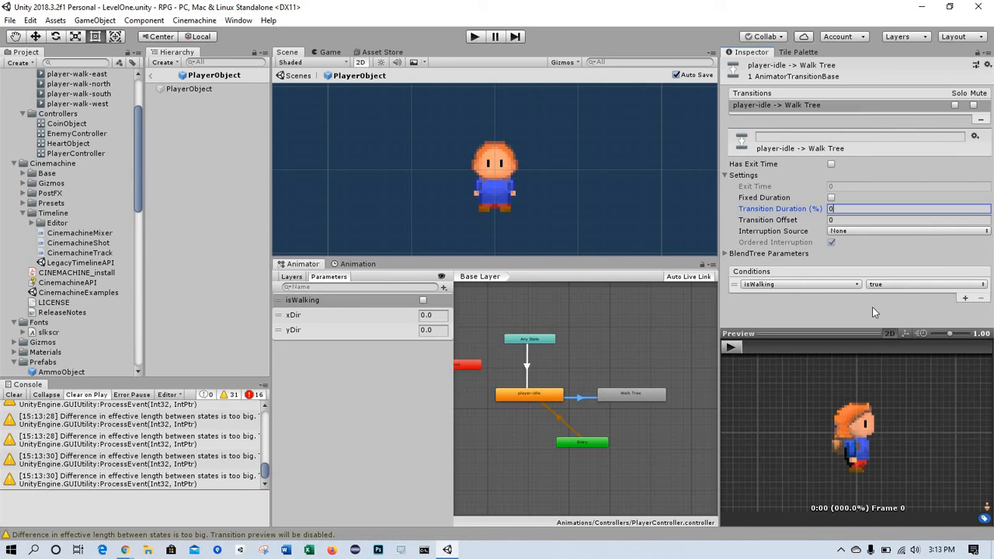
mouse_move(892, 309)
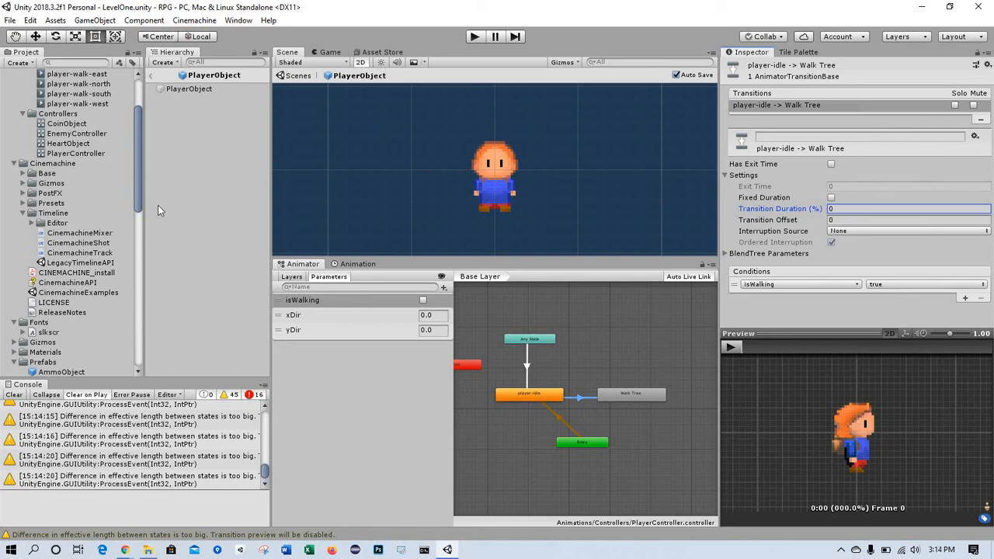
mouse_move(142, 186)
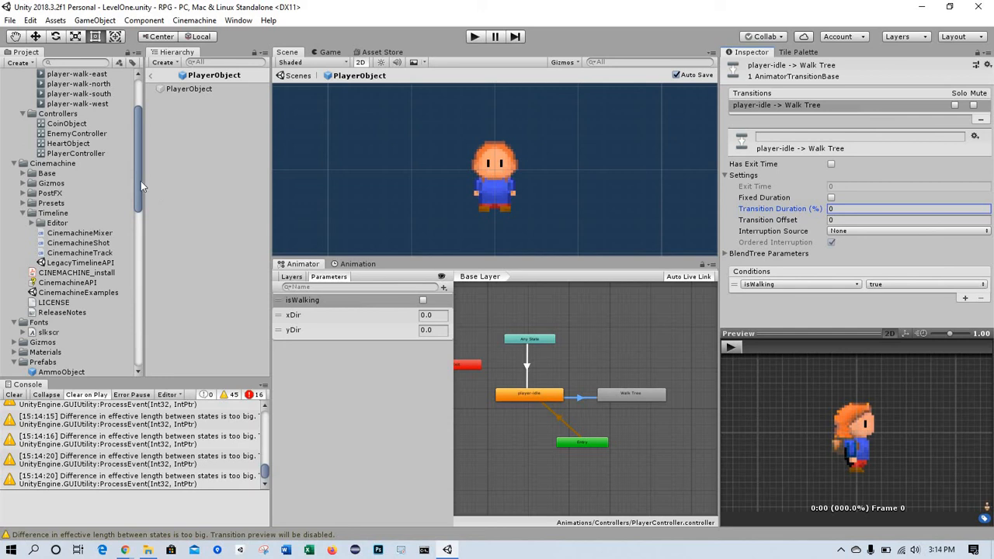
Step: Collapse Prefabs and open MovementController from Scripts > MonoBehaviors in Visual Studio
scroll(up, 3)
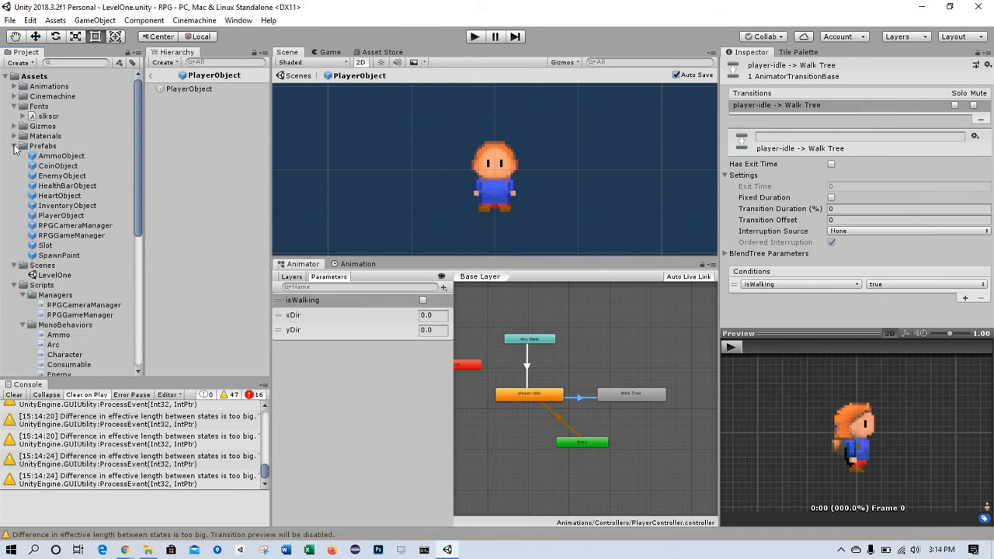
click(14, 146)
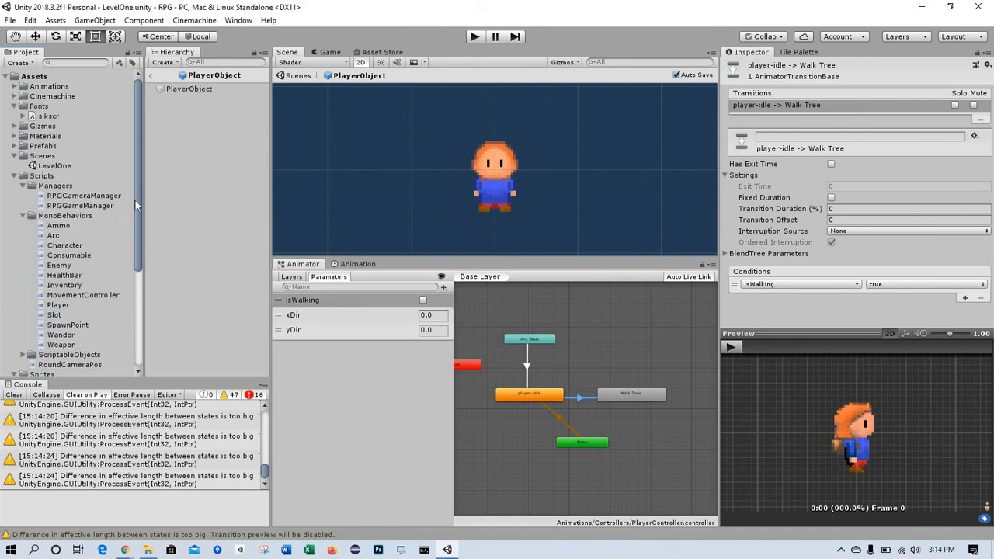
scroll(down, 3)
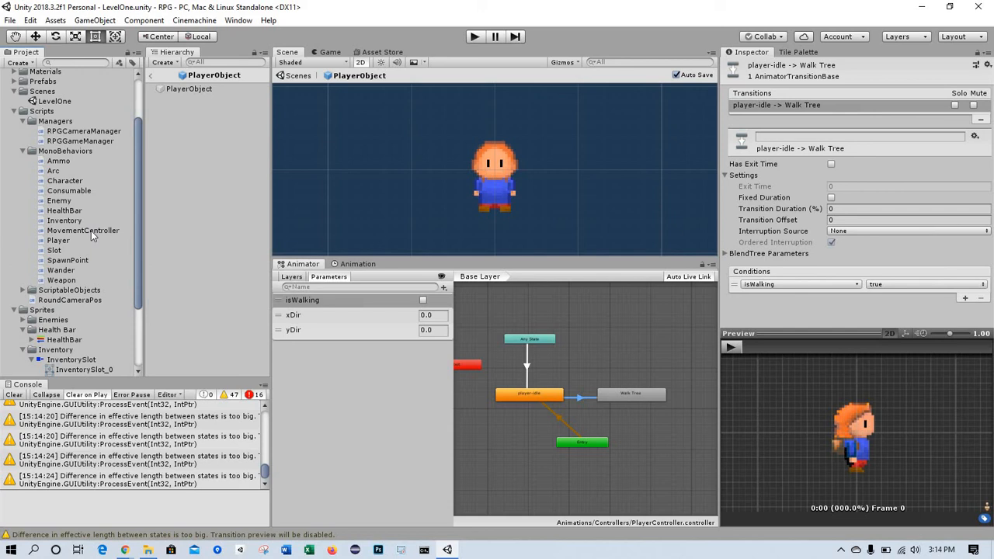
double_click(84, 230)
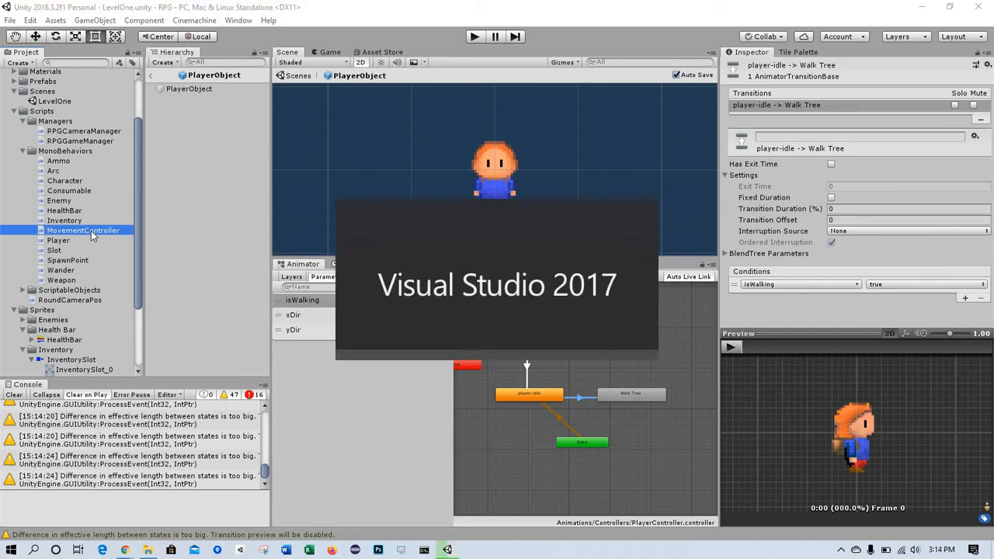
mouse_move(239, 227)
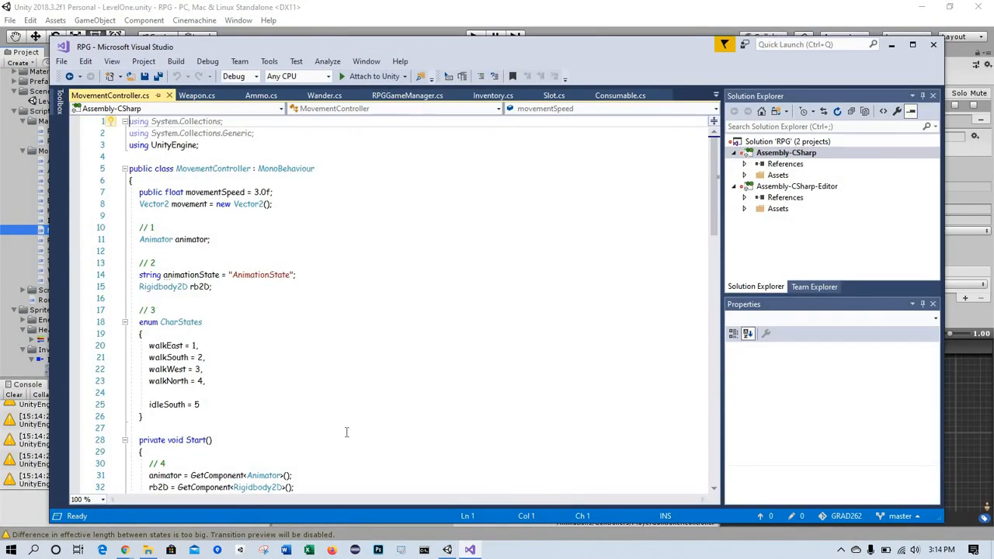
mouse_move(435, 509)
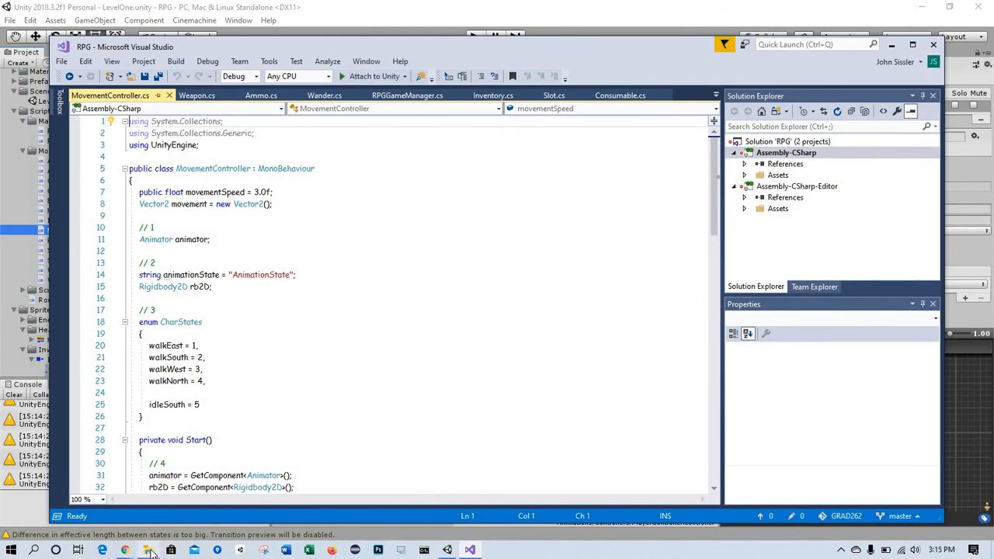
Step: Open Chapter 8's MovementController.cs from File Explorer in Visual Studio
click(147, 550)
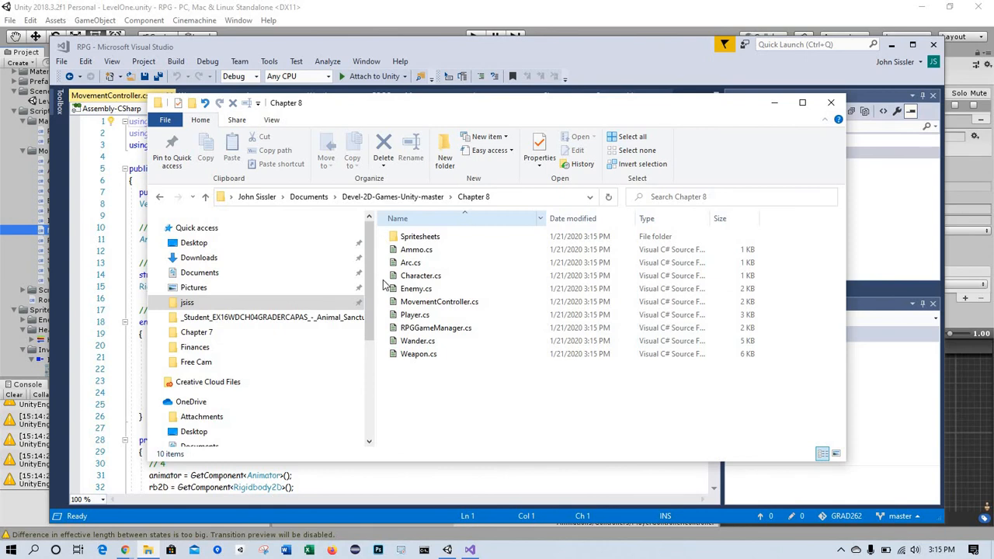
click(439, 302)
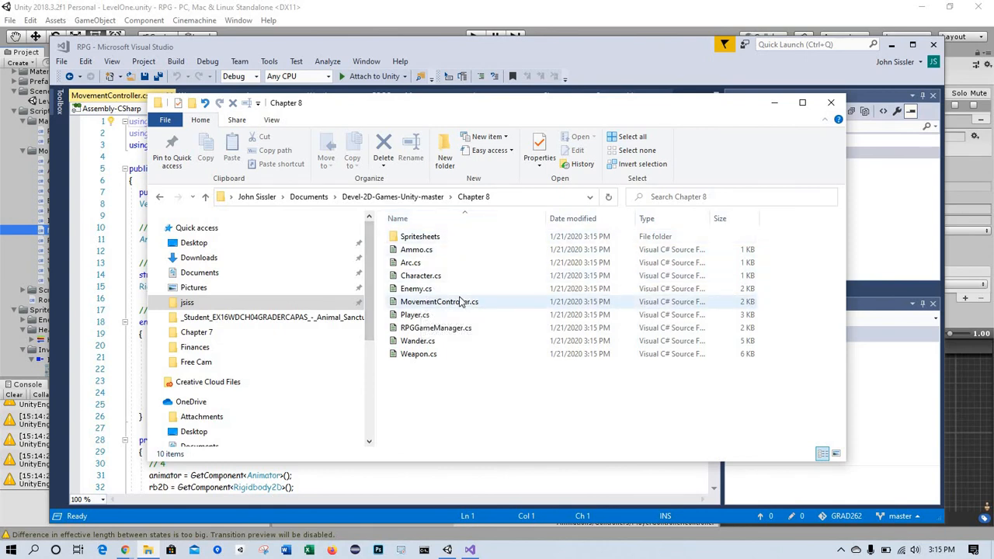
mouse_move(420, 306)
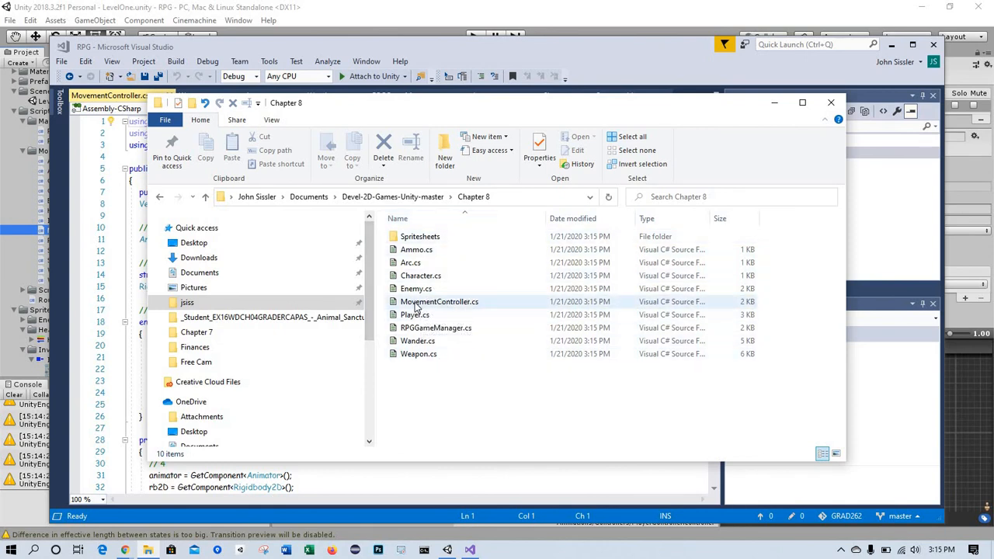
click(439, 301)
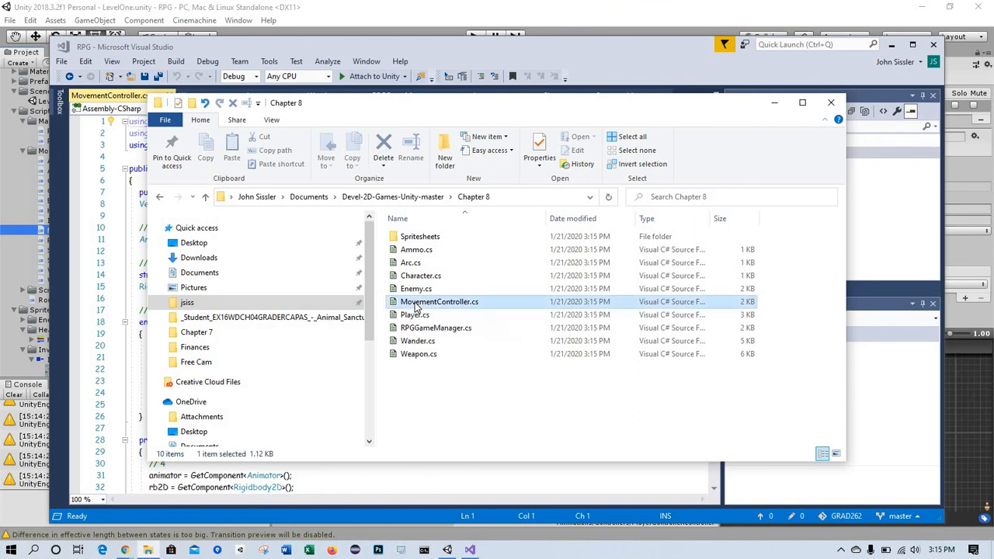
double_click(438, 302)
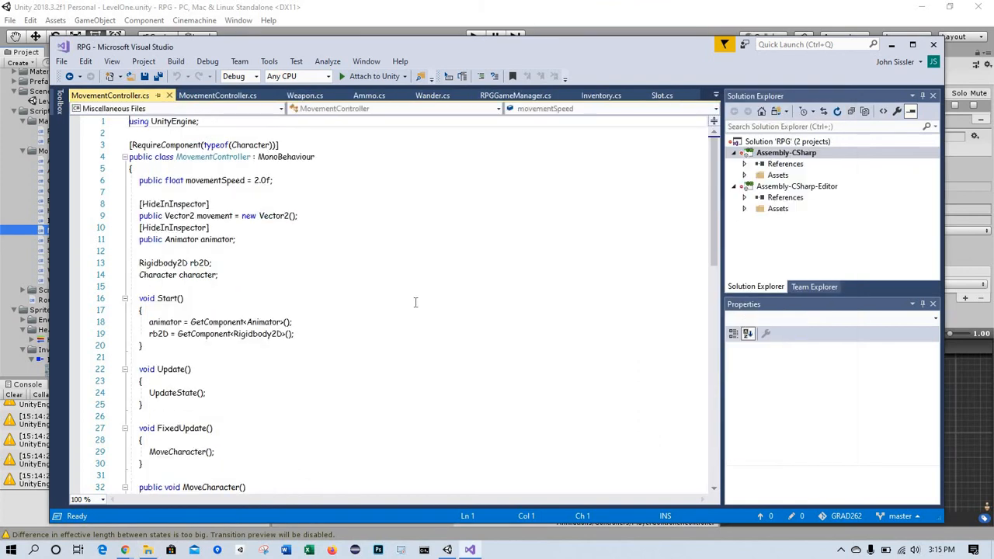
mouse_move(210, 229)
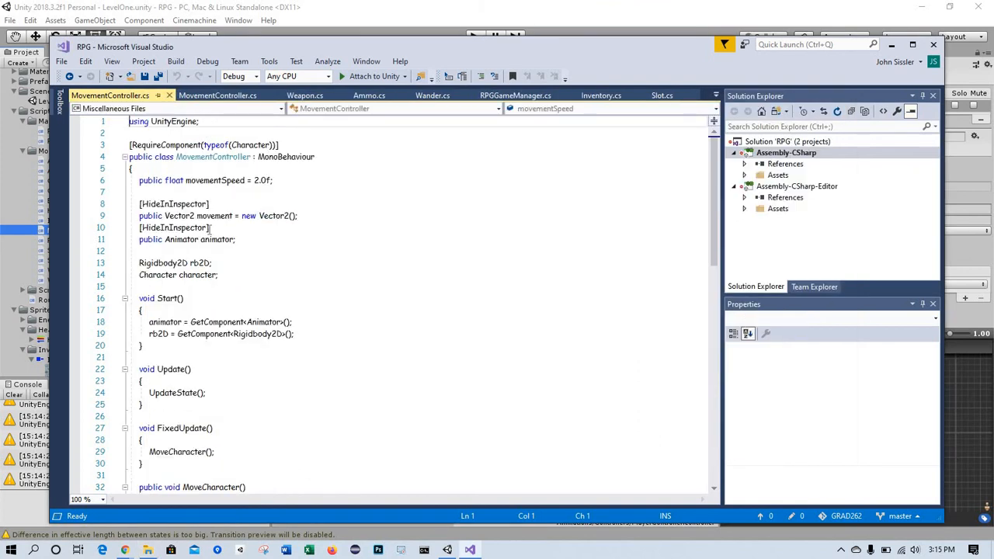
Step: Put the Chapter 8 code with MoveCharacter and UpdateState into the project's MovementController.cs and save
scroll(down, 3)
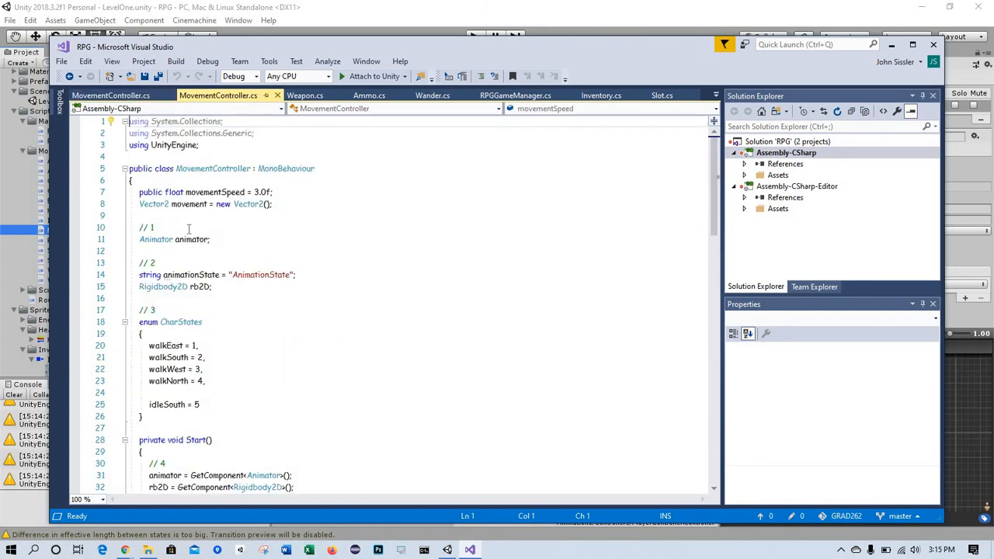
click(189, 227)
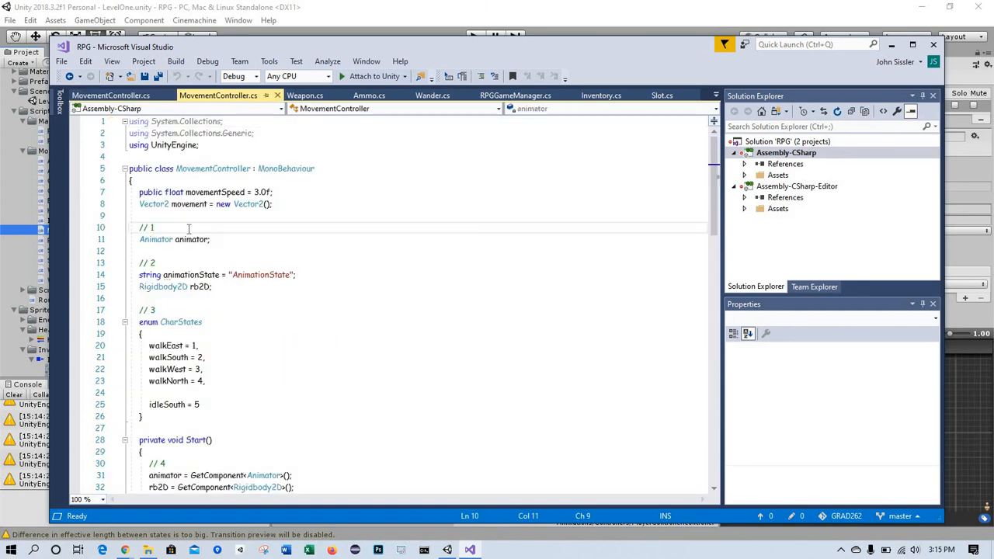
scroll(down, 3)
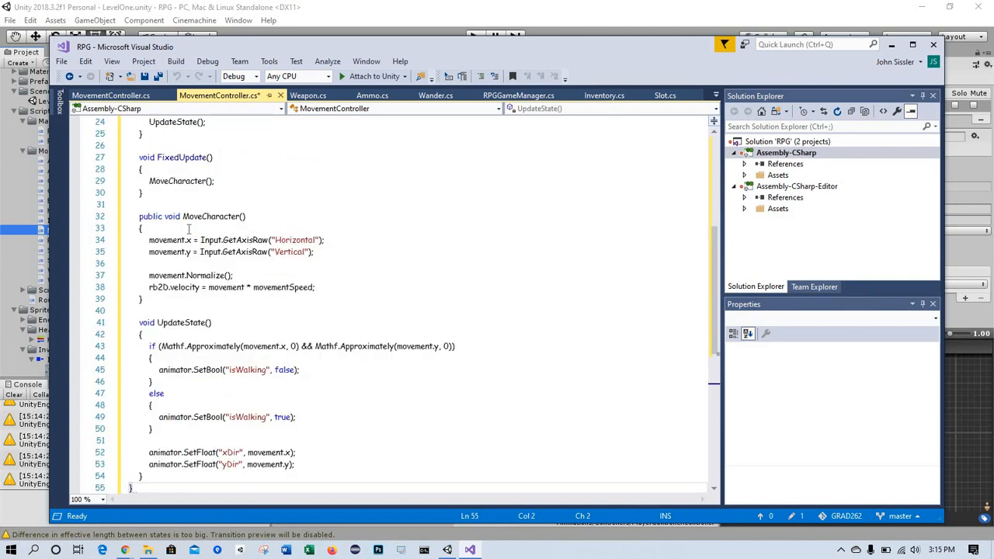
key(ctrl+s)
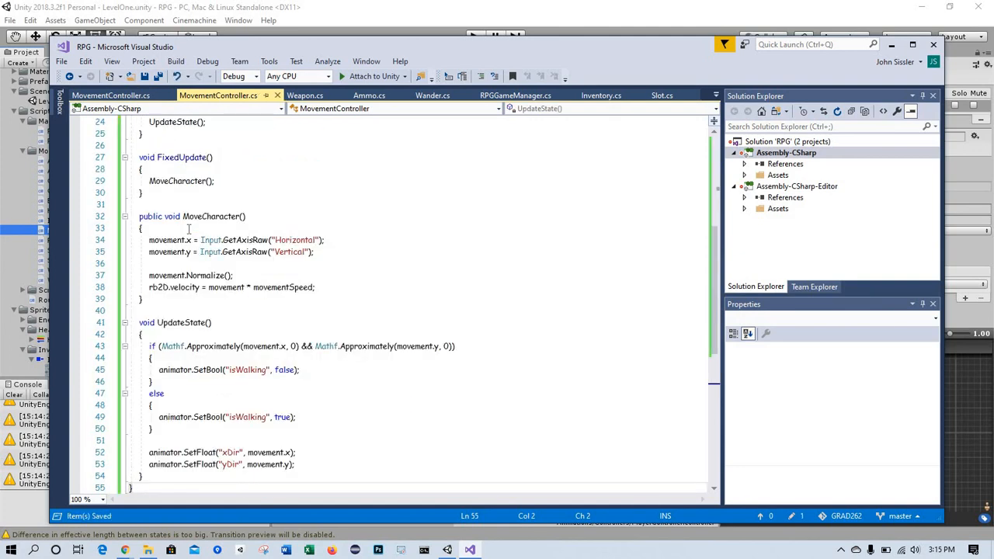
mouse_move(170, 95)
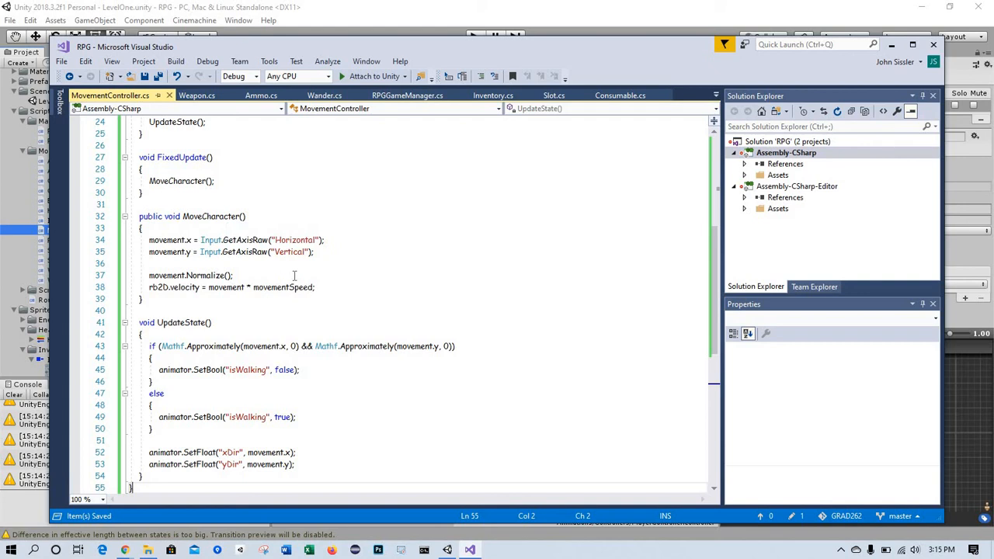
mouse_move(344, 255)
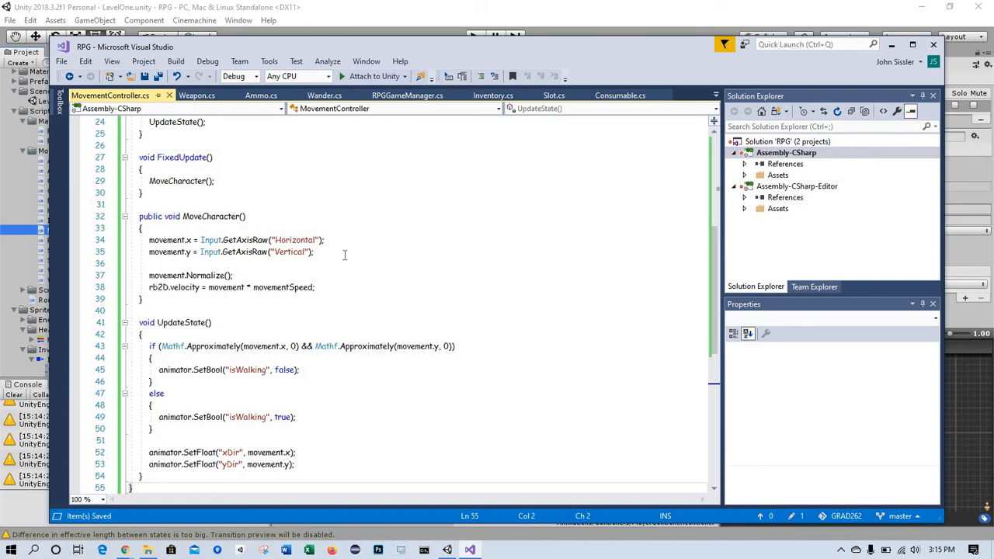
mouse_move(380, 61)
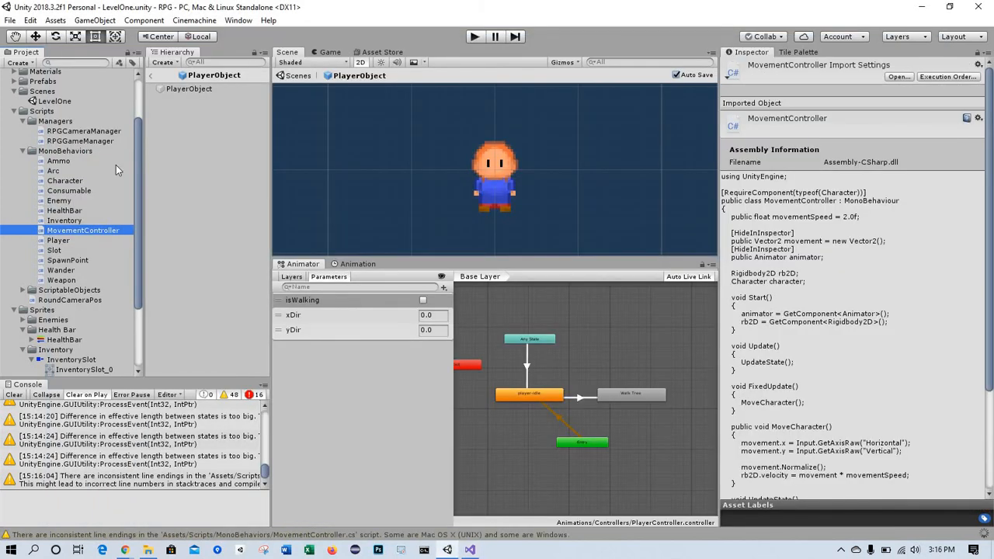
mouse_move(72, 115)
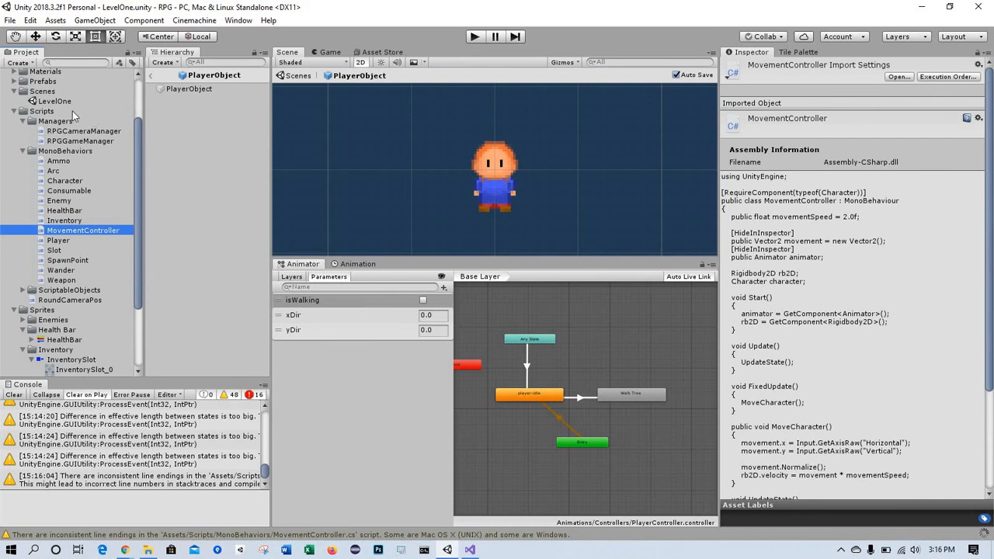
Step: Open the LevelOne scene and enter Play mode
click(55, 101)
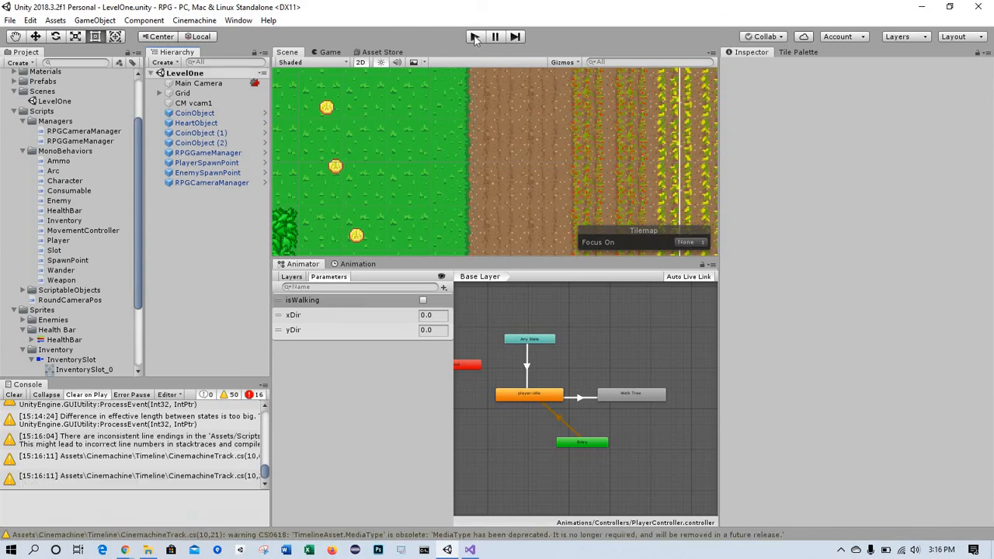
click(474, 37)
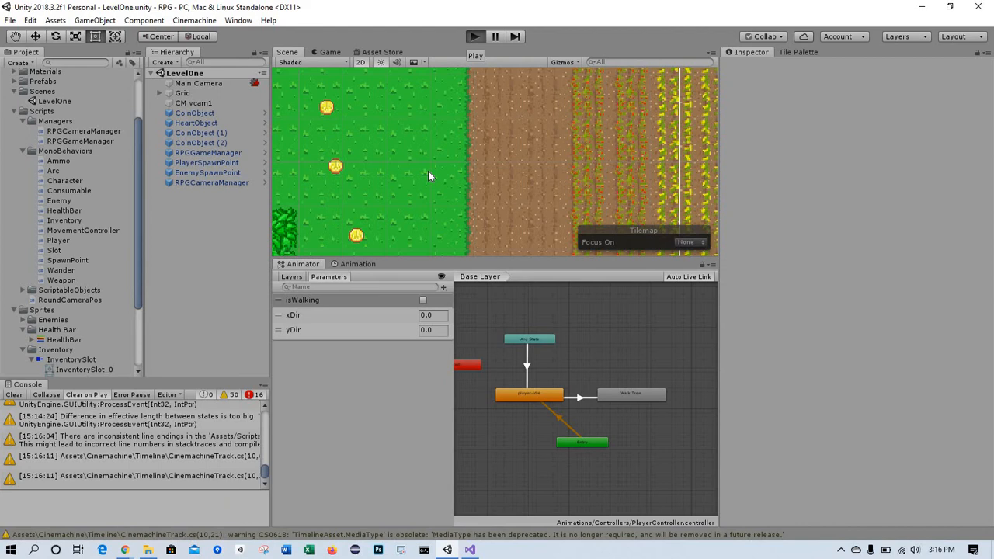
click(473, 36)
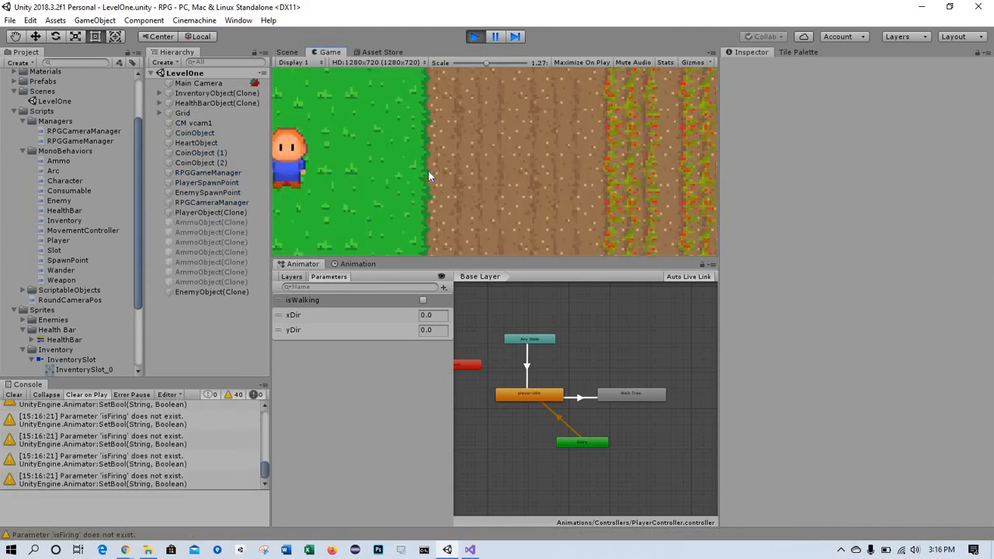